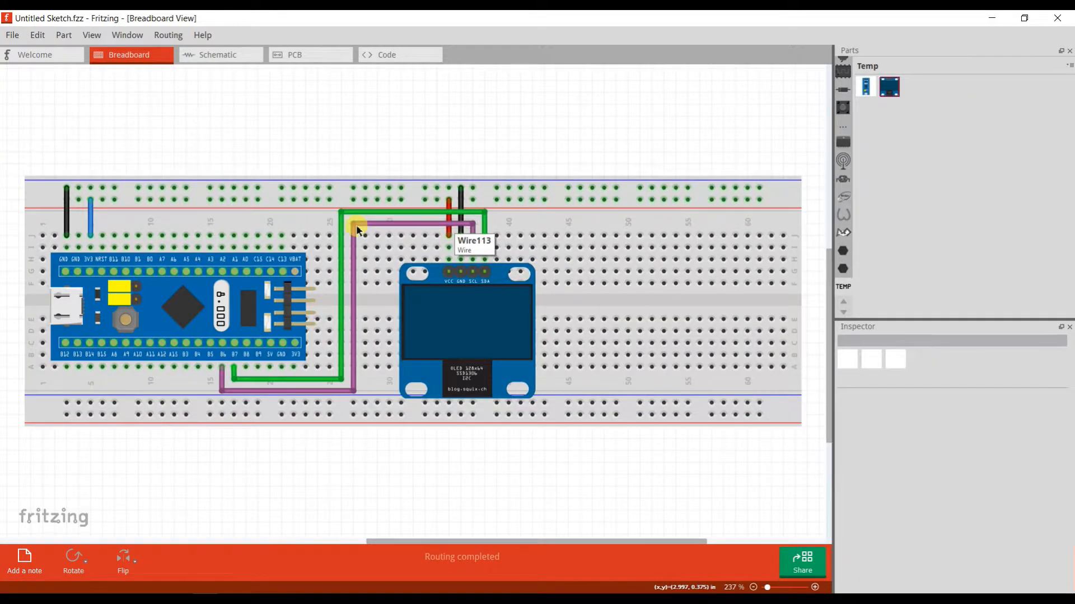
mouse_move(457, 291)
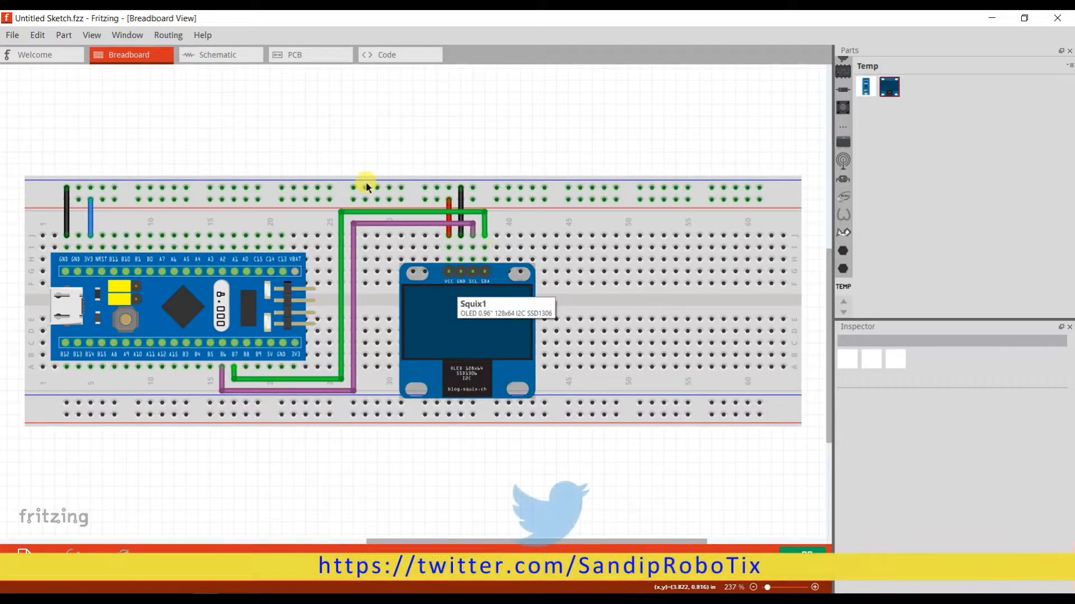
mouse_move(280, 369)
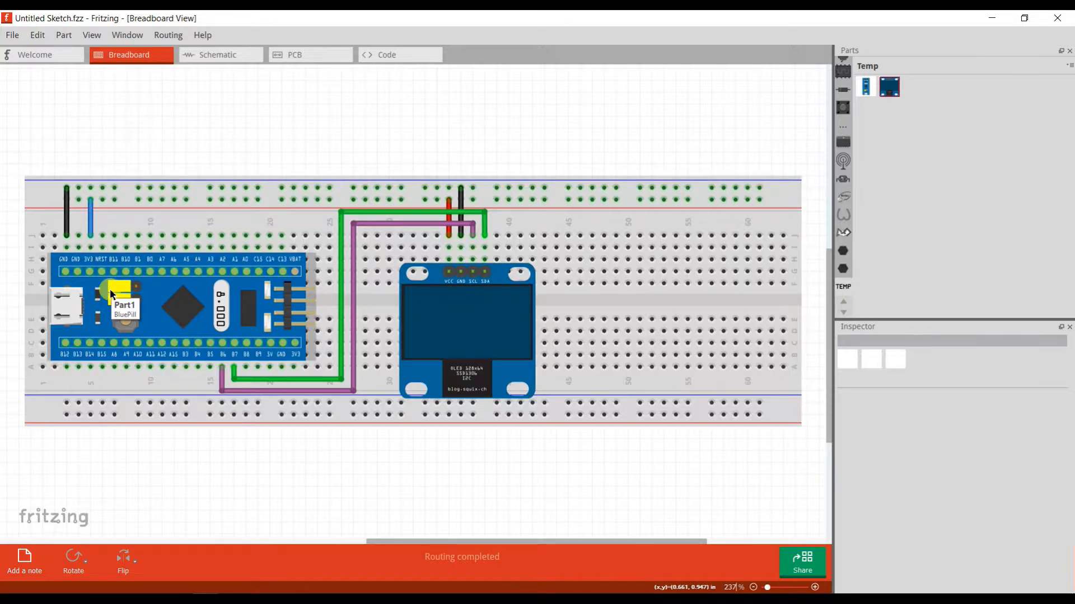
mouse_move(262, 461)
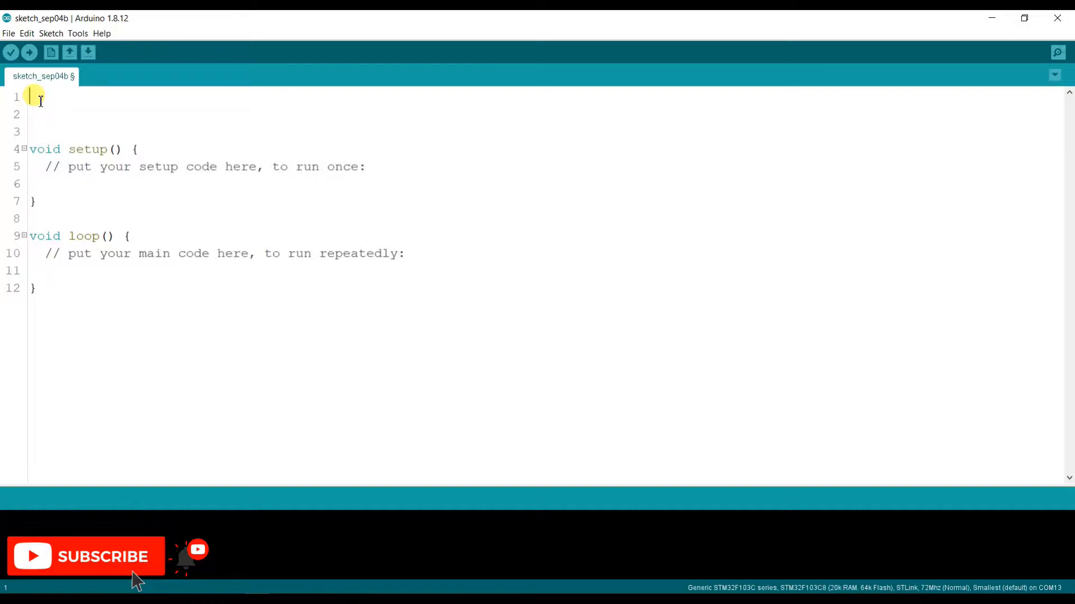
- Add #include <Wire.h> on the first line of the sketch
text(#incl)
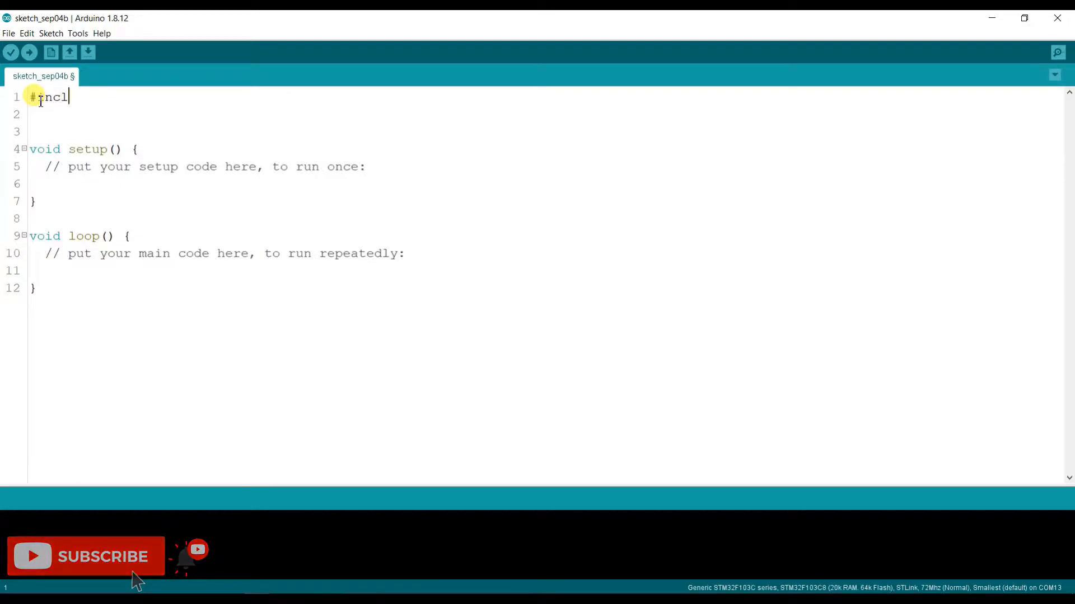
text(ude)
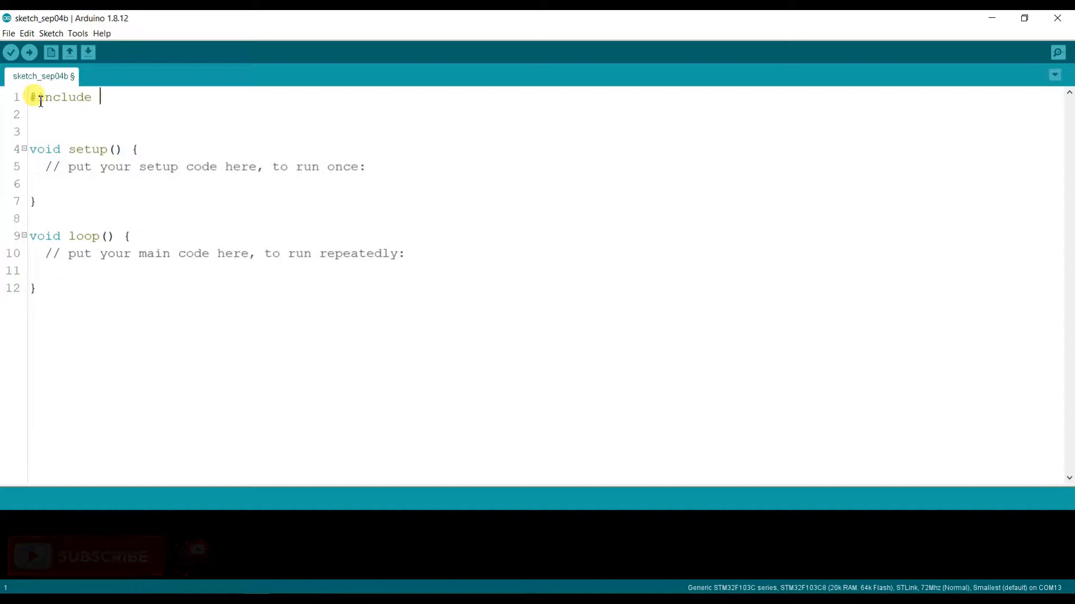
text(<>)
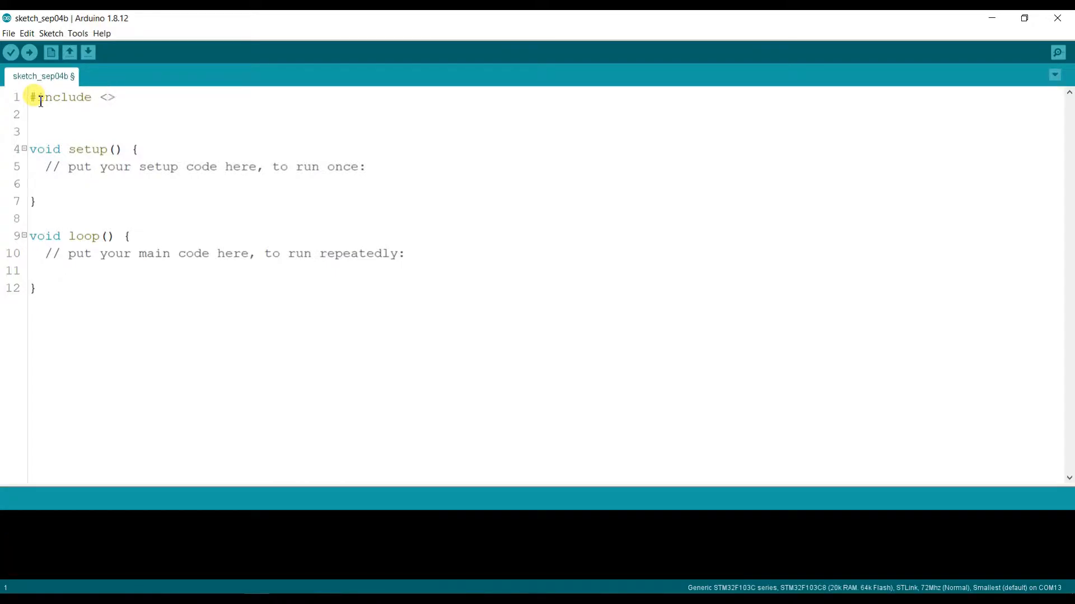
text(Wire)
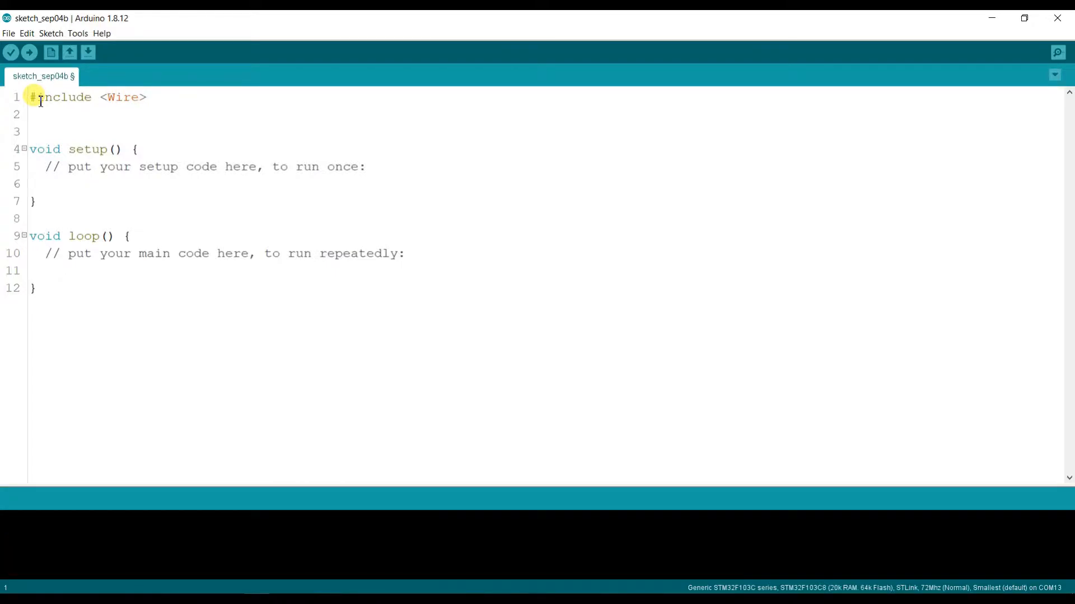
text(.h)
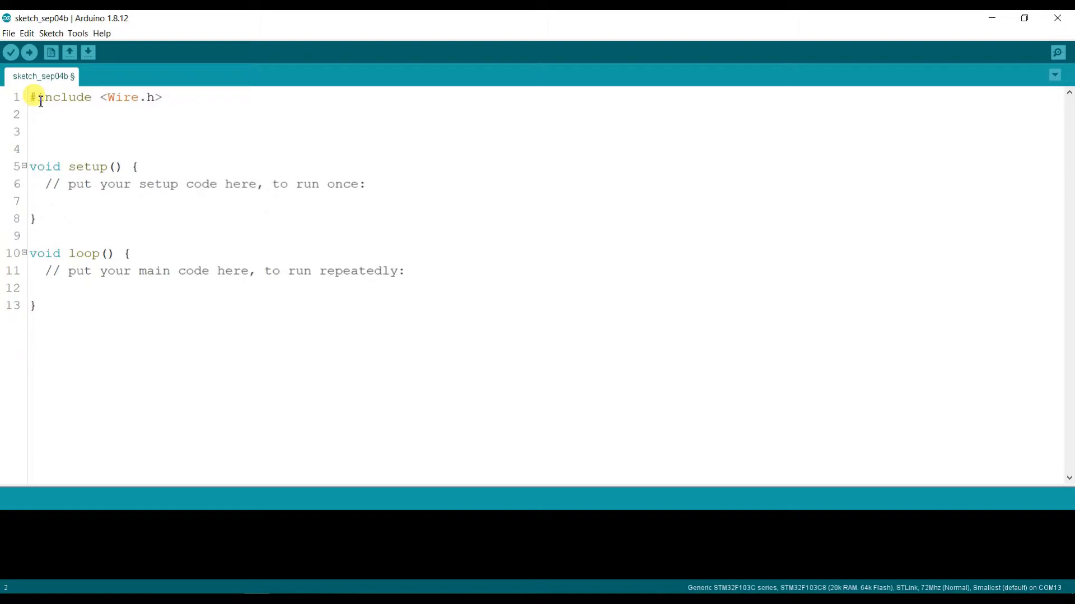
- Add #include <Adafruit_SSD1306_STM32.h> on the second line
text(#in)
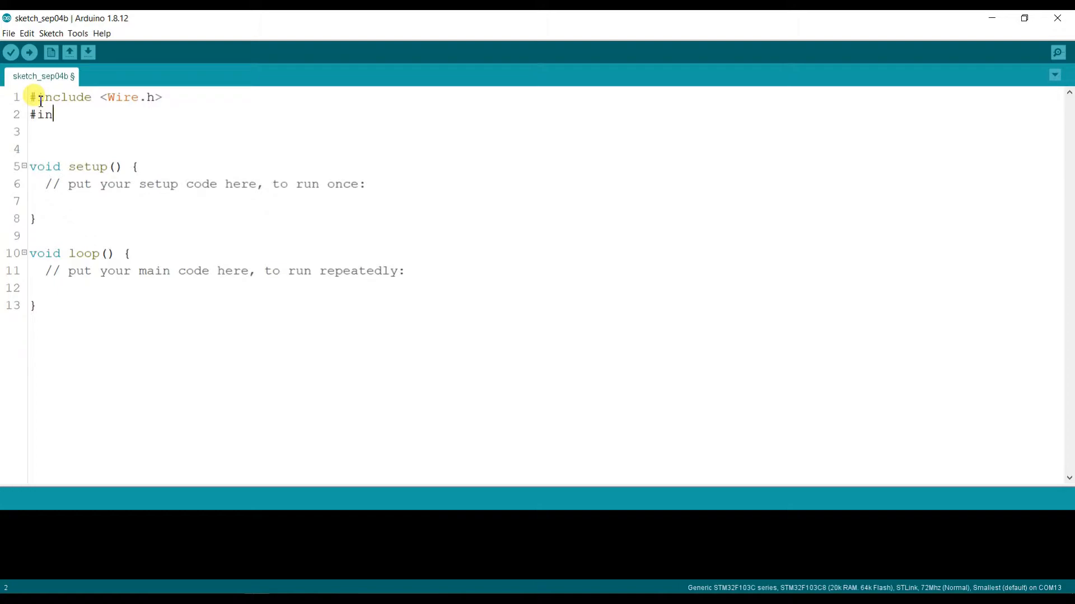
text(clude <>)
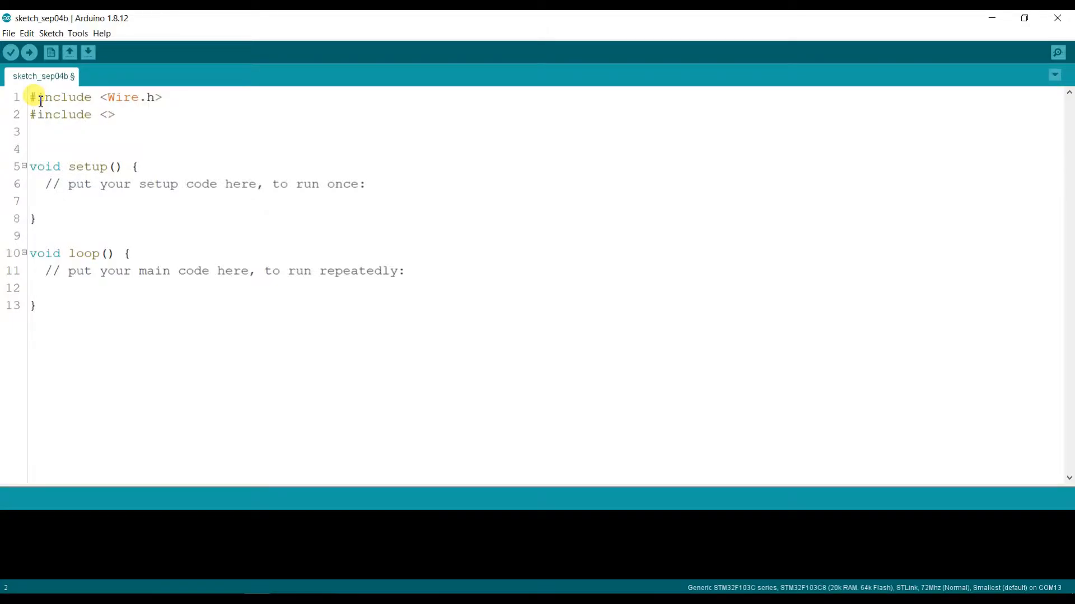
text(Adafr)
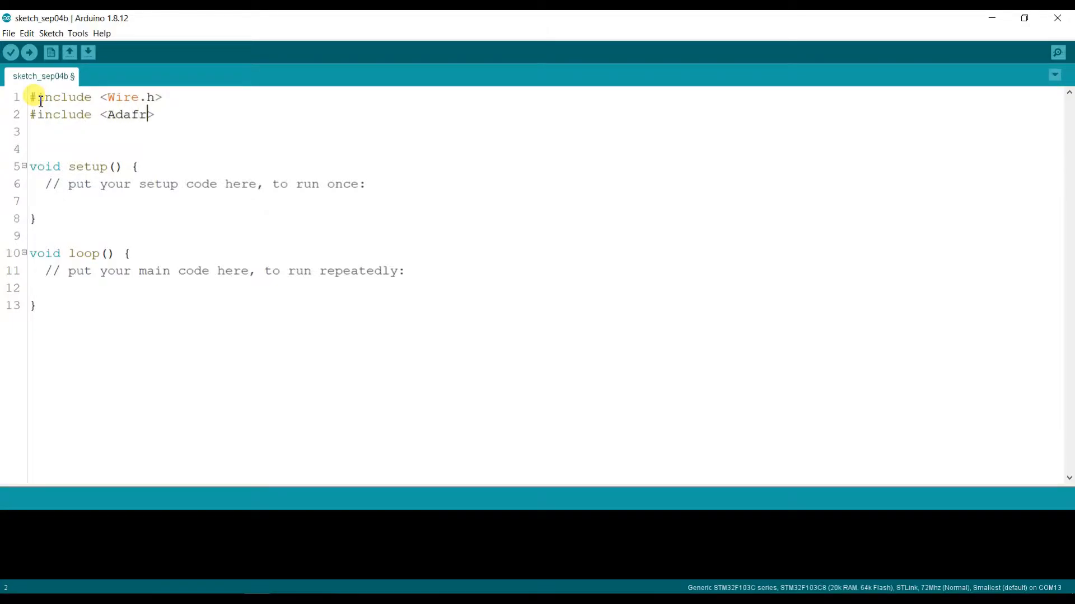
text(uit)
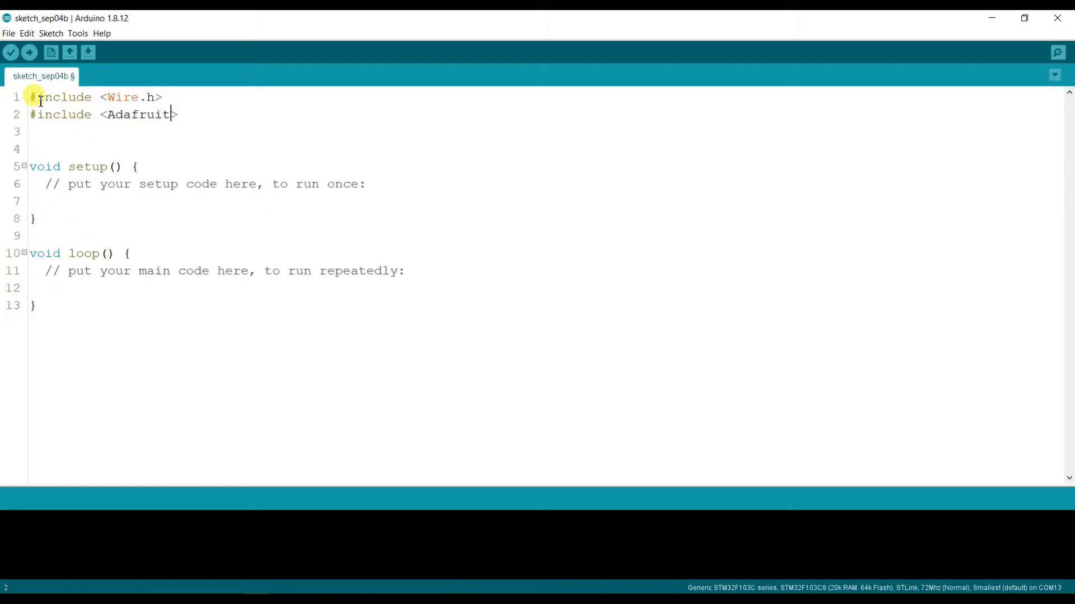
text(_>)
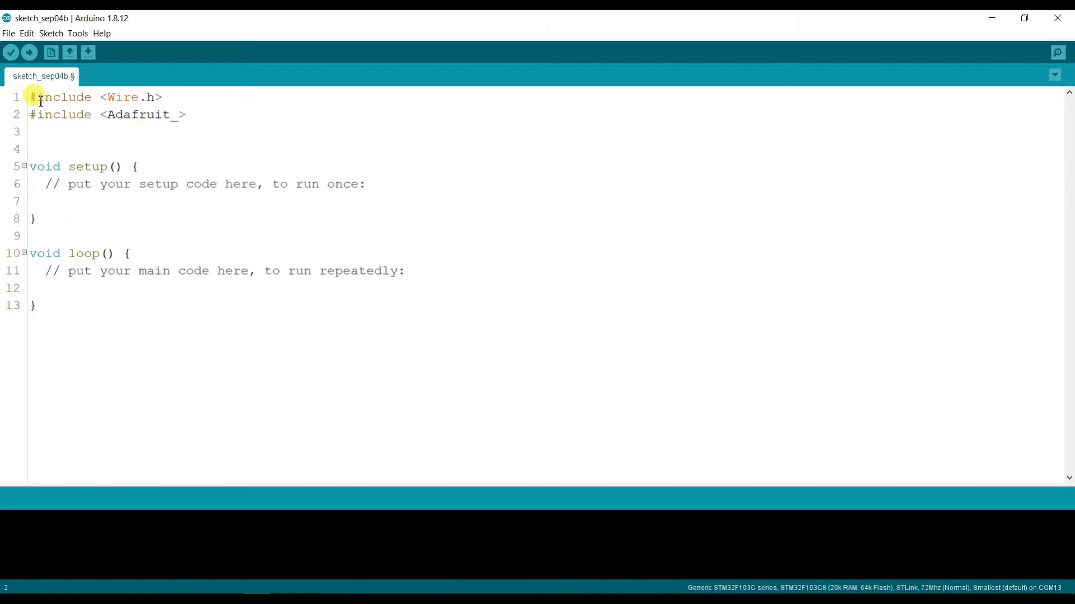
text(SSD1306)
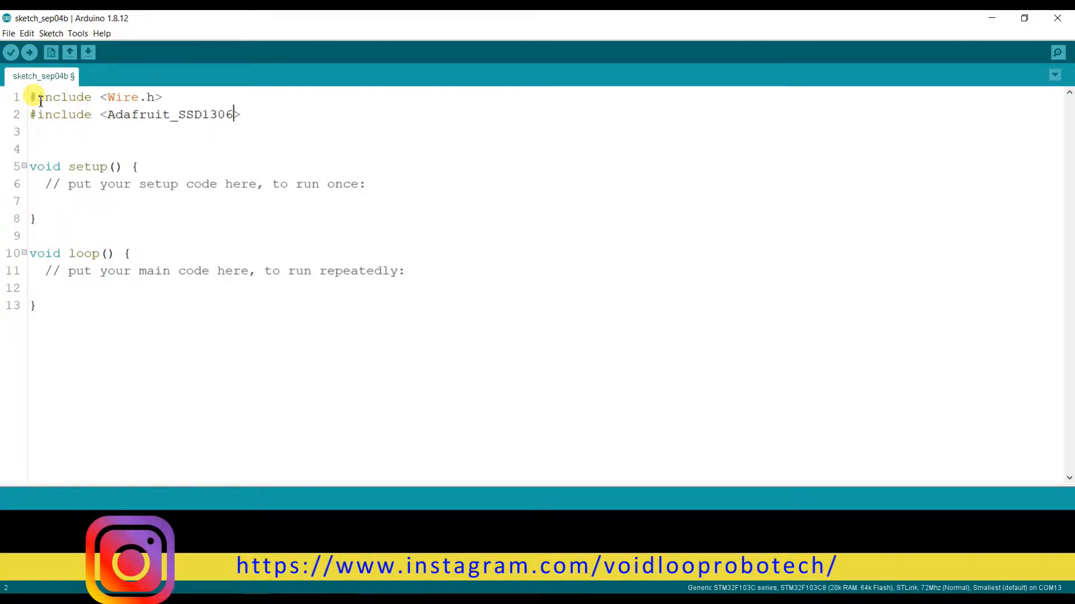
text(_STM)
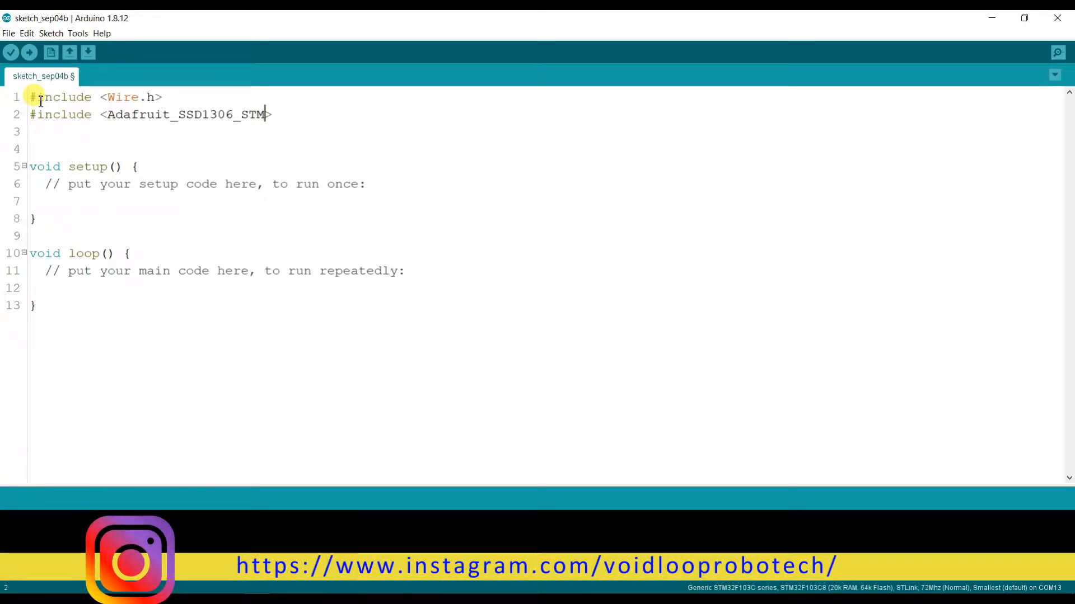
text(32.h)
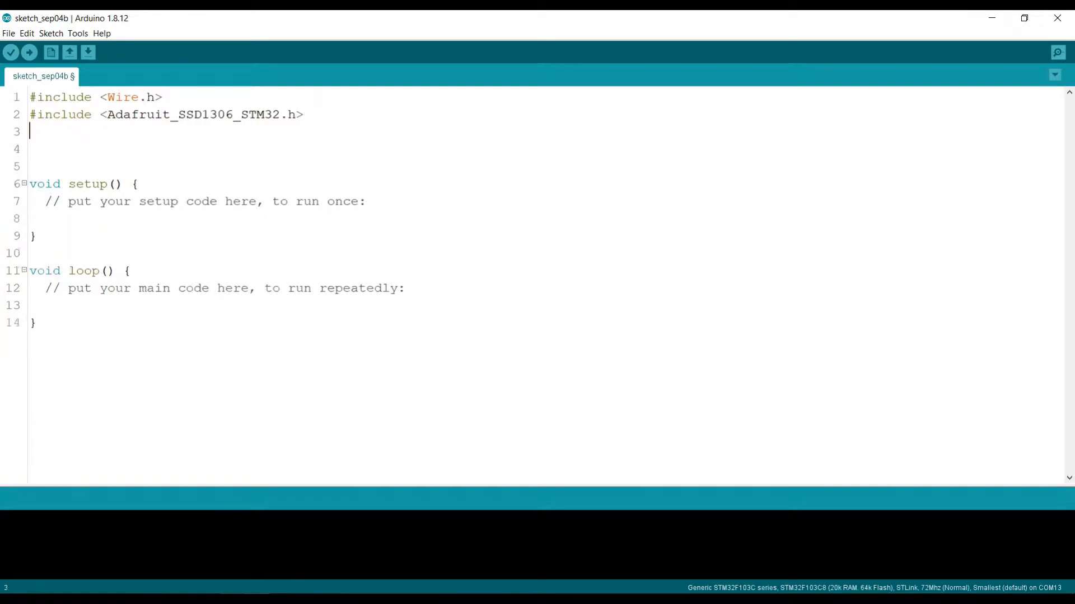
- Add #define Reset 4 below the includes, followed by a new line
text(#d)
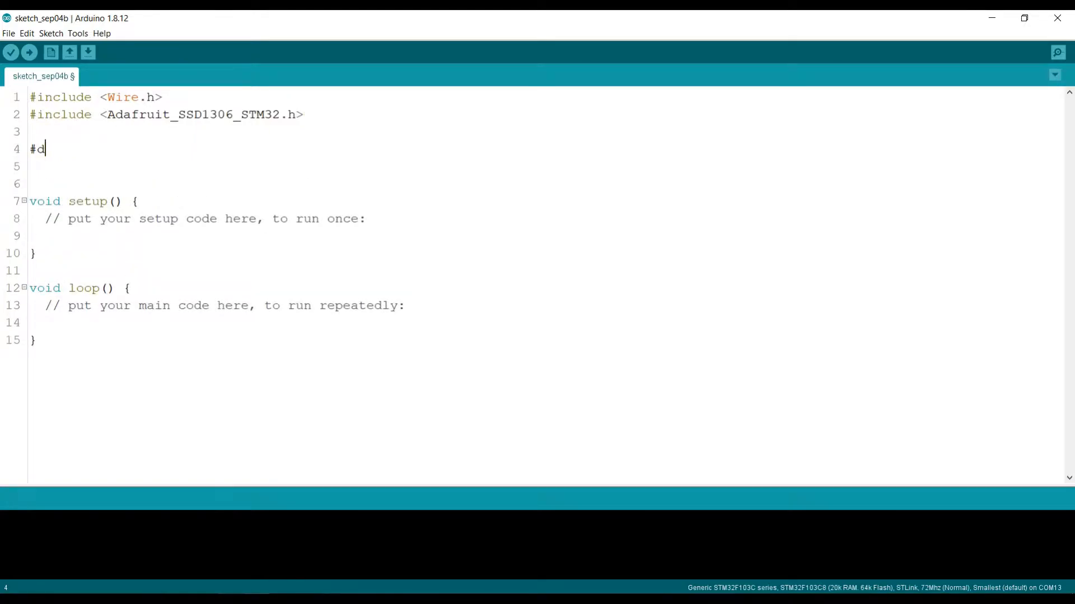
text(efine)
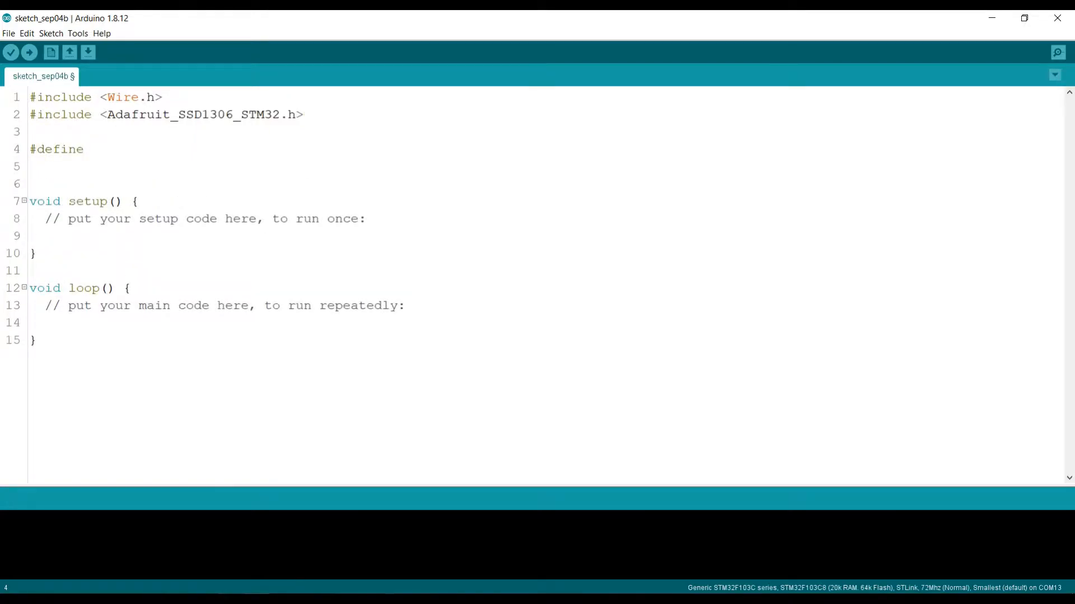
text(Rese)
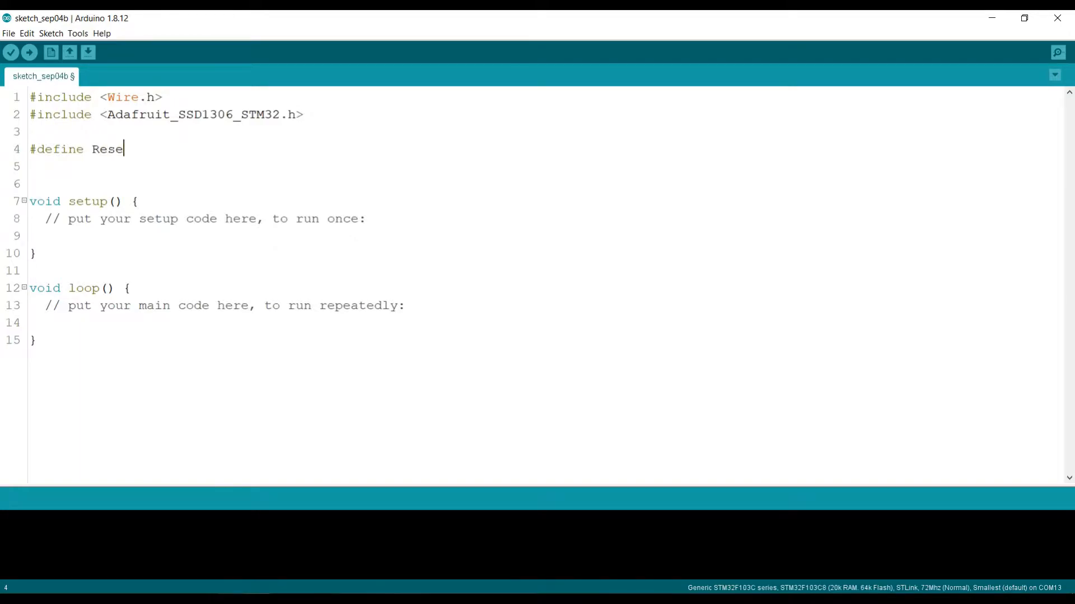
text(t)
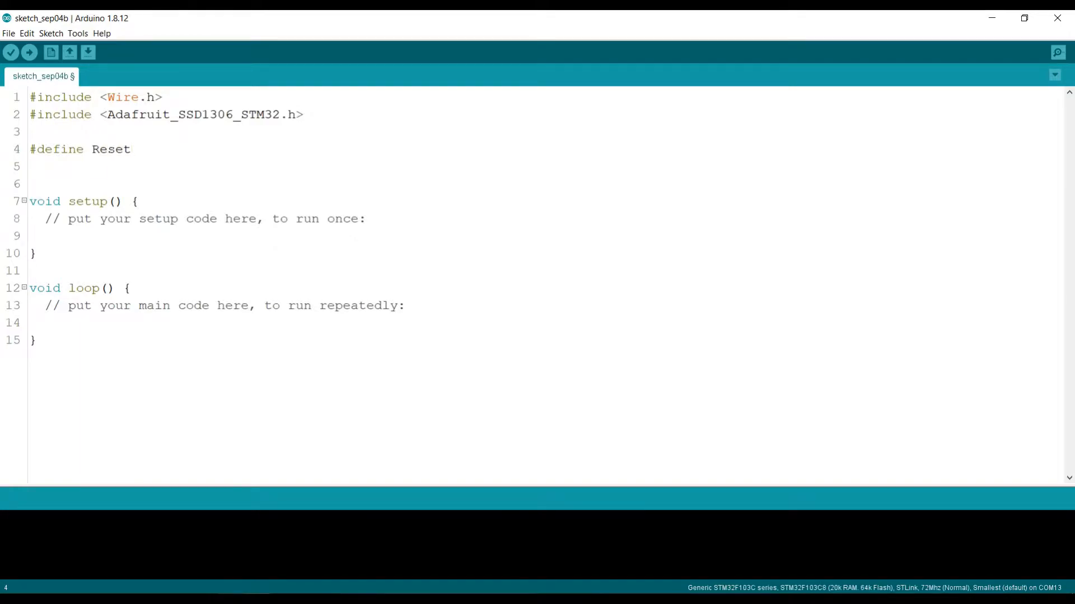
text(4)
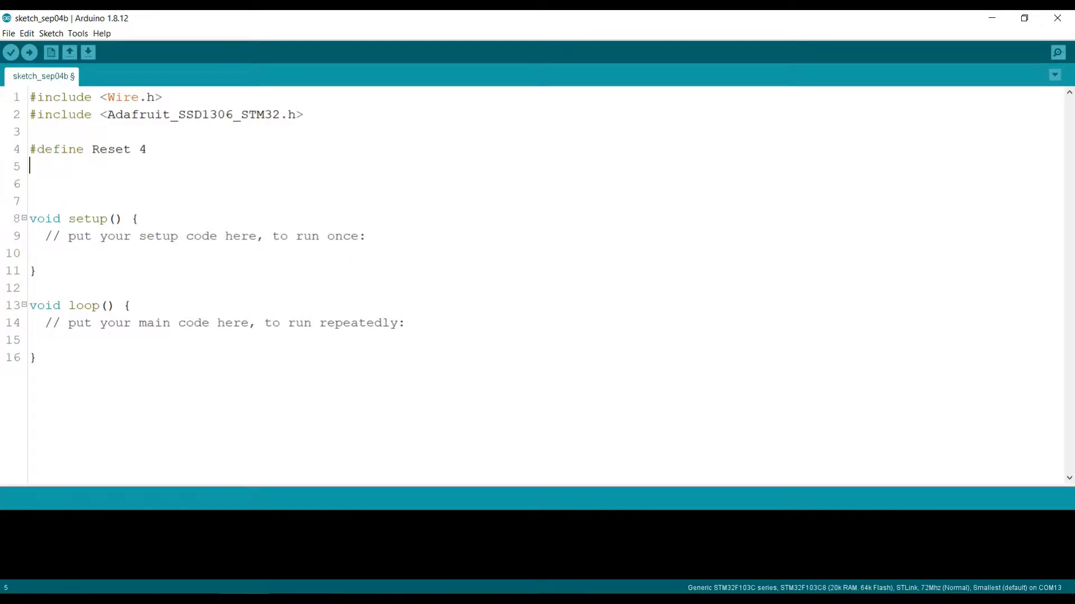
key(enter)
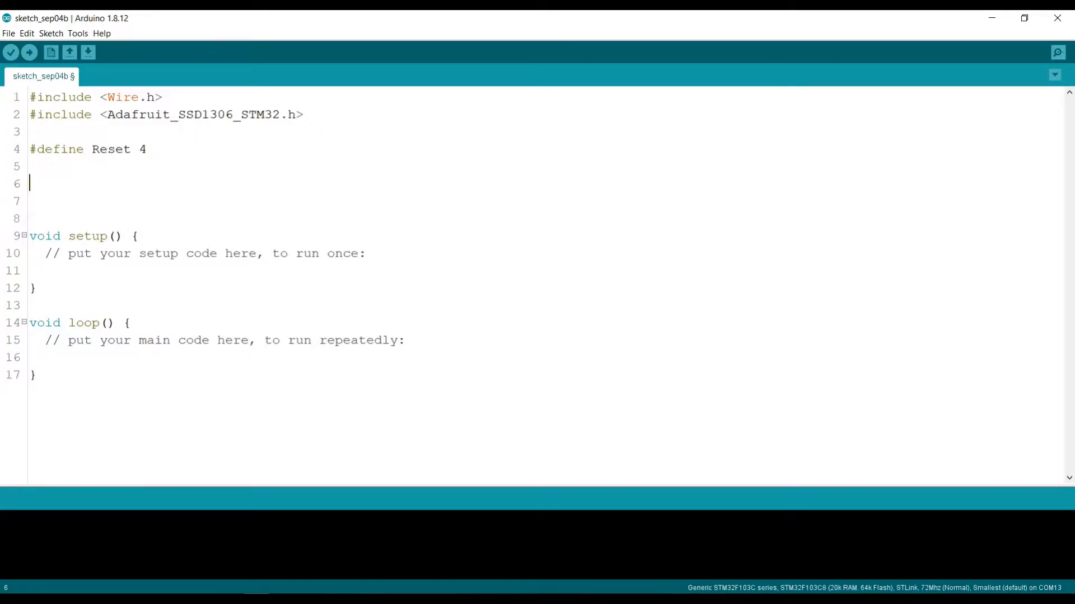
- Declare the display object Adafruit_SSD1306 display(Reset);
text(Adafruit)
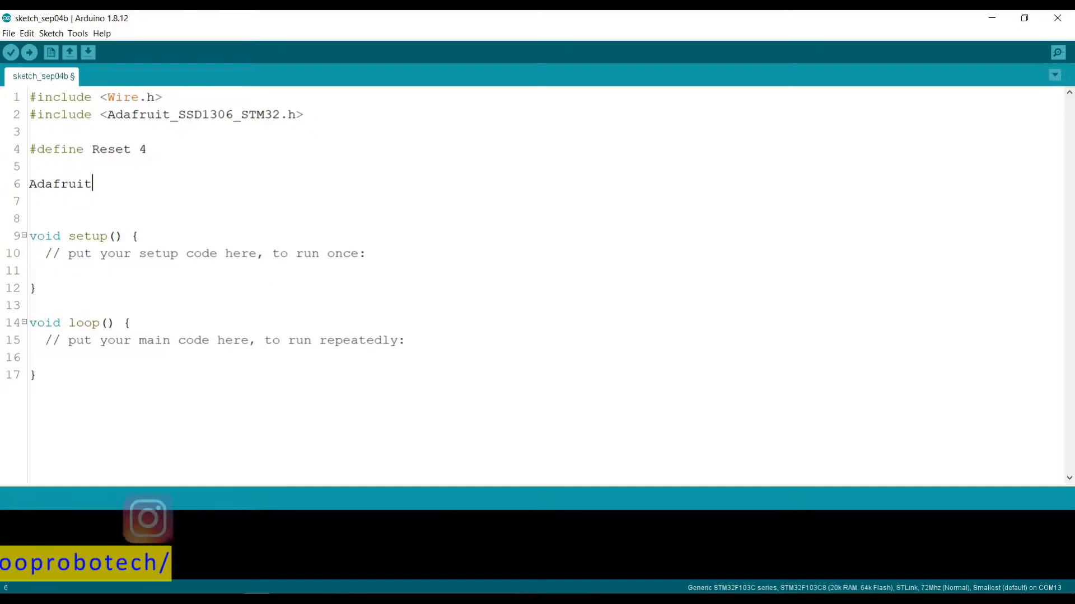
text(_S)
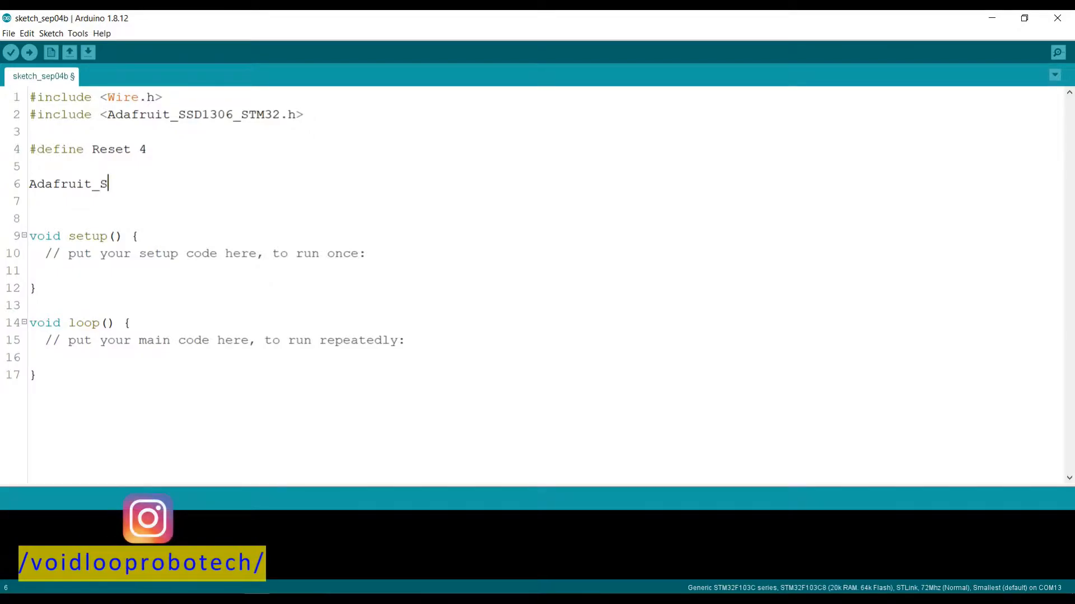
text(SD13)
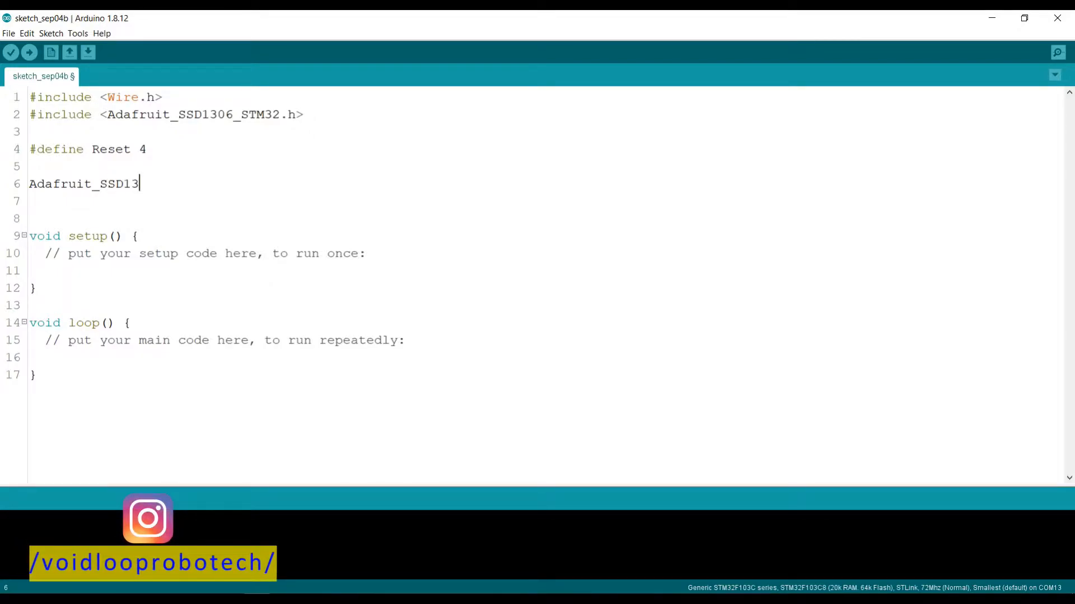
text(6)
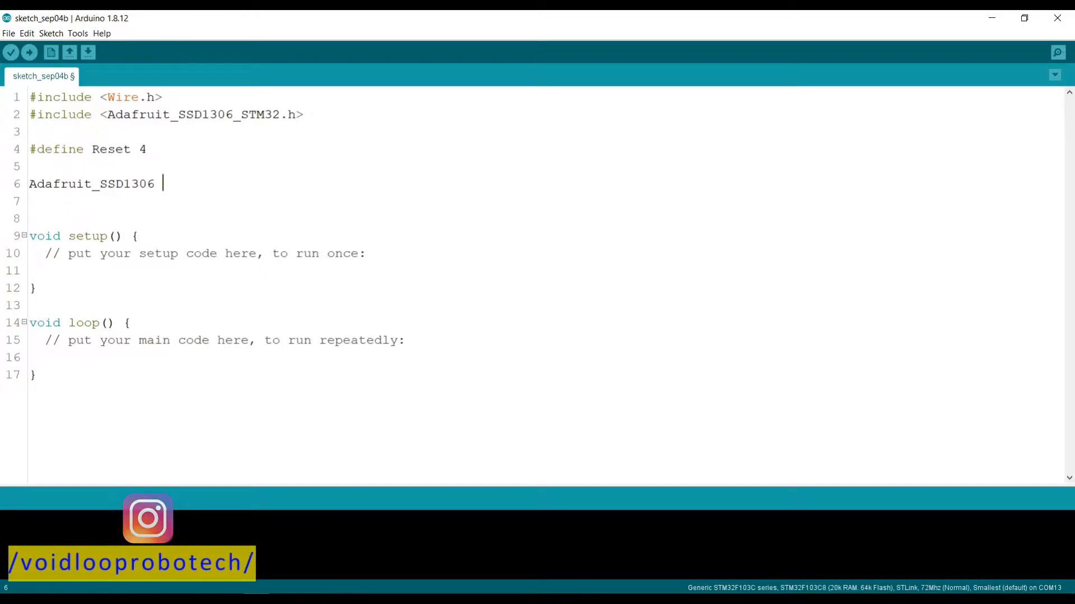
text(displ)
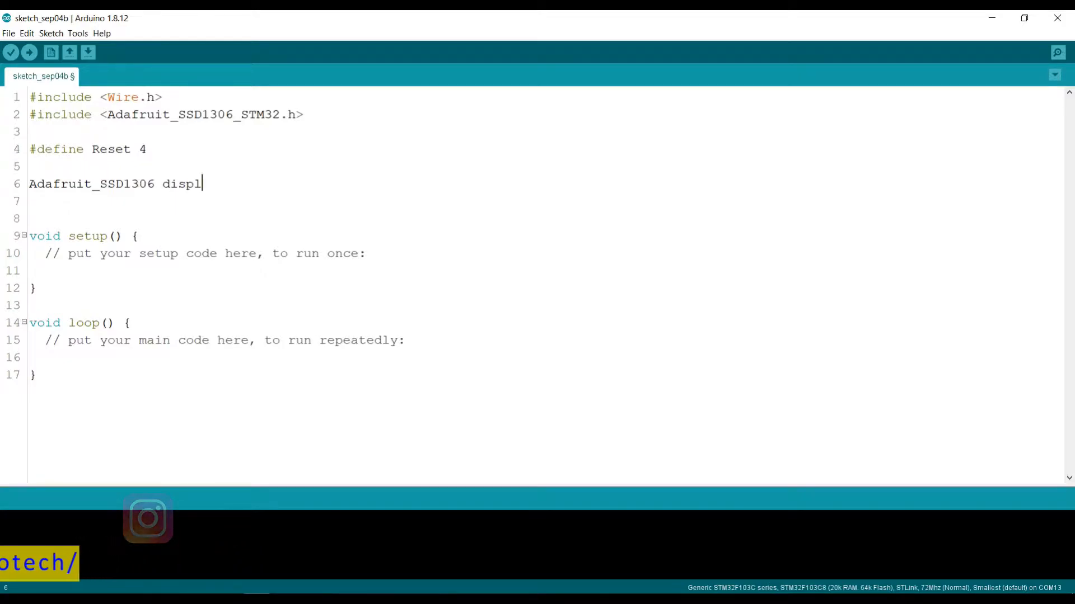
text(ay())
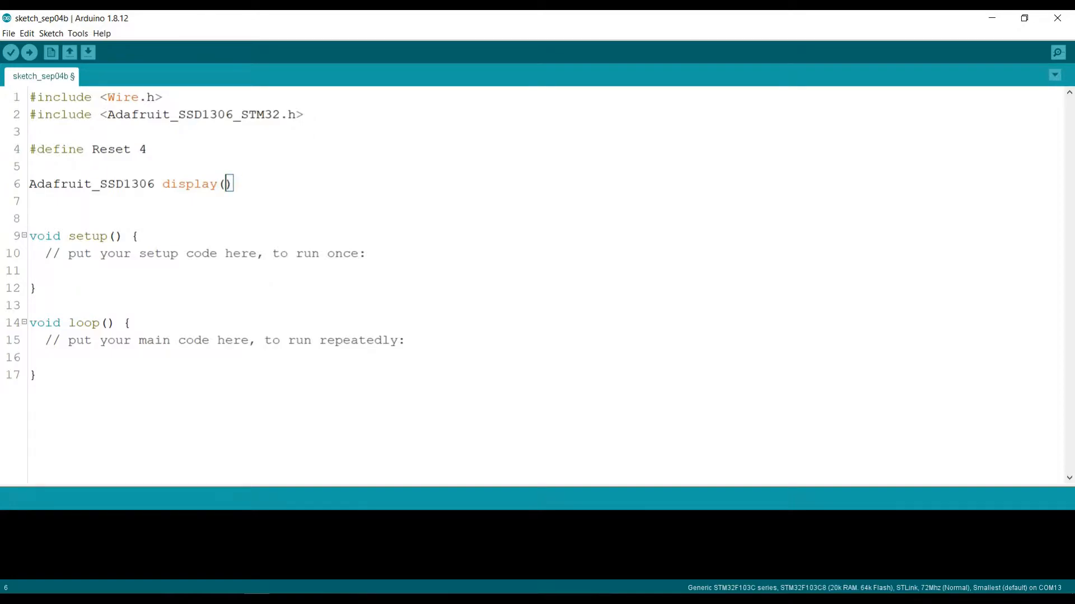
text(Reset))
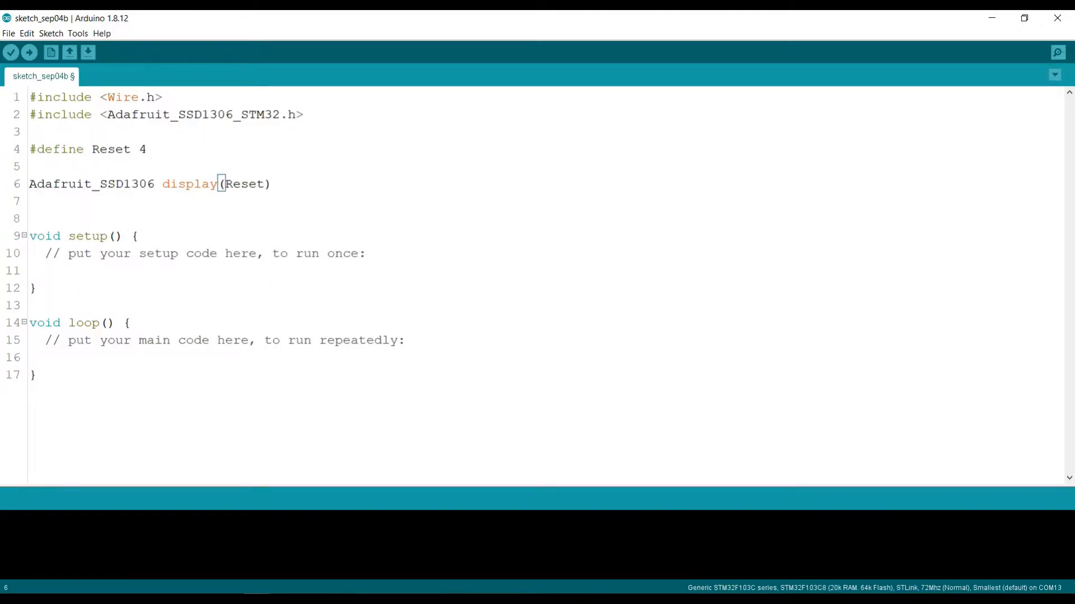
text(;)
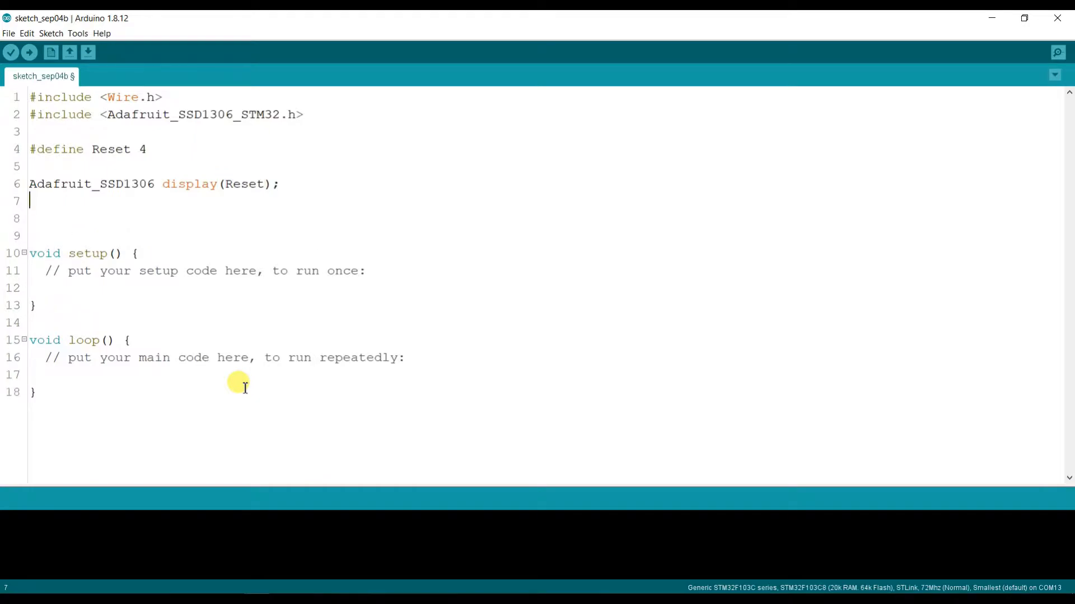
mouse_move(283, 266)
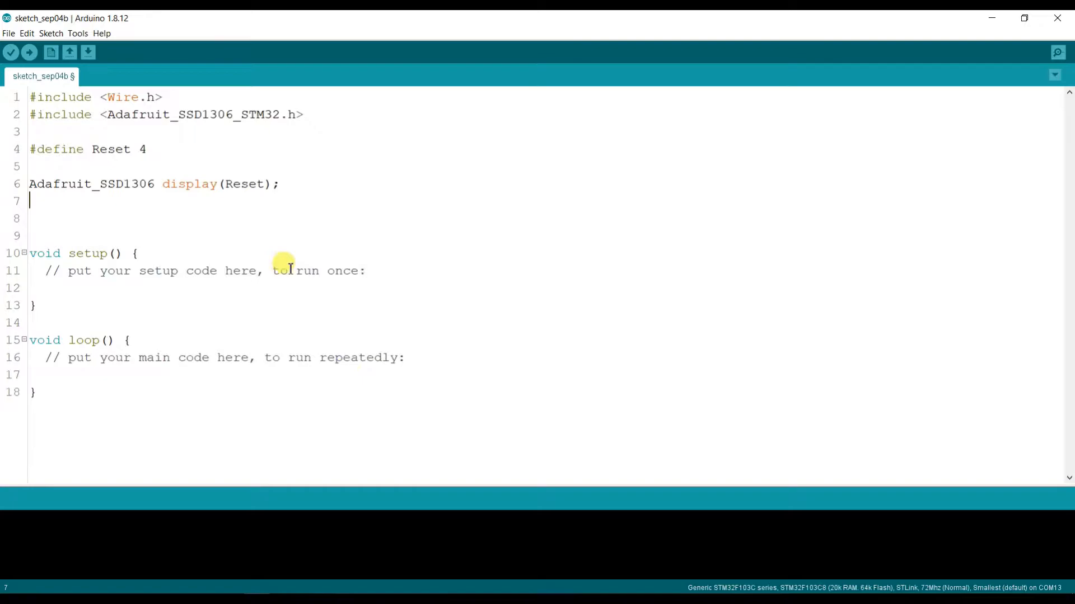
- Replace setup's placeholder comment with a display.begin() call
triple_click(205, 270)
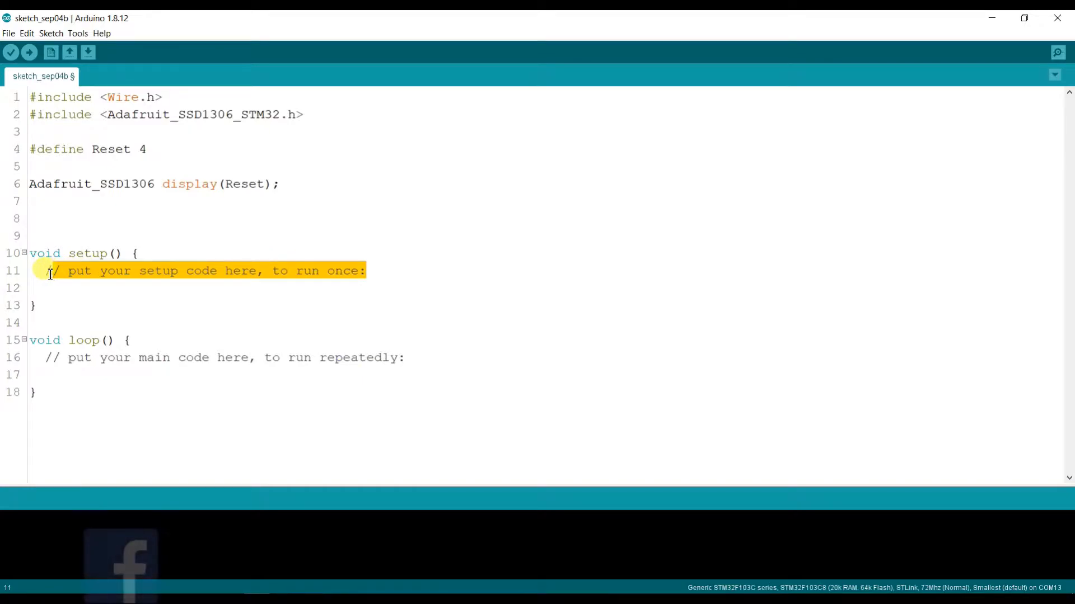
key(Delete)
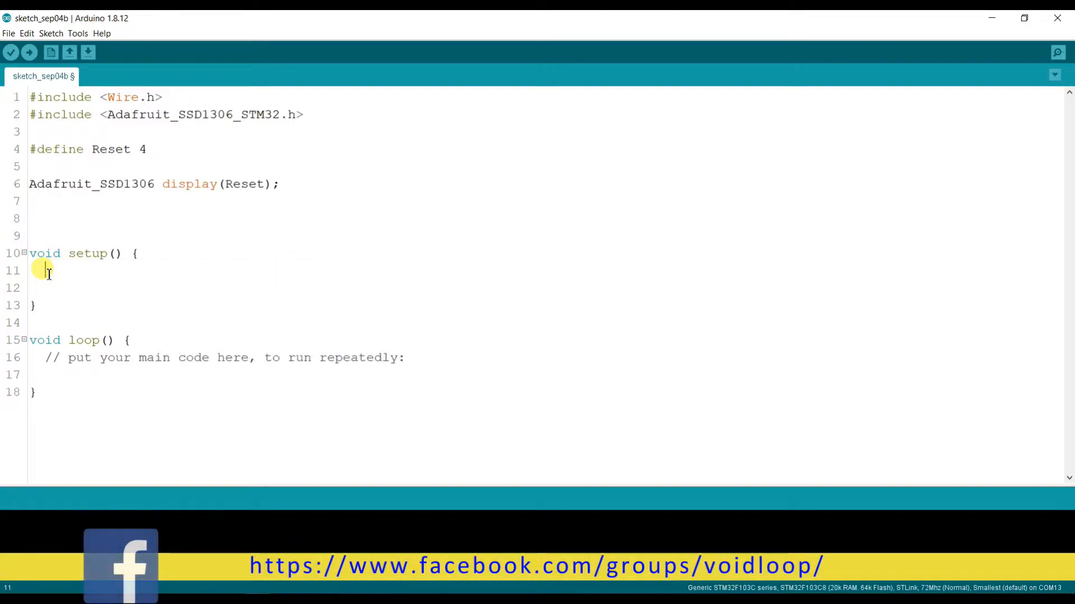
text(di)
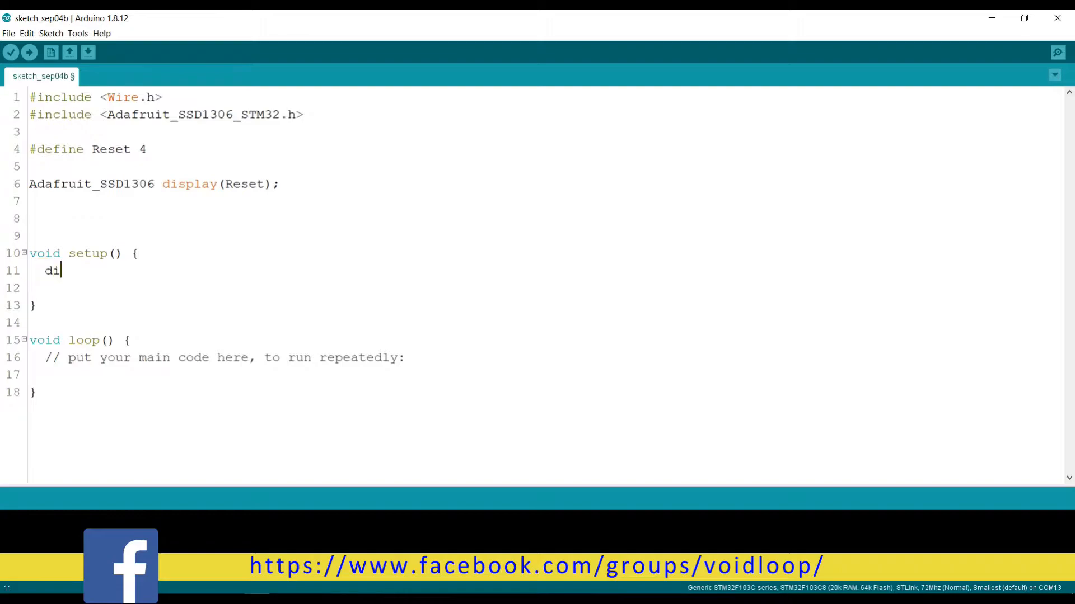
text(splay)
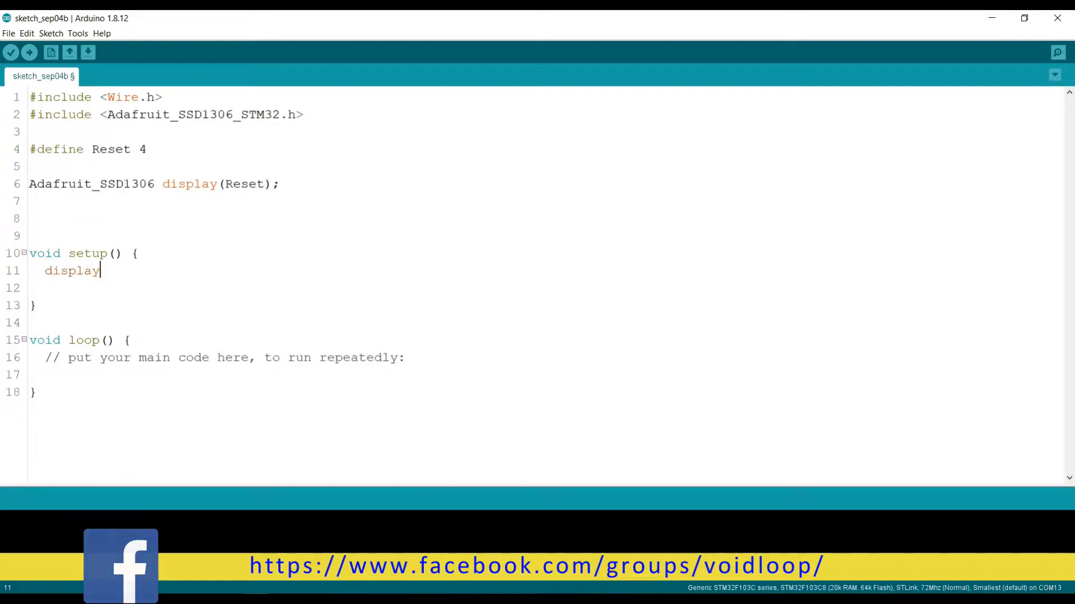
text(.b)
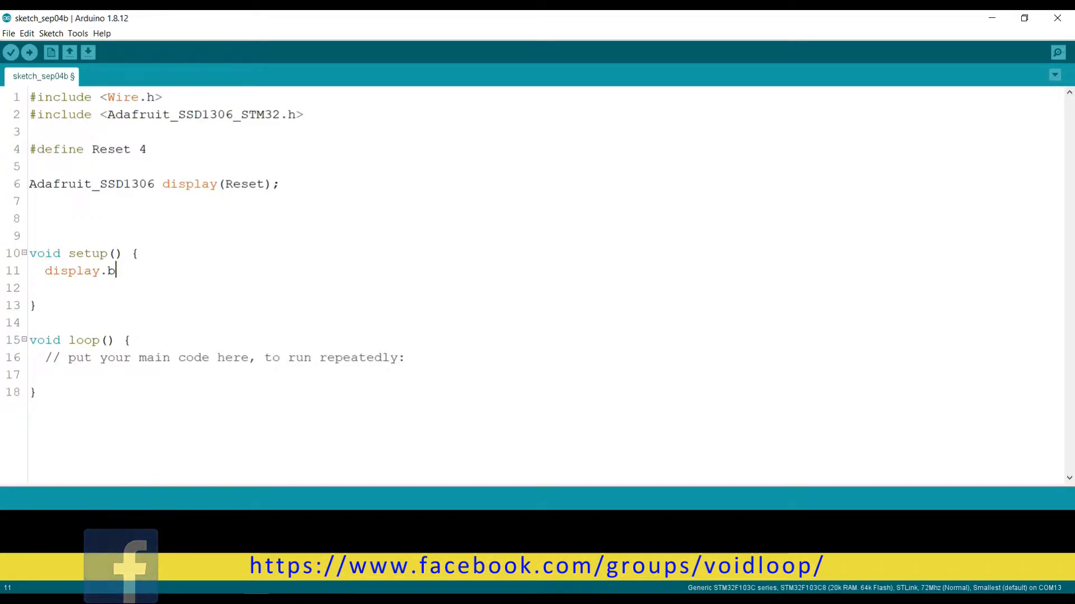
text(egin)
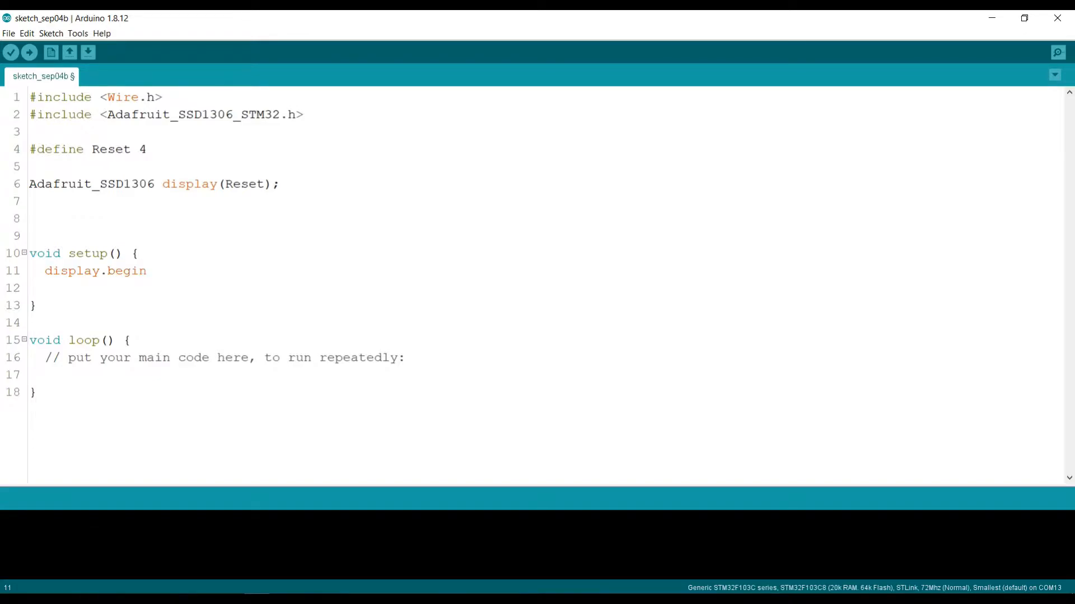
text(())
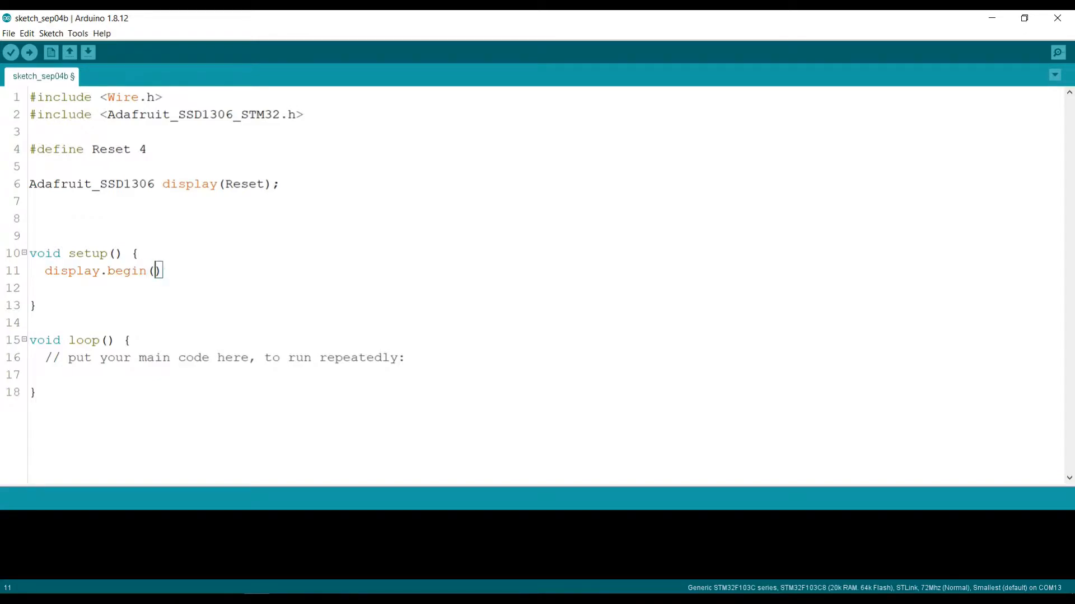
mouse_move(251, 382)
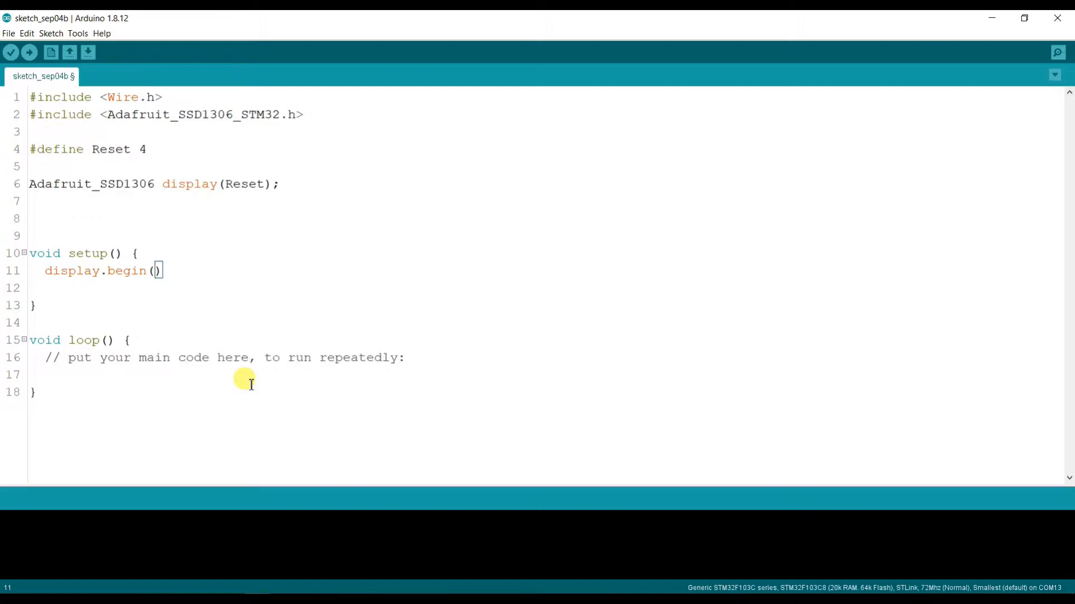
- Pass SSD1306_SWITCHCAPVCC and address 0x3C to display.begin
text(SSD13)
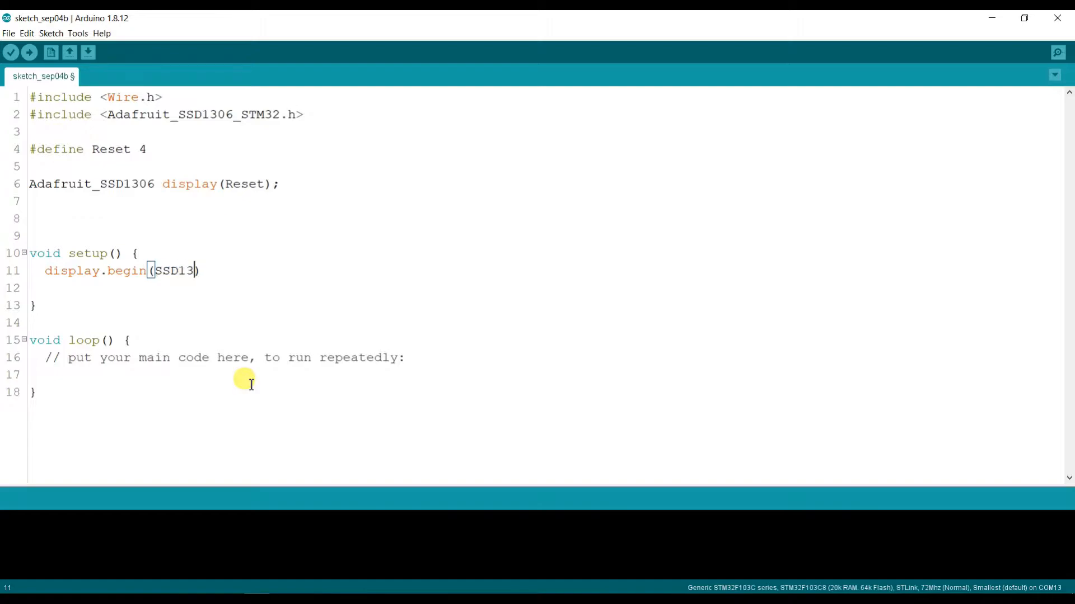
text(06_)
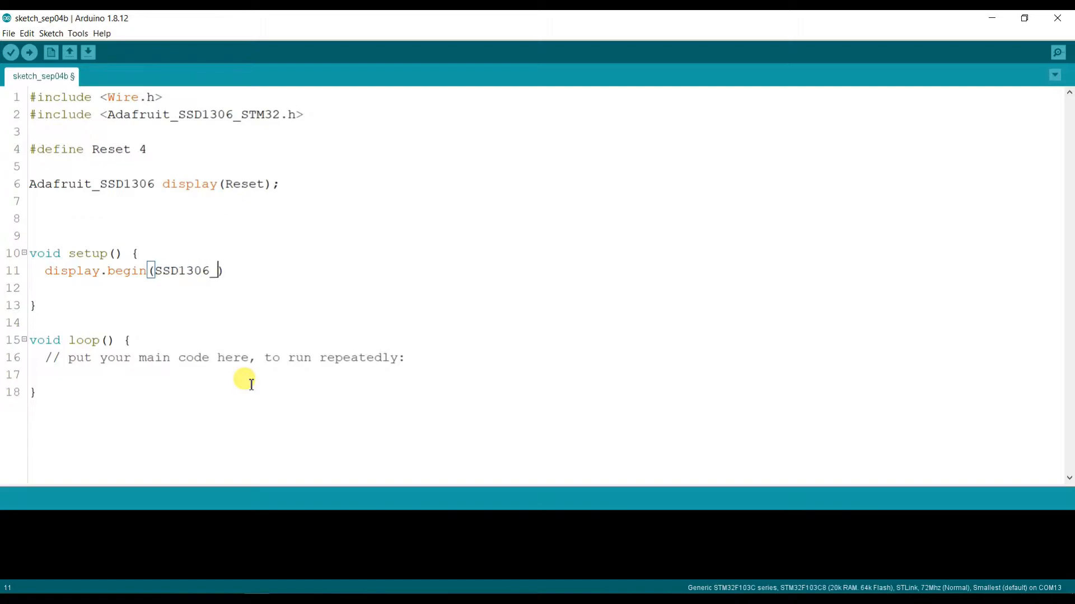
text(SWI)
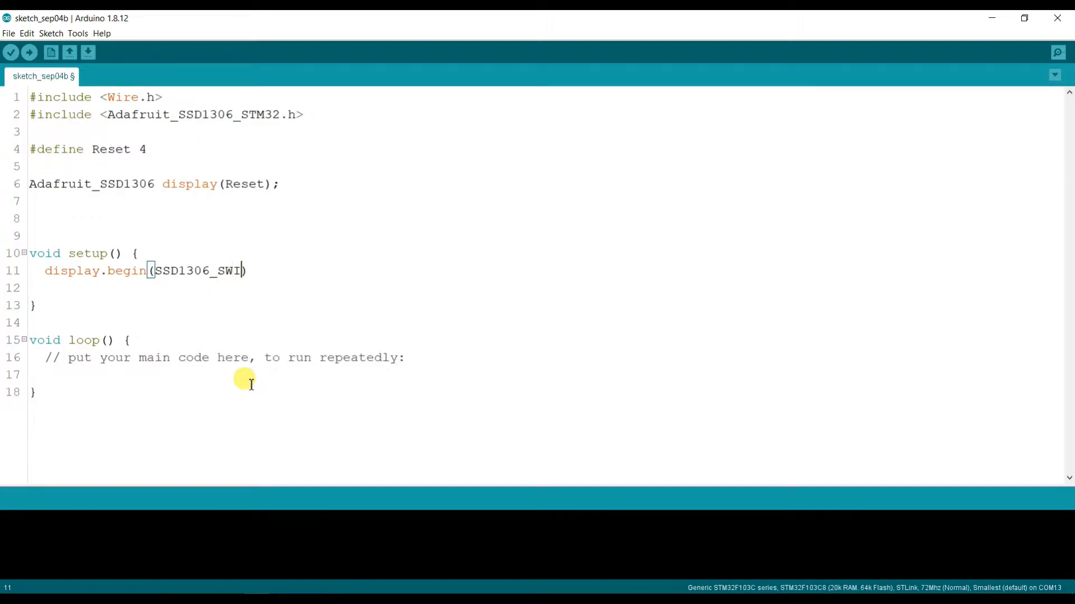
text(TCH)
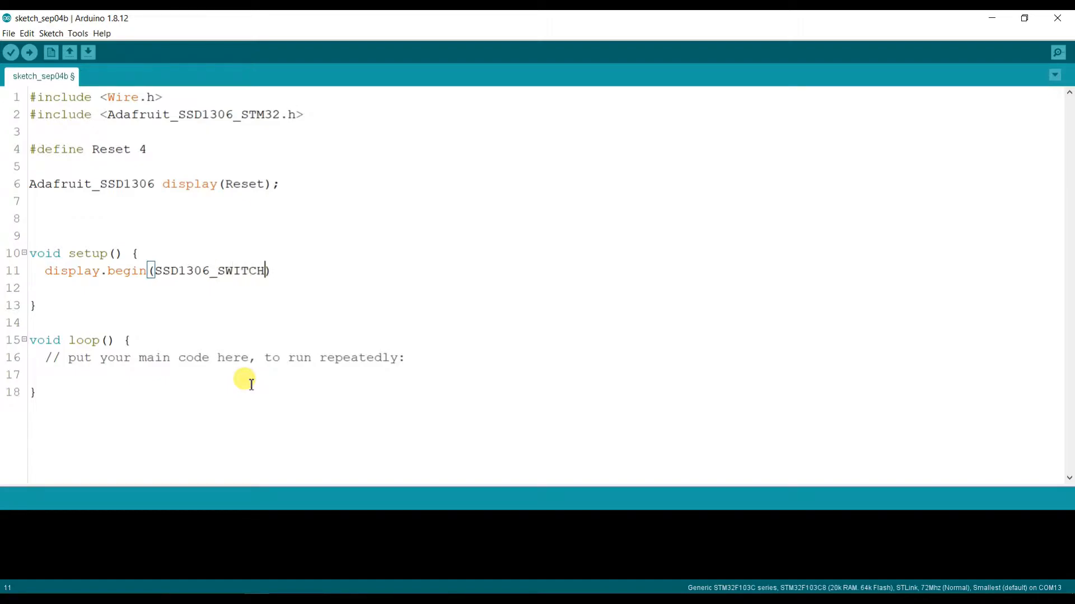
text(CAPV)
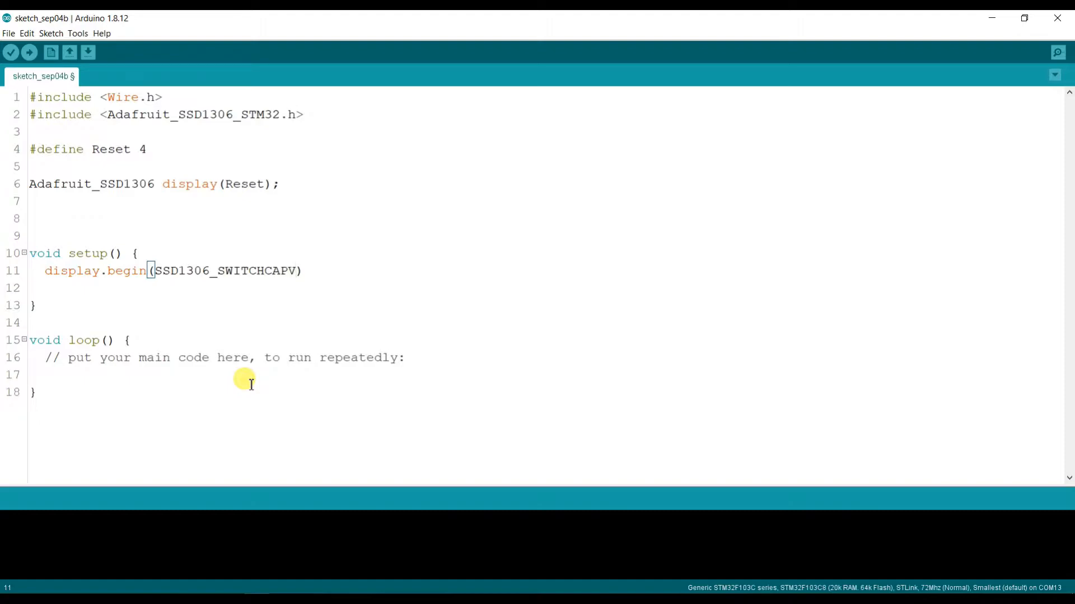
text(CC,)
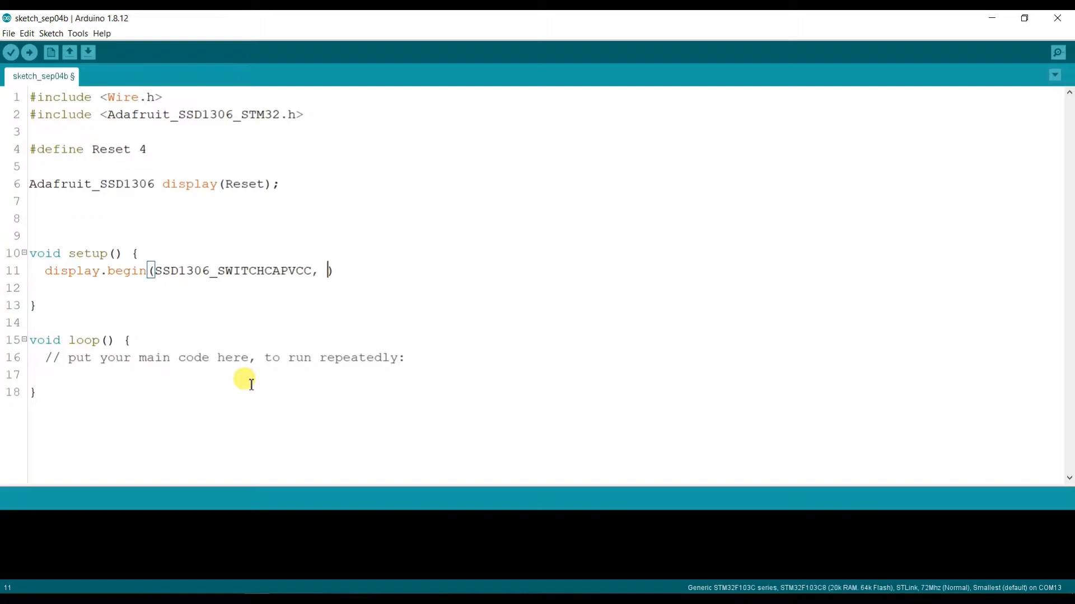
text(0x)
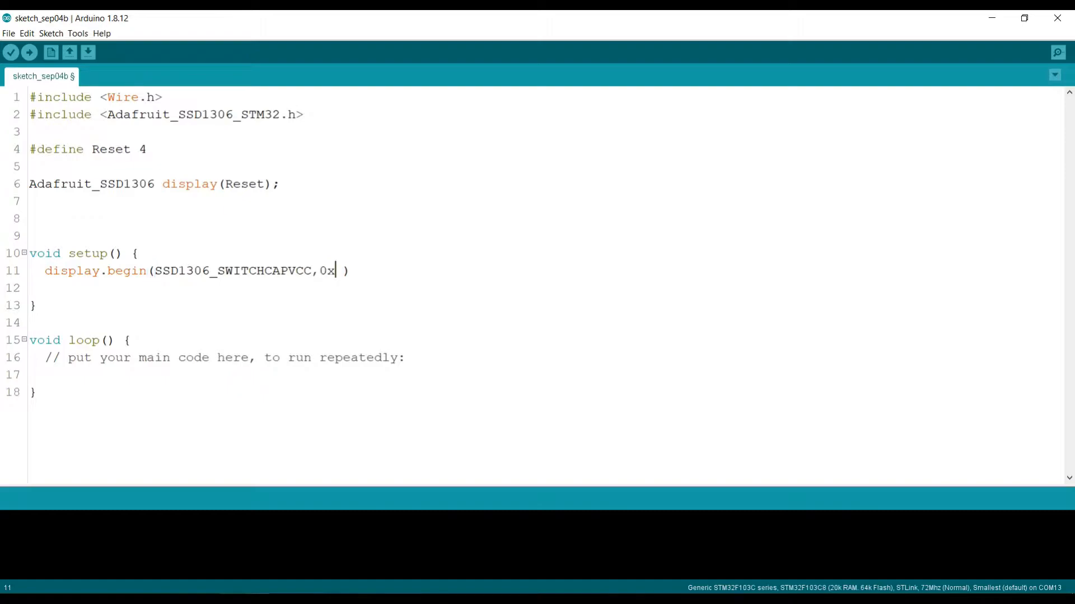
text(3)
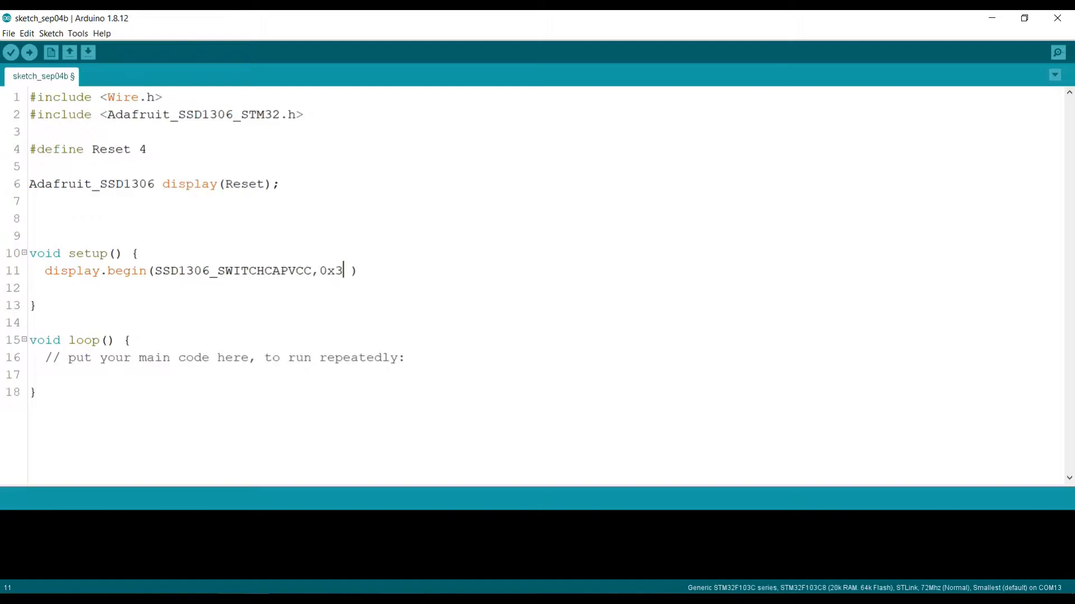
text(C)
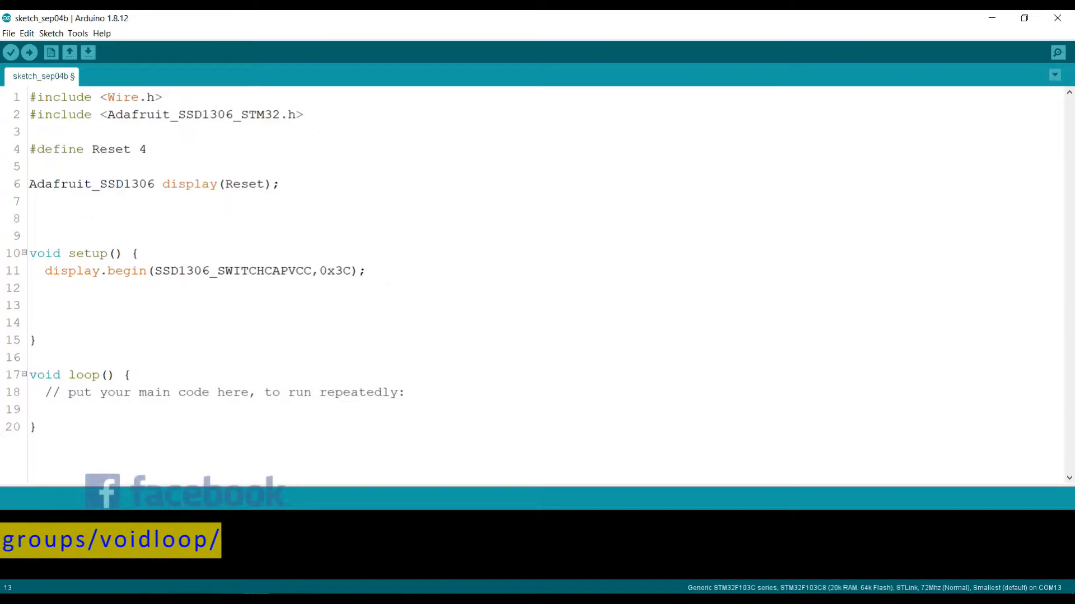
- Add display.clearDisplay(); right below display.begin in setup()
text(disl)
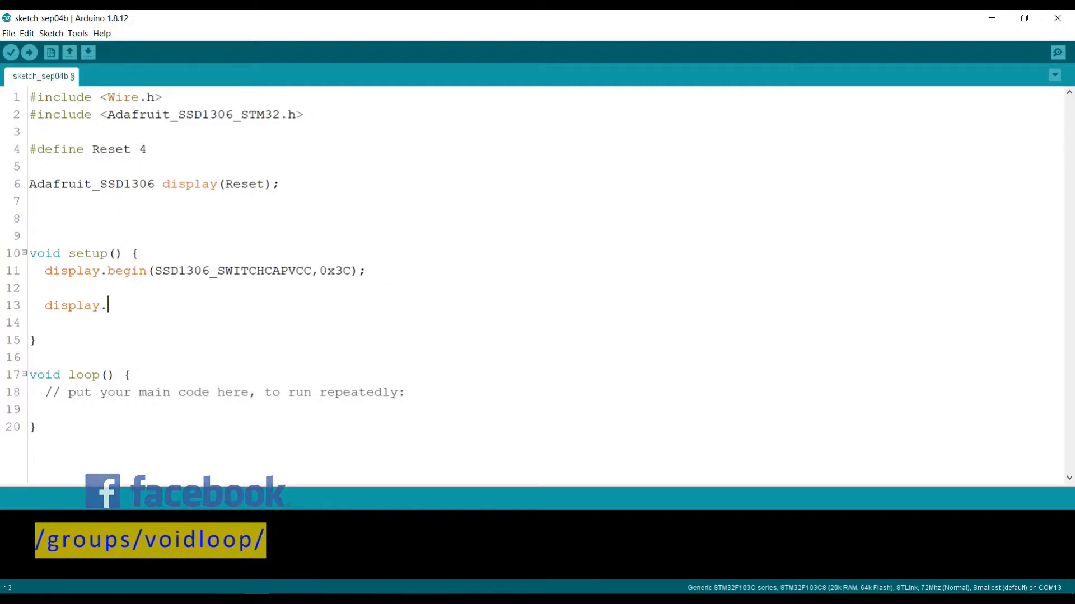
text(clea)
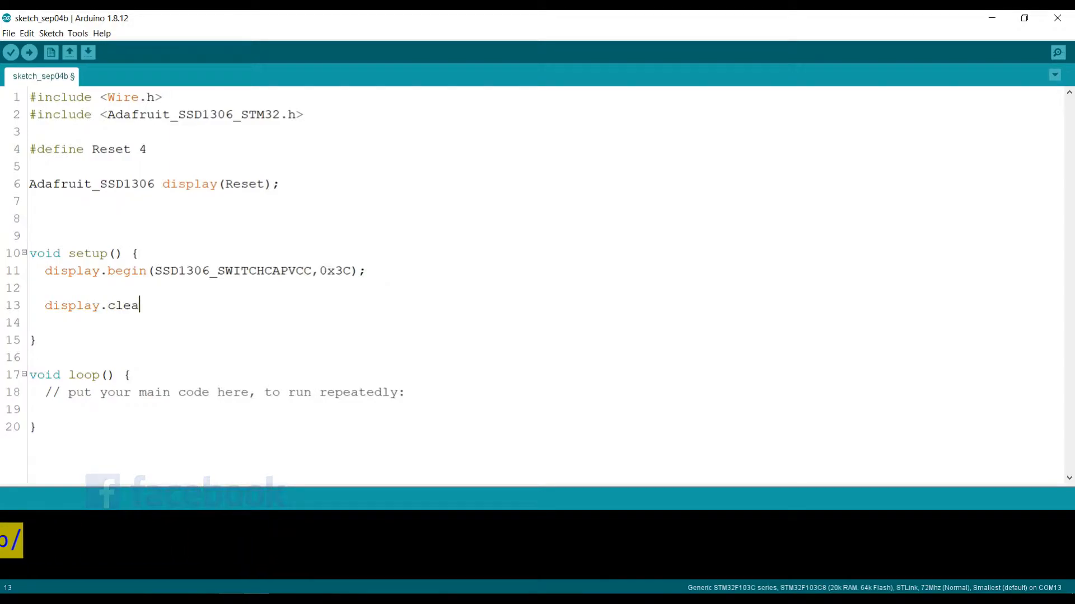
text(r)
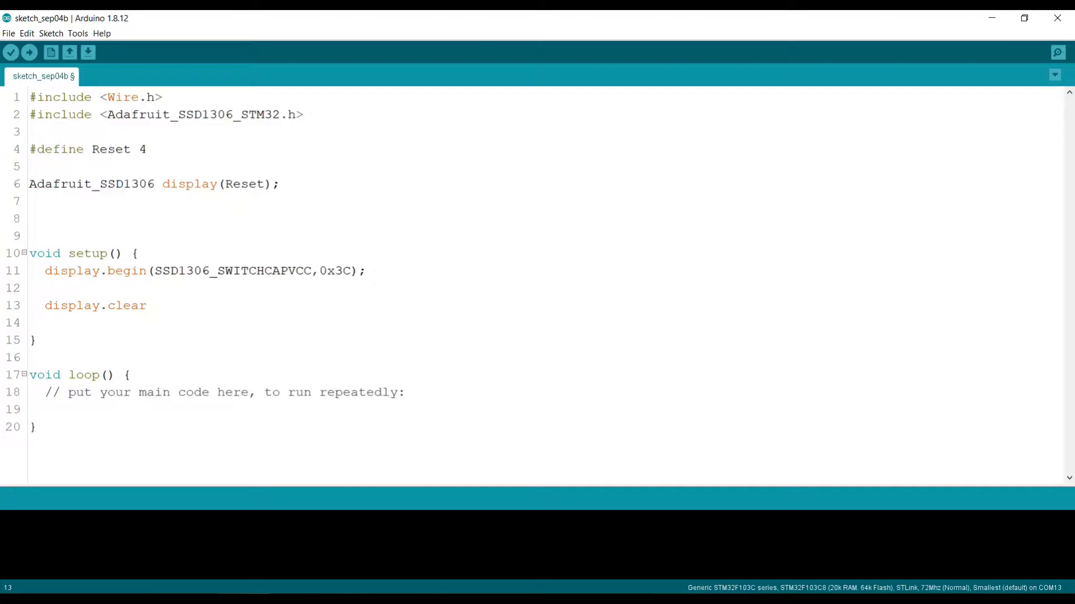
text(Display)
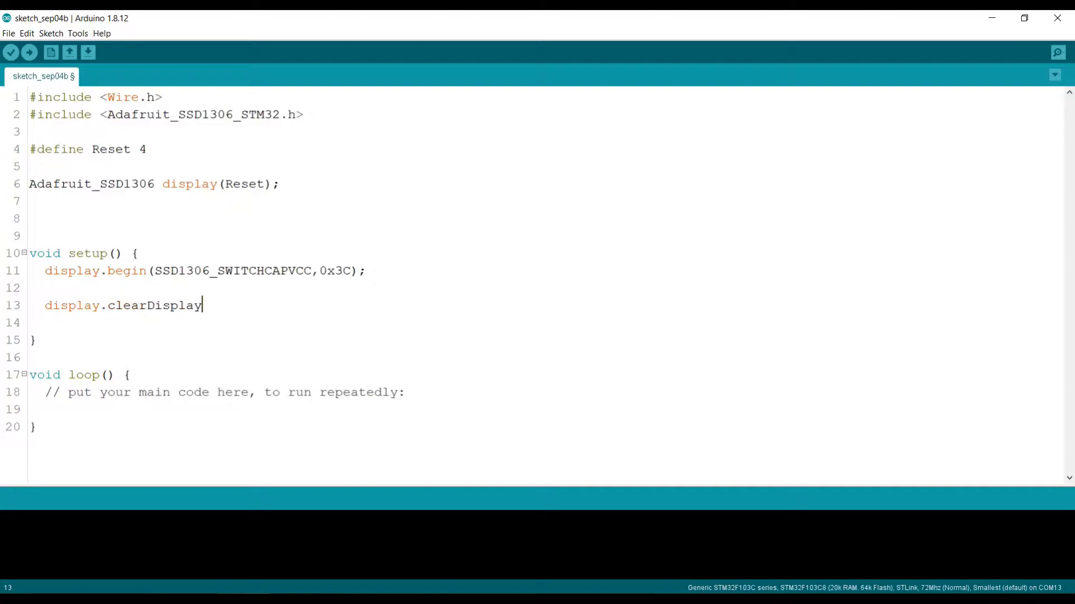
text(();)
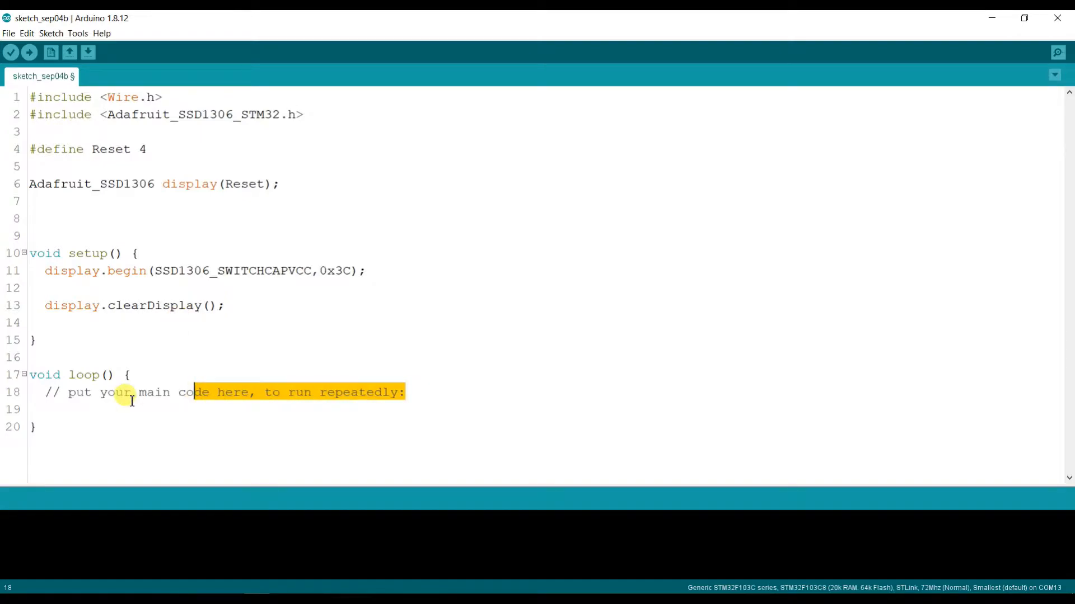
- Replace loop's placeholder comment with blank lines and display.clearDisplay();
key(Delete)
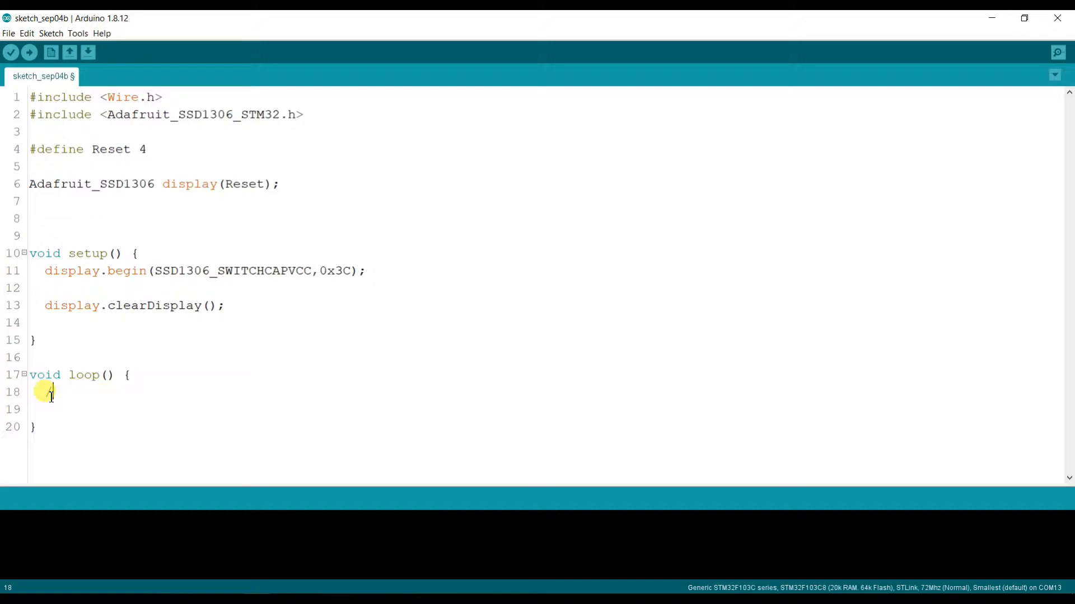
key(enter)
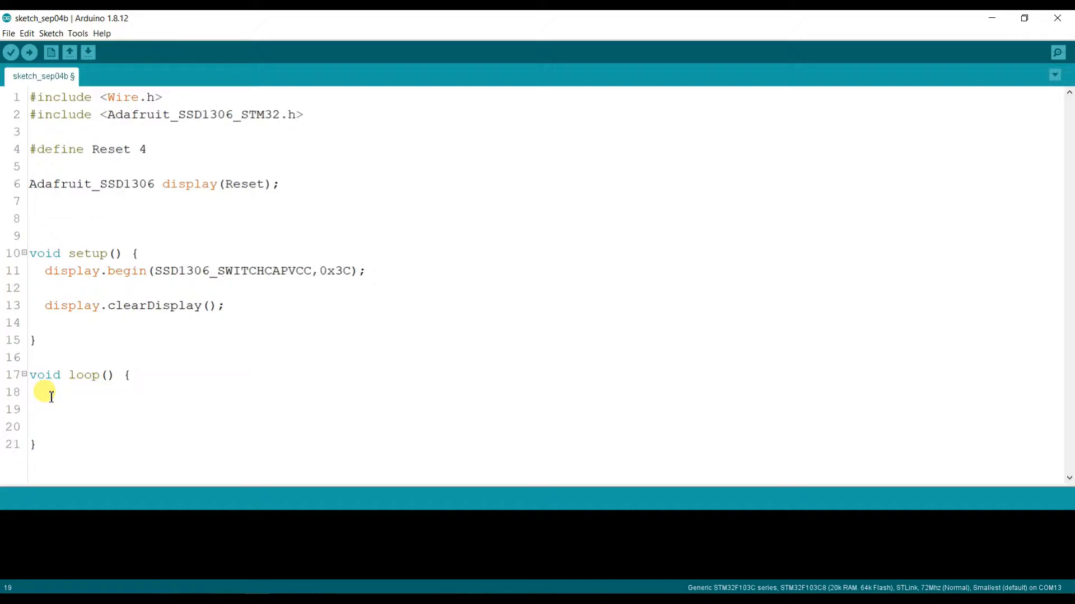
key(enter)
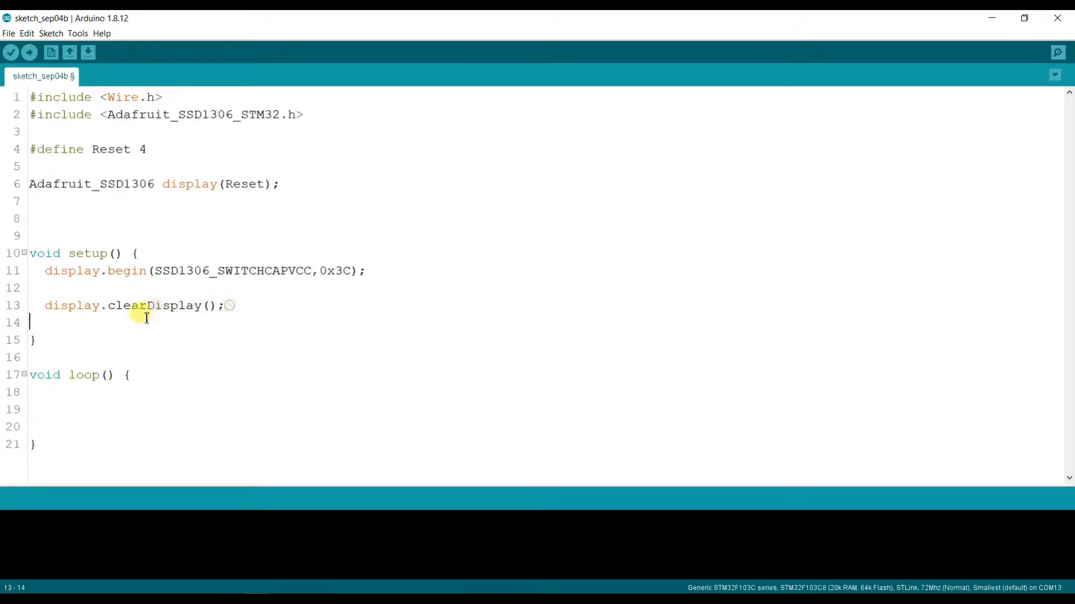
triple_click(130, 305)
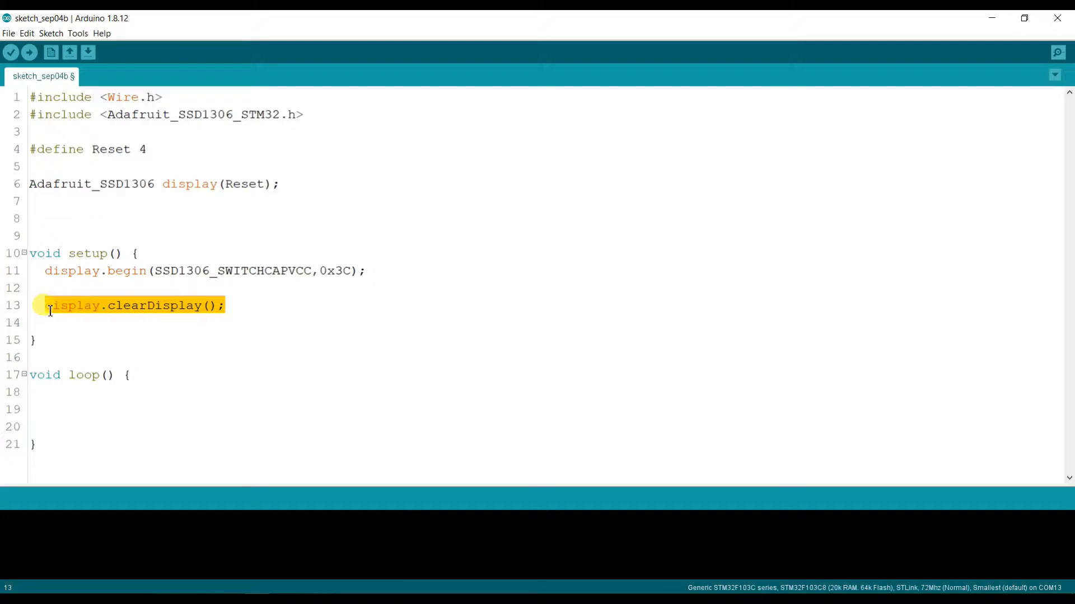
click(65, 401)
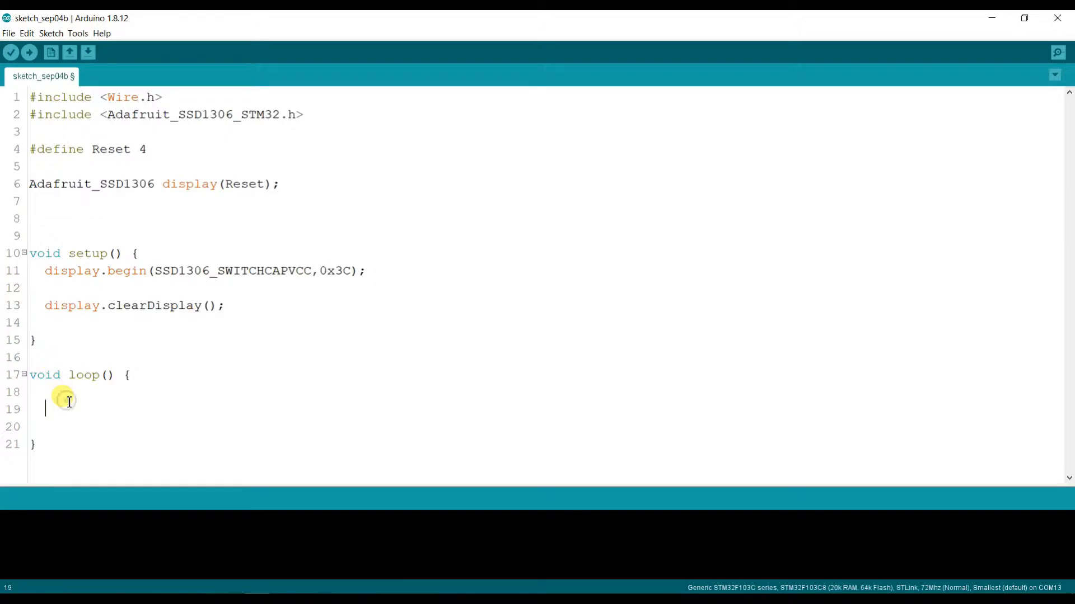
text(display.clearDisplay();)
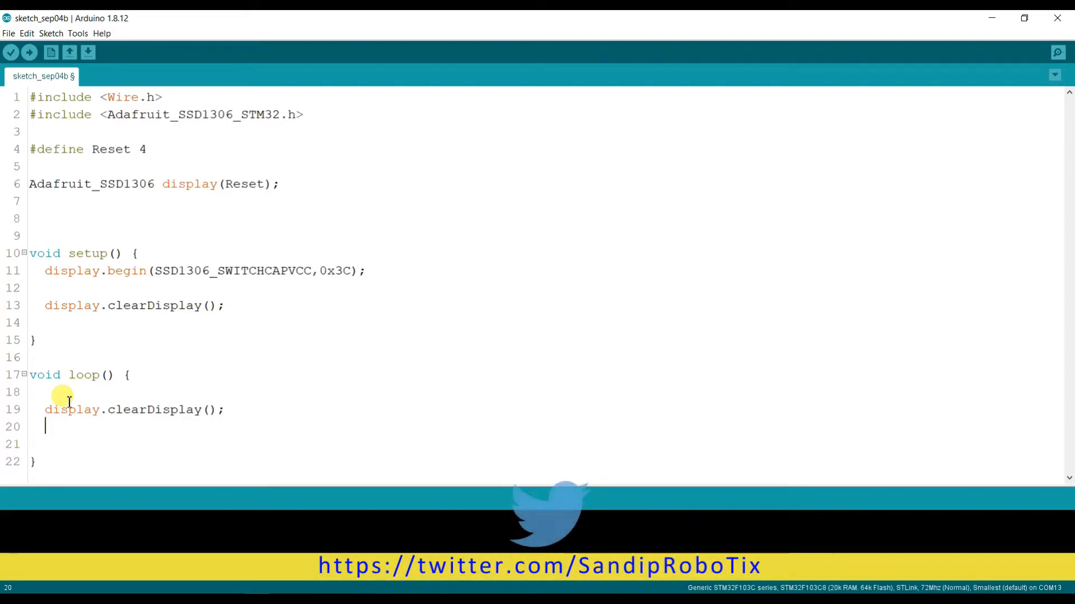
- Add display.setCursor(0,0); below clearDisplay in loop()
text(d)
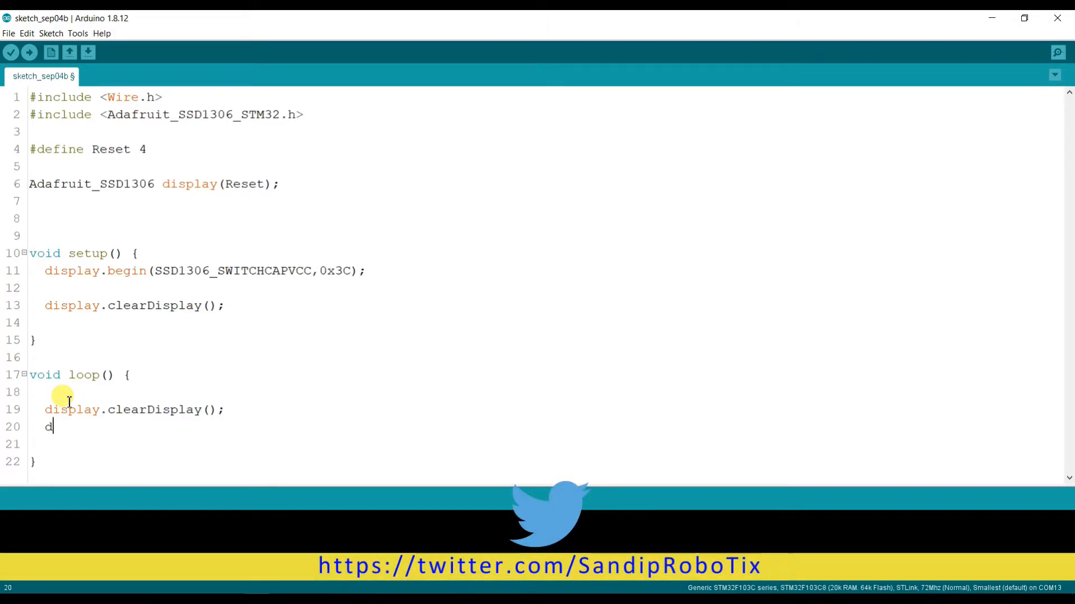
text(isplay)
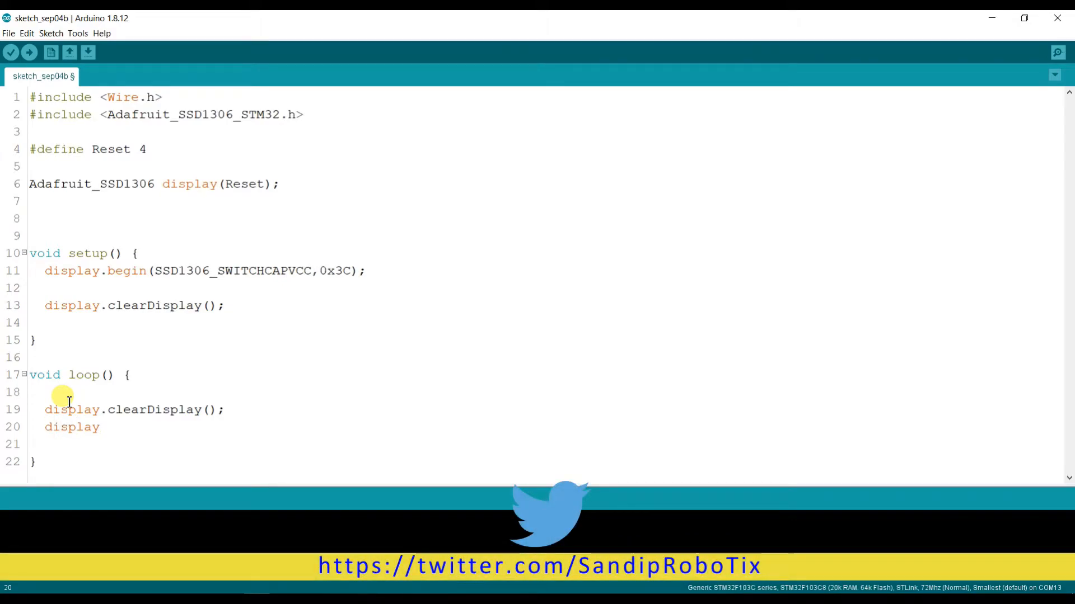
text(.set)
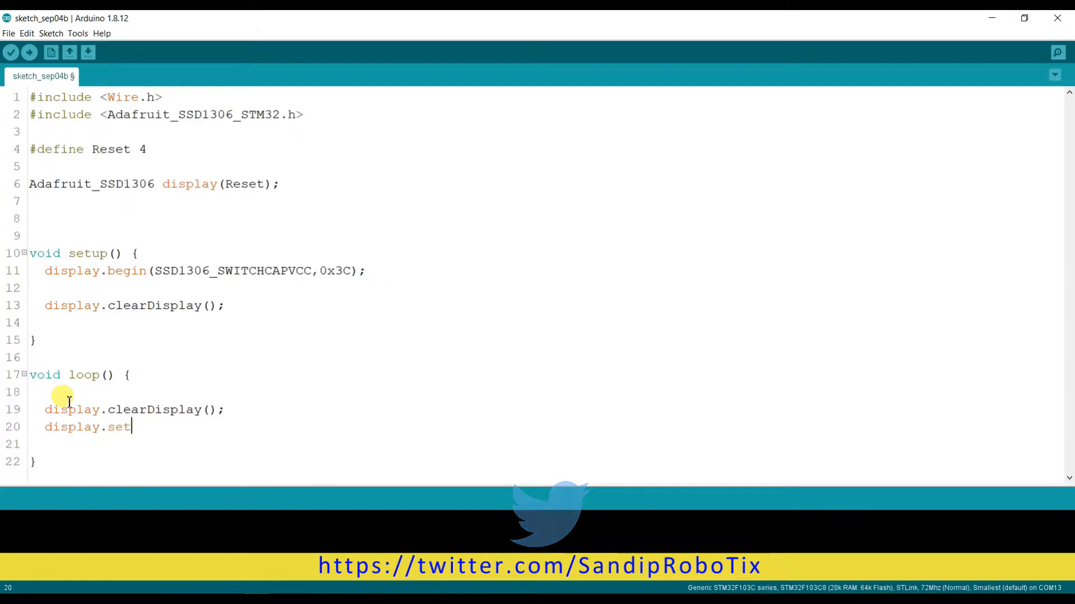
text(Cursor)
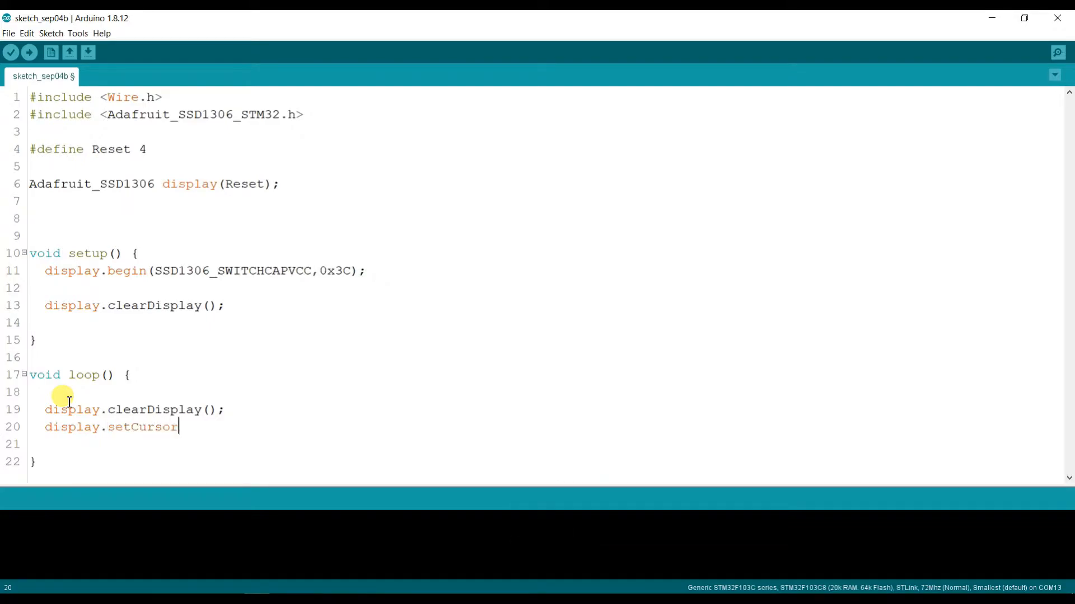
text(())
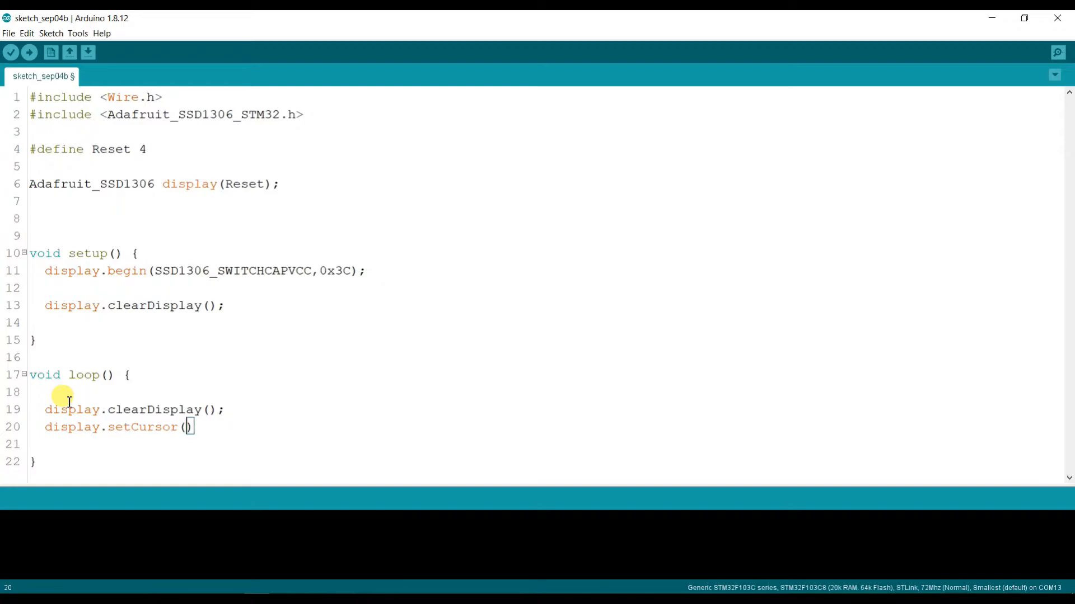
text(0,0)
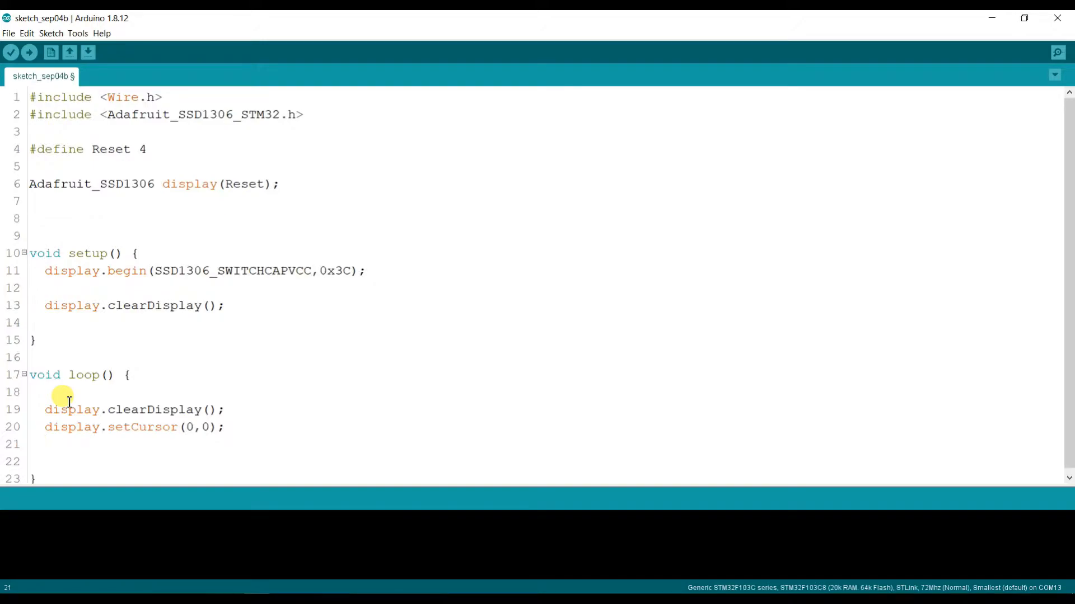
- Add display.setTextSize(1); after the setCursor line in loop()
text(d)
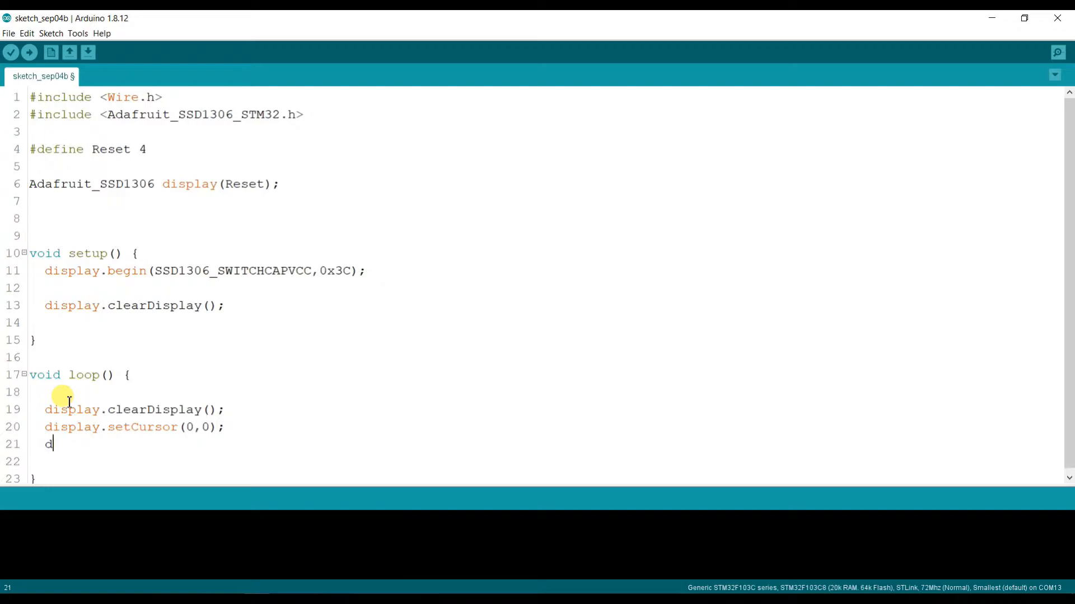
text(isplay.)
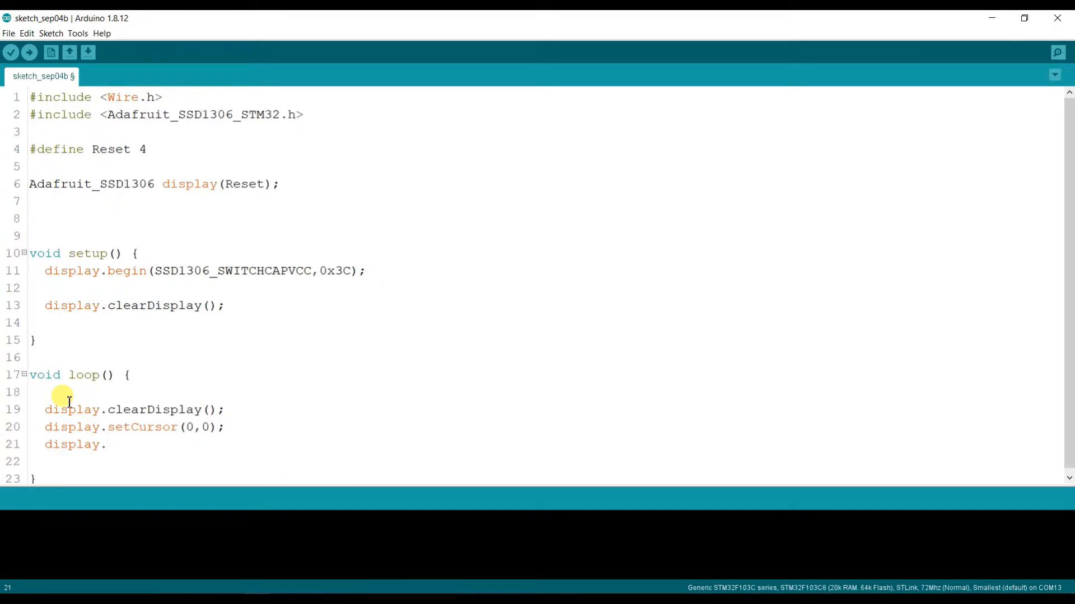
text(set)
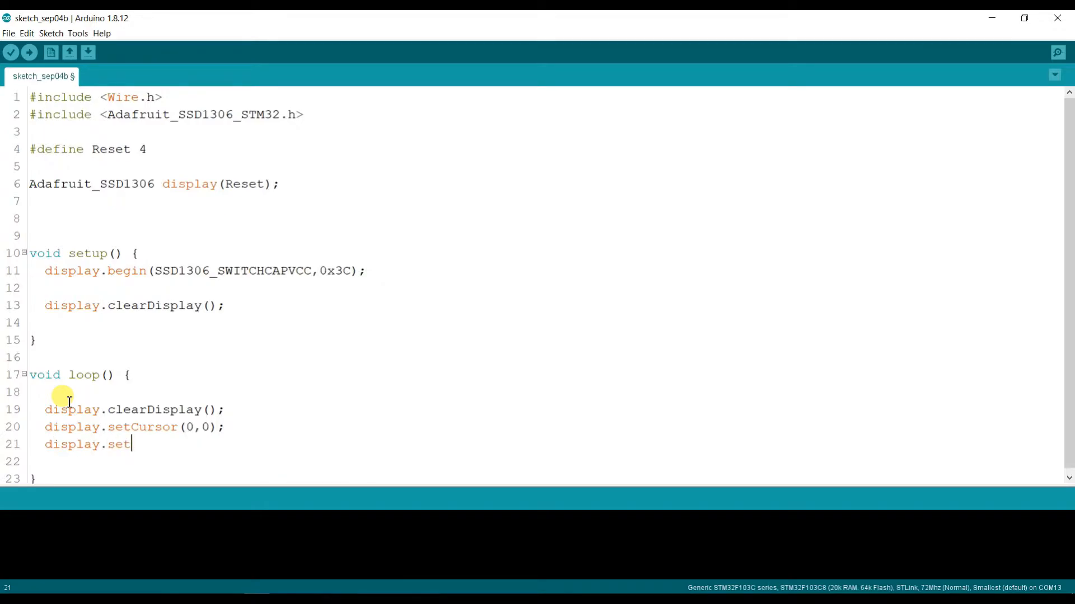
text(Te)
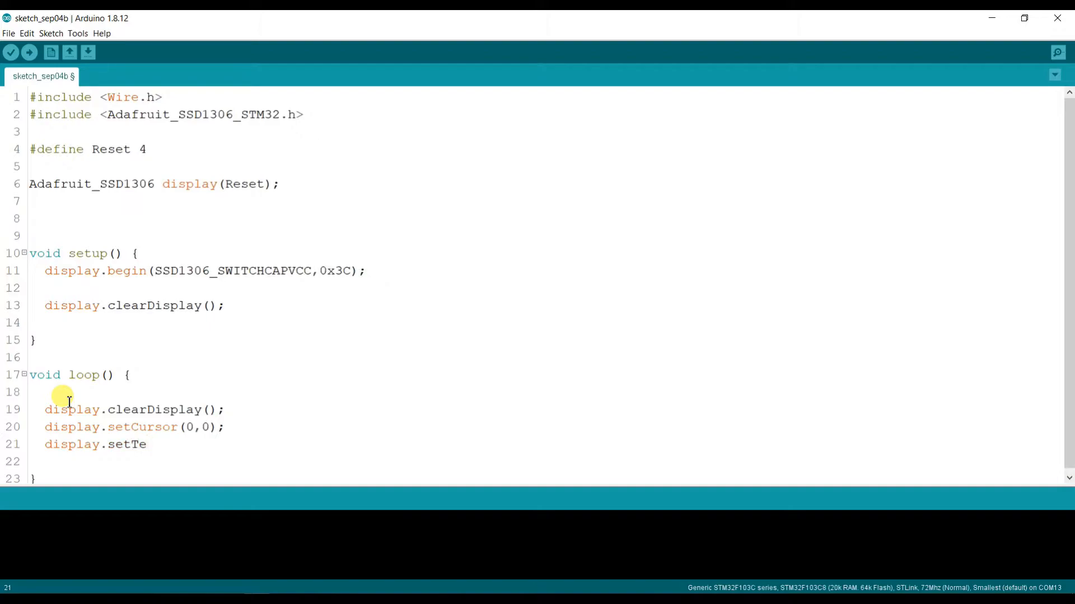
text(xtSi)
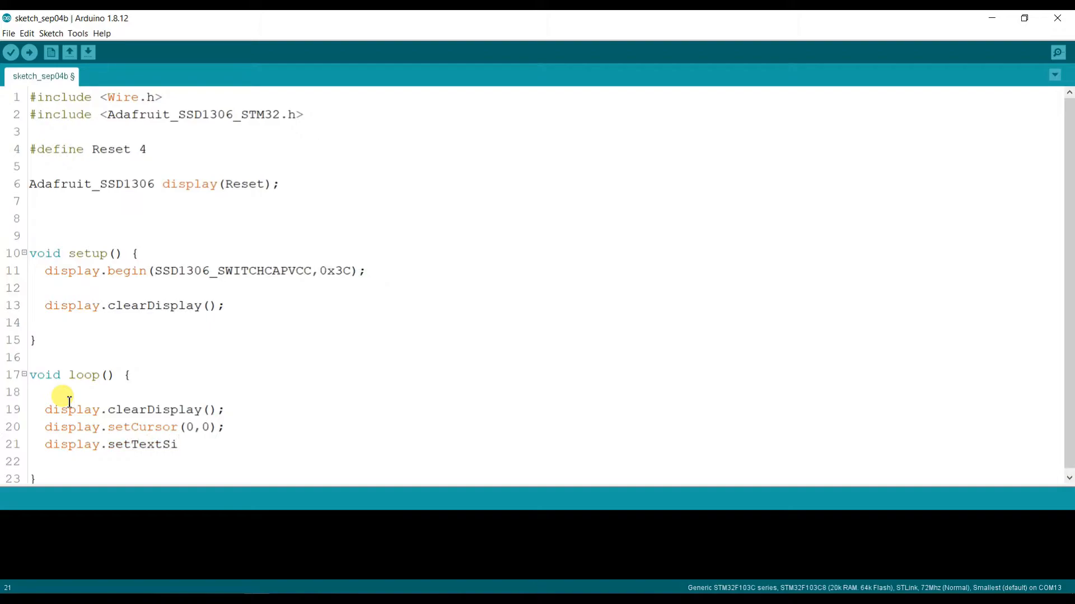
text(ze)
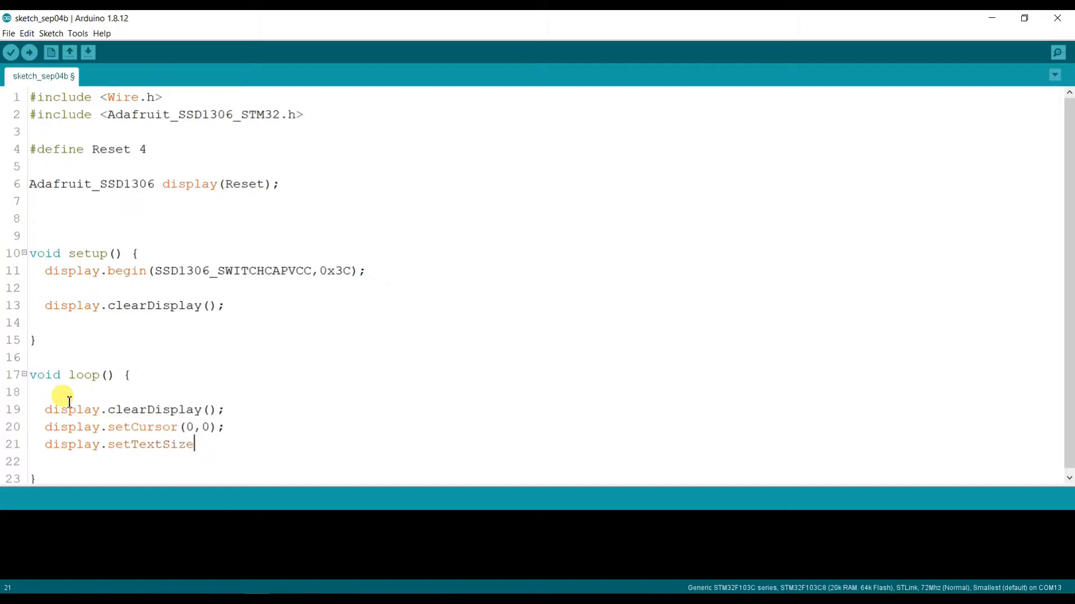
text((1);)
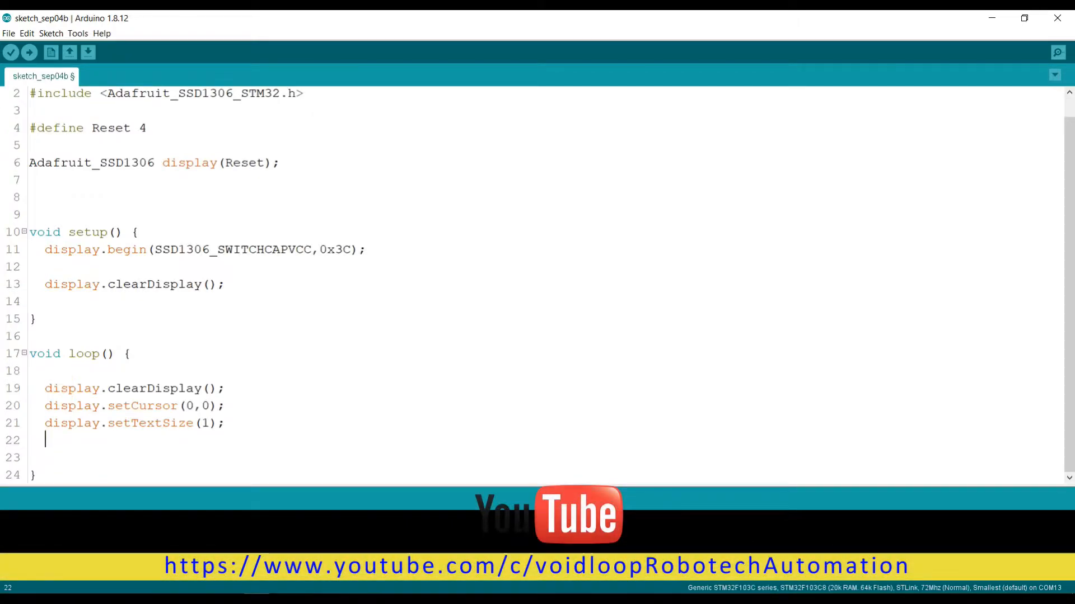
- Add display.setTextColor(white); below setTextSize in loop()
text(display)
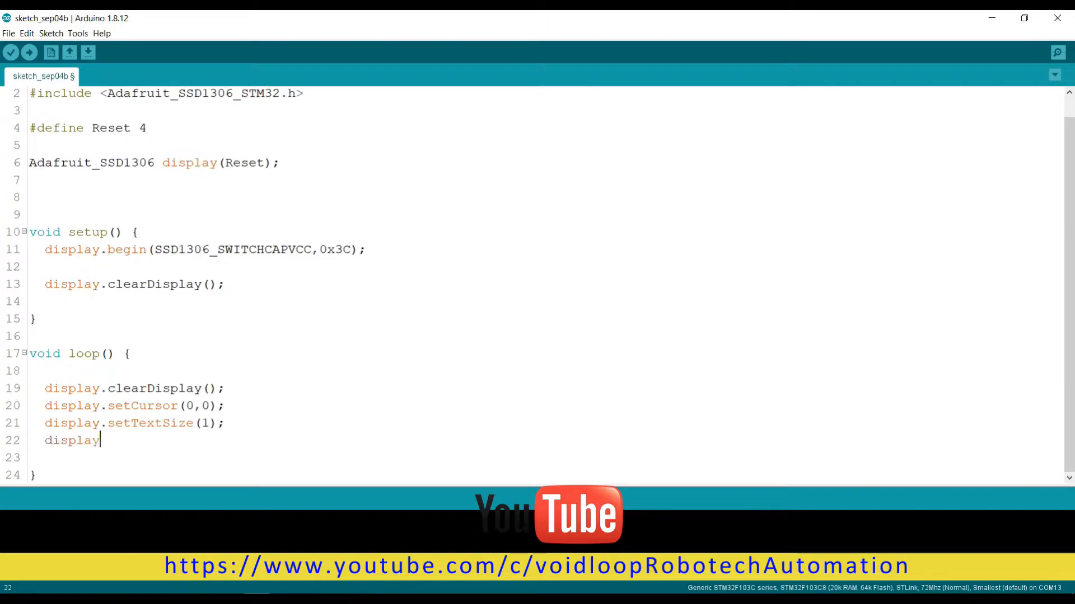
text(.set)
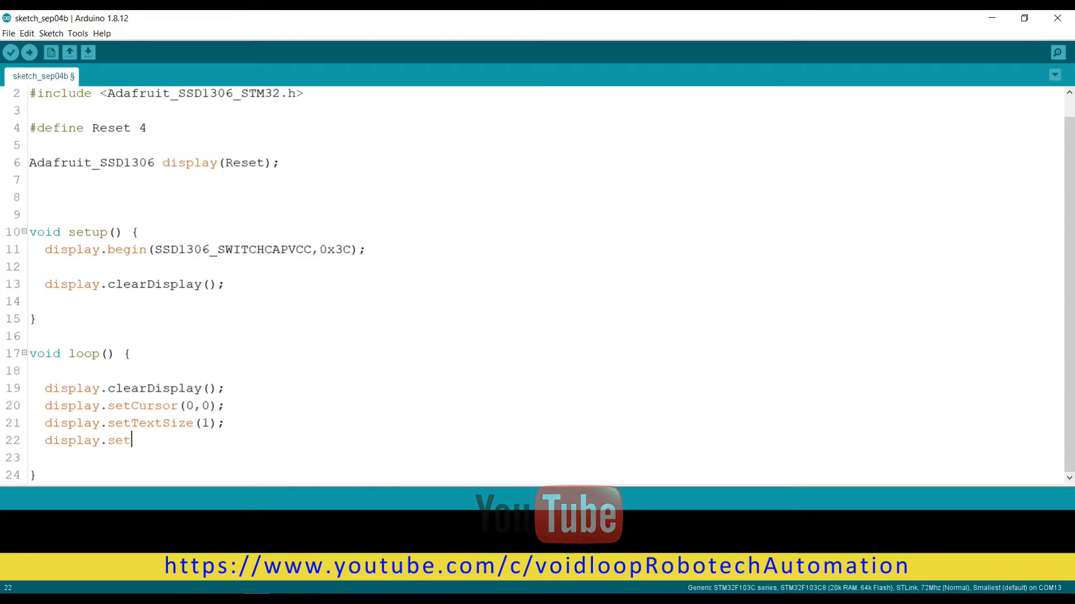
text(Text)
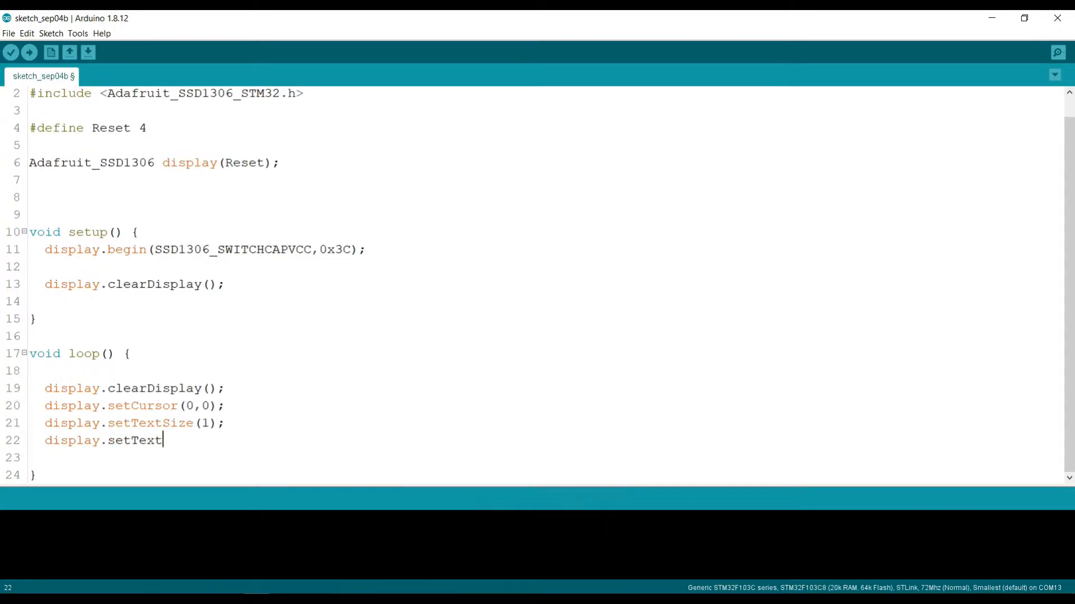
text(Color)
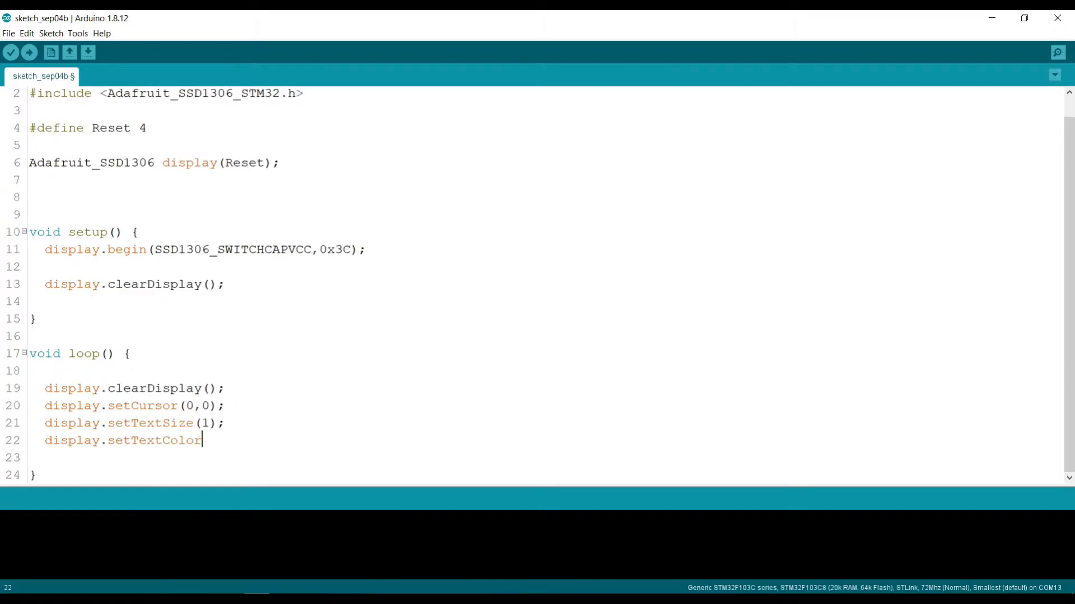
text(())
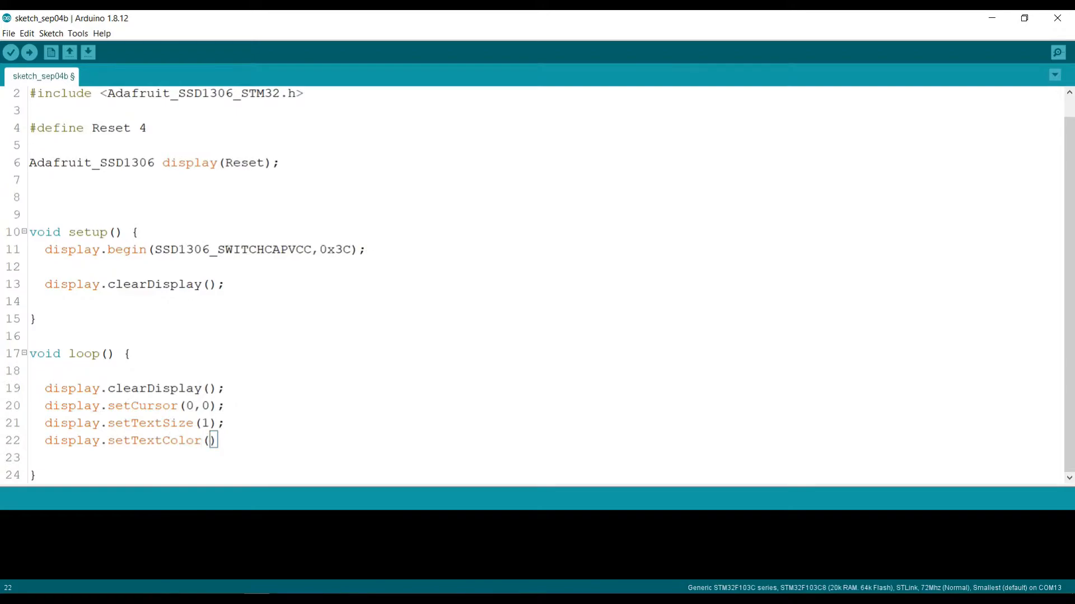
text(wi)
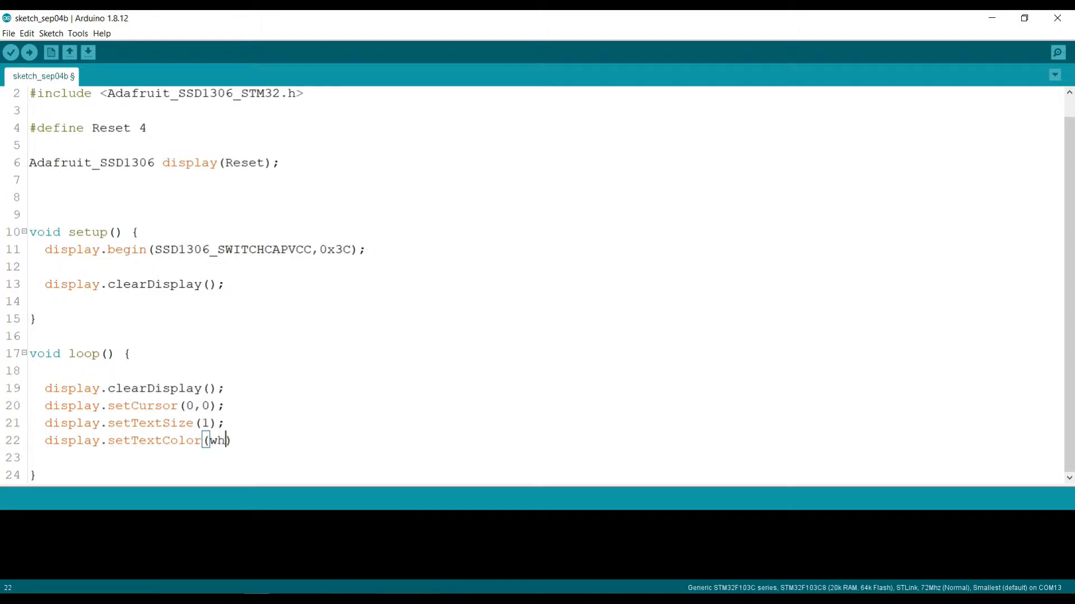
text(ite)
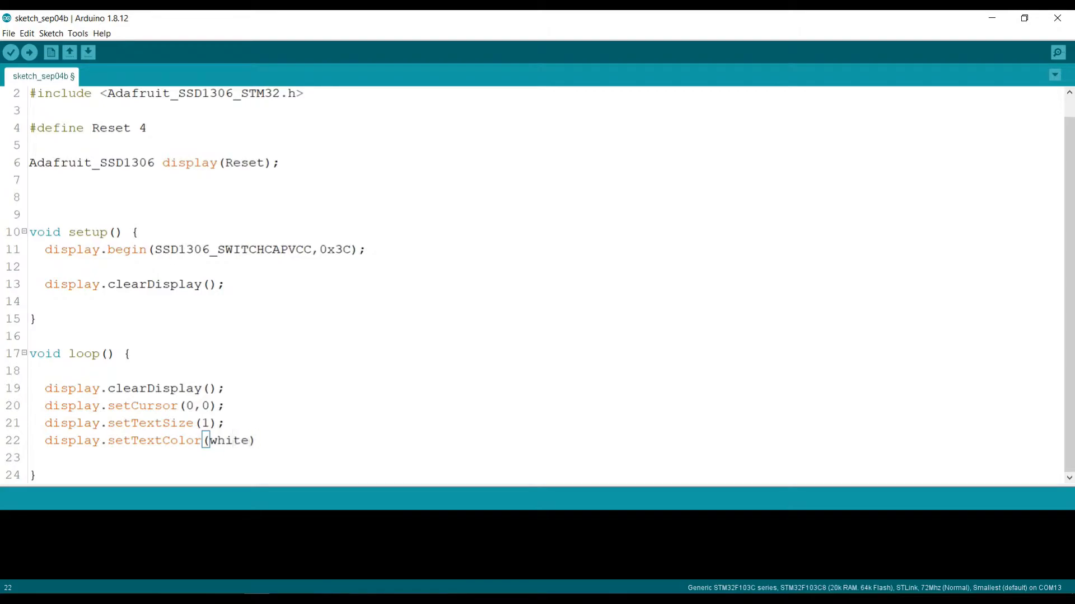
text(;)
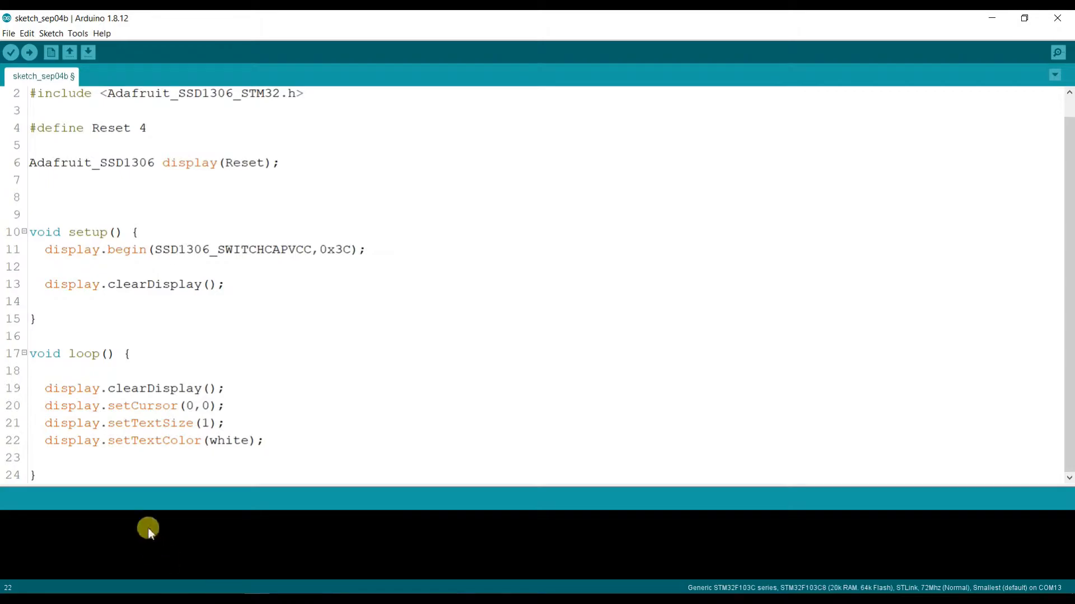
- Relocate display.setTextColor(white); to just after display.clearDisplay();
double_click(181, 441)
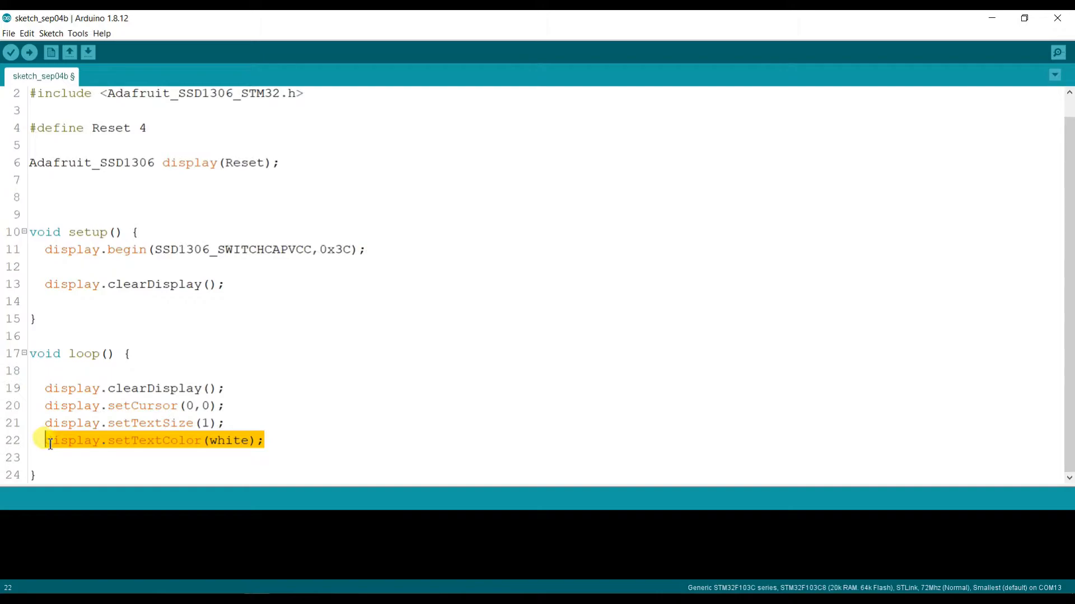
key(Delete)
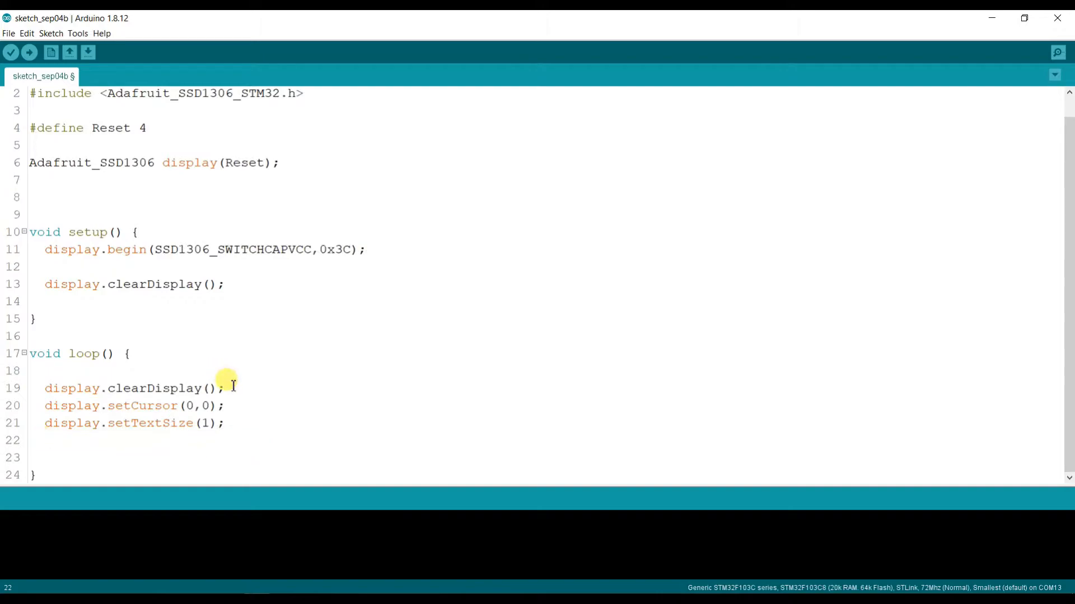
text(display.setTextColor(white);)
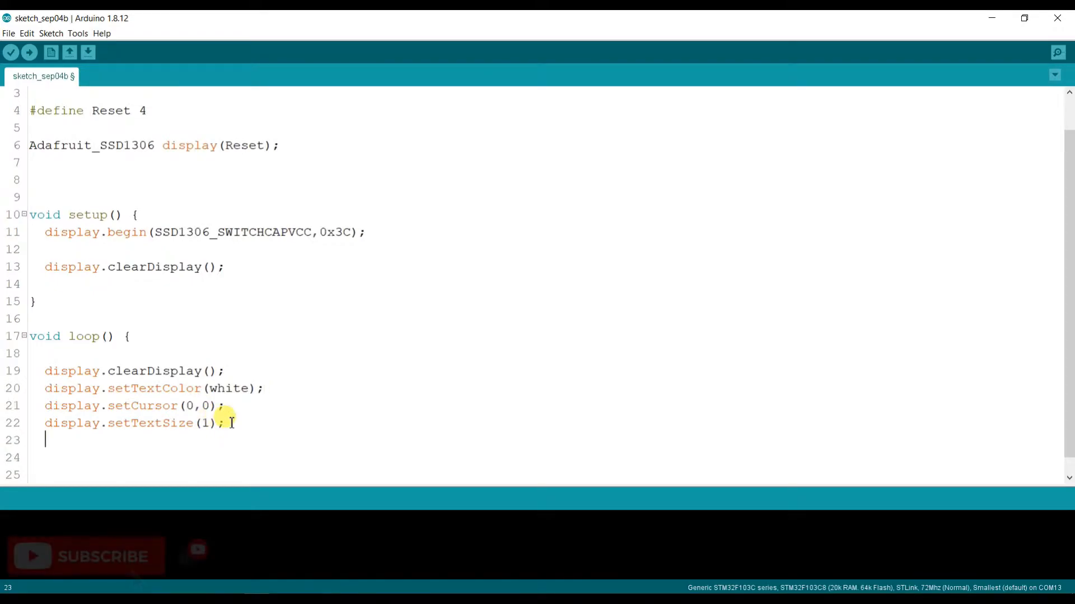
- Add display.print("OLED with STM32F103C"); after setTextSize in loop()
text(display)
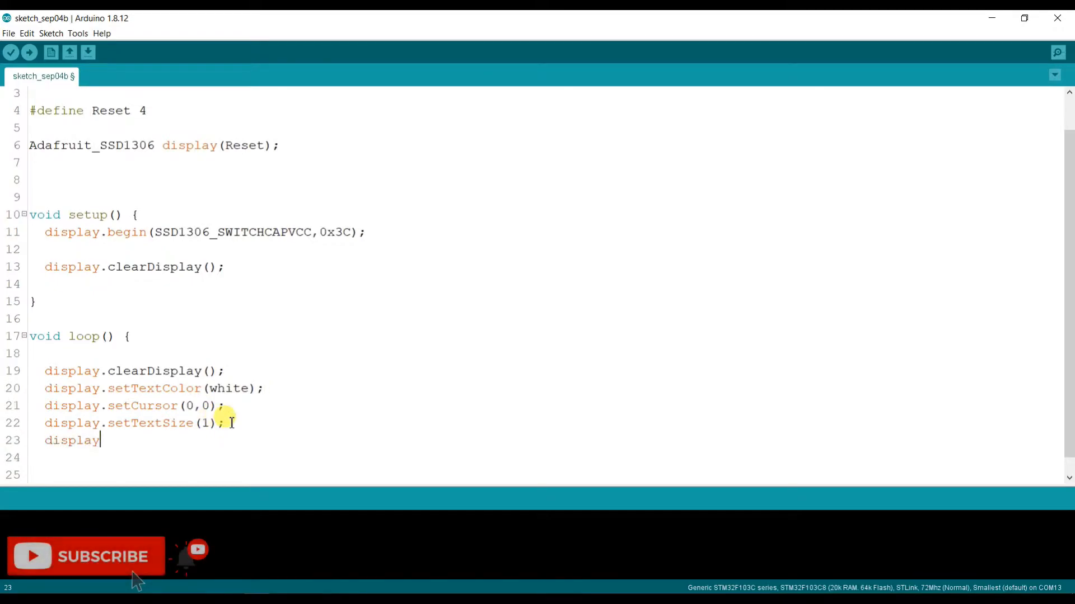
text(.)
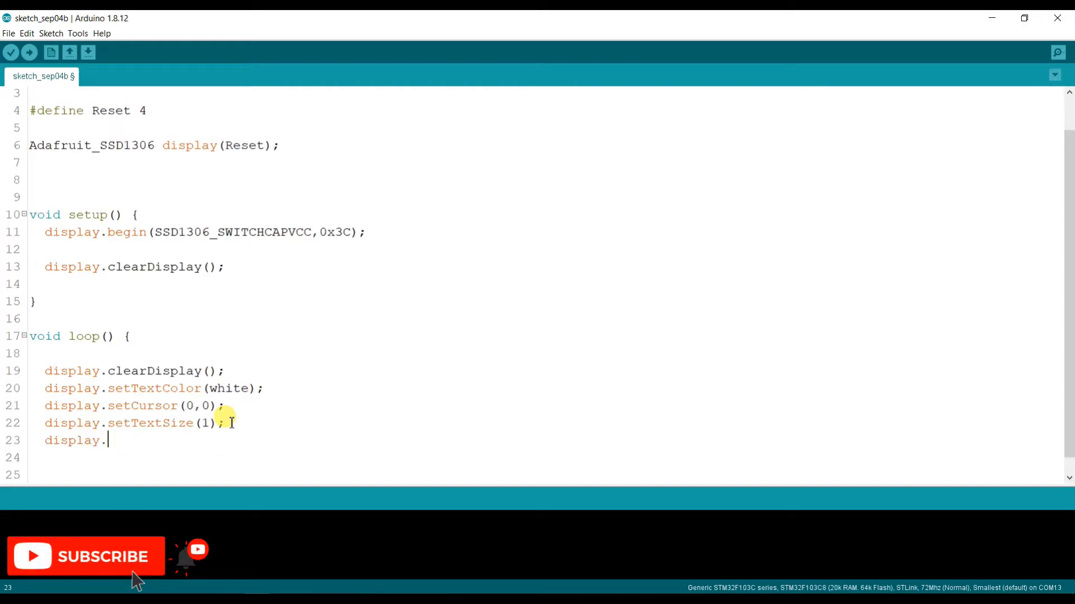
text(print ()
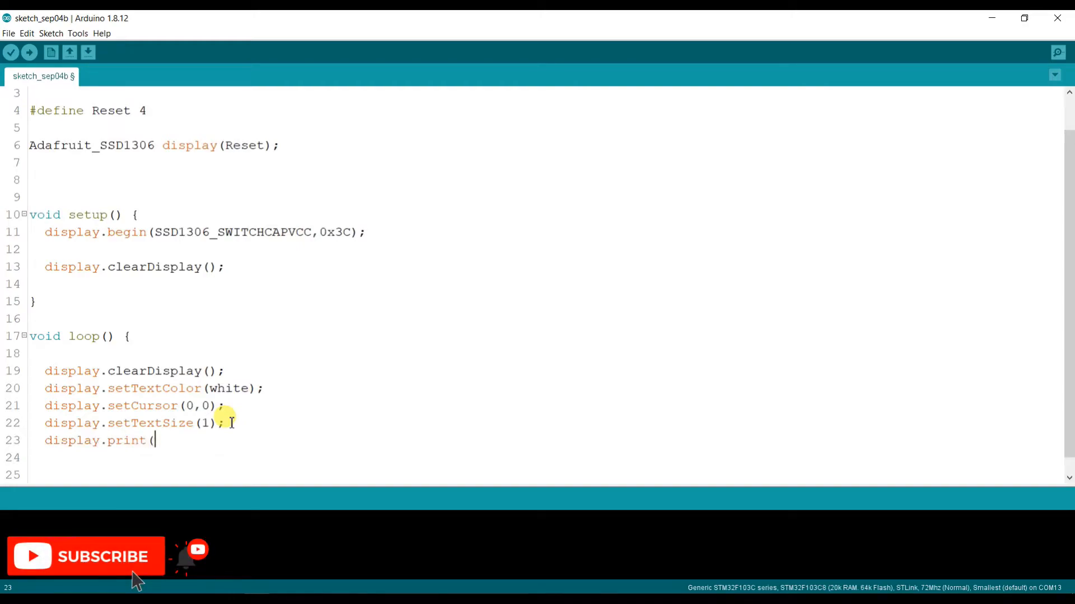
text("")
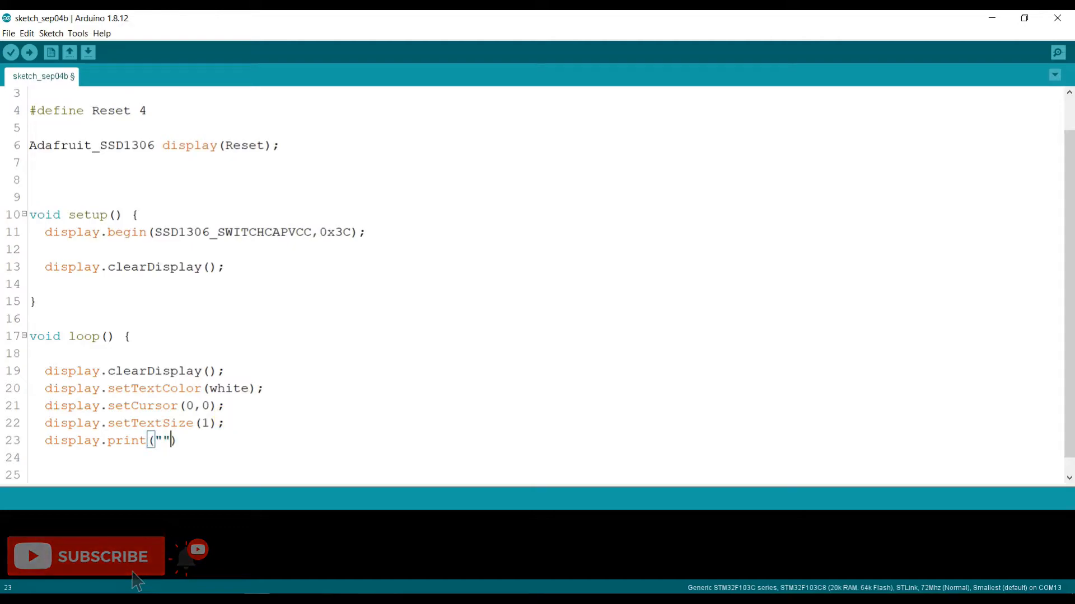
text(O)
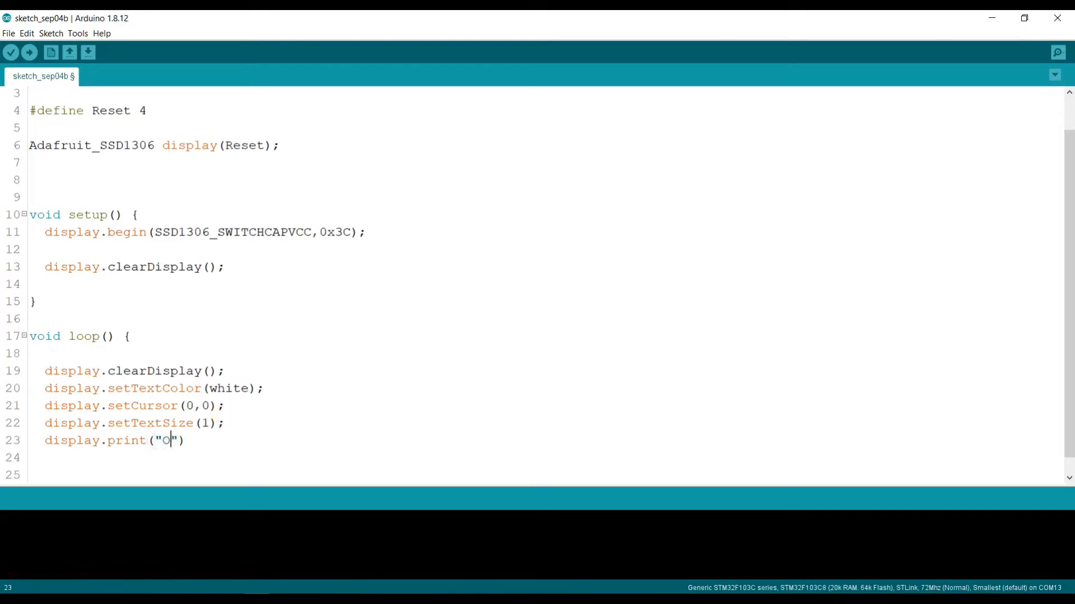
text(LED)
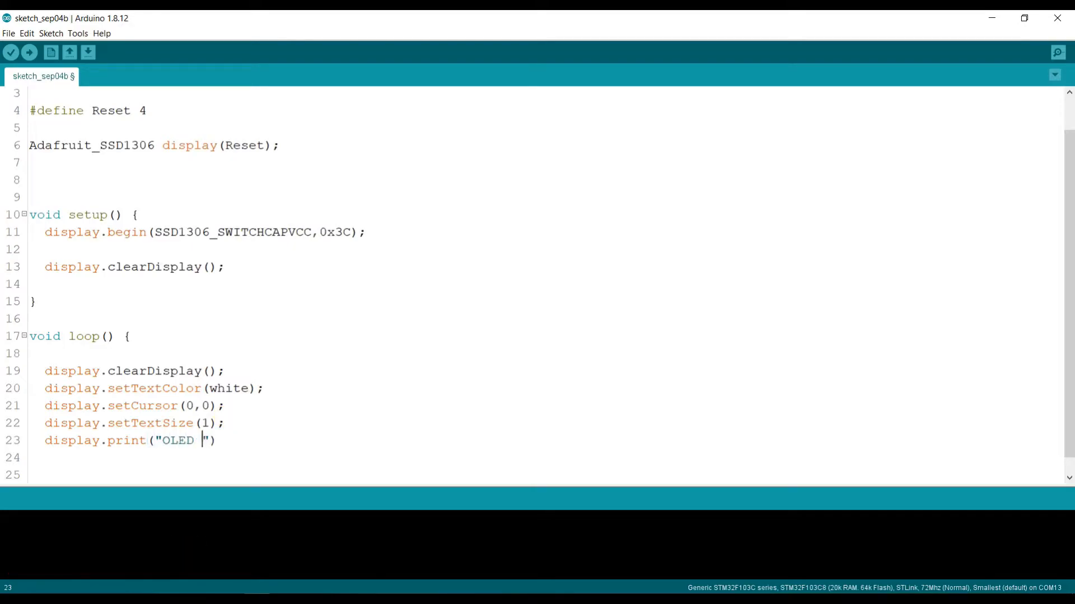
text(with S)
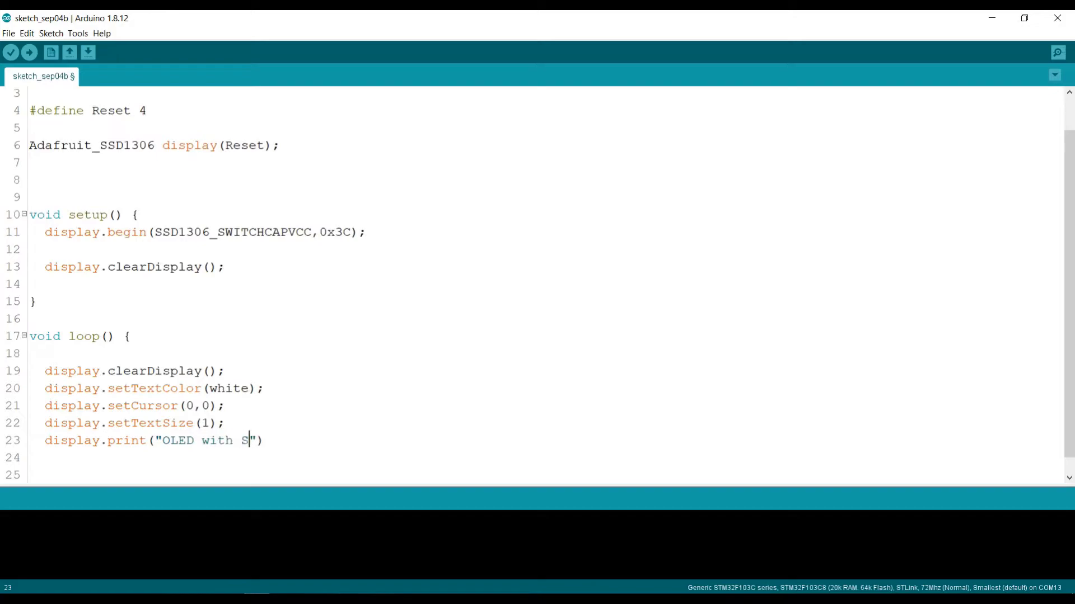
text(TM32)
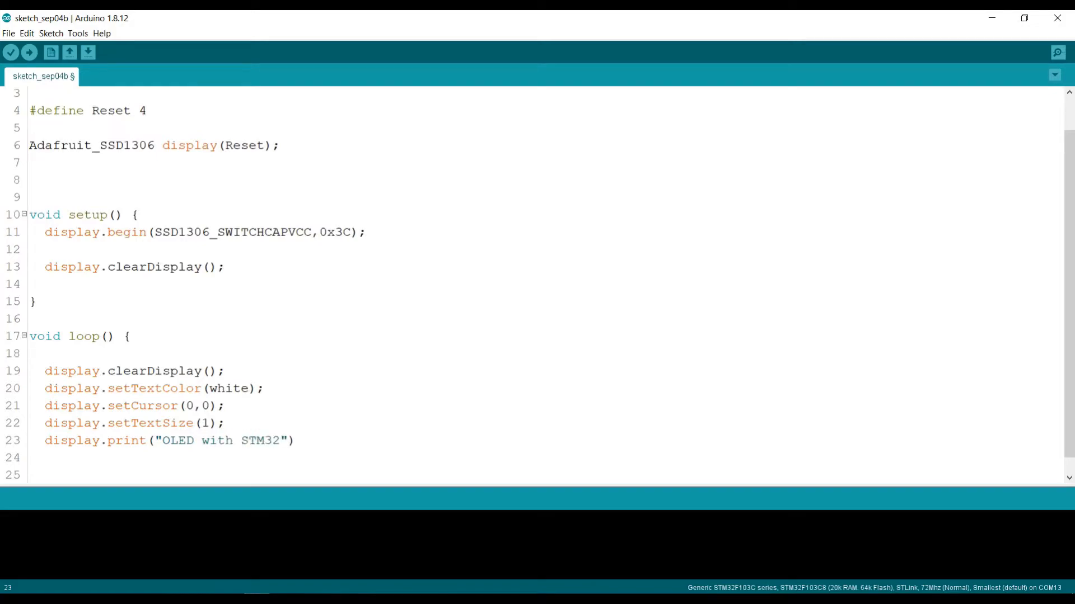
text(103)
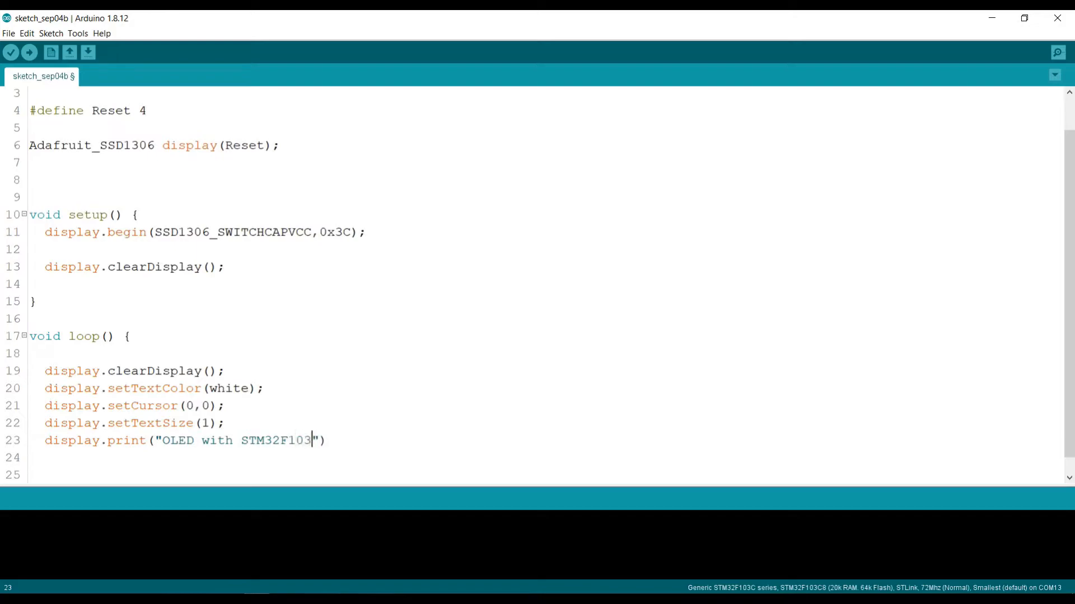
text(C)
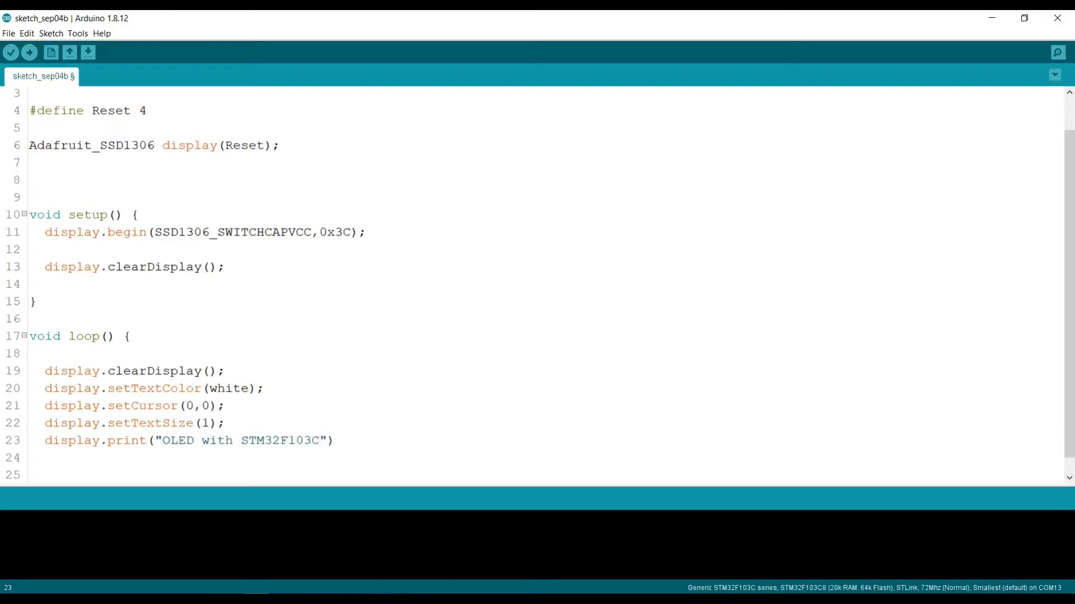
click(150, 441)
text(;)
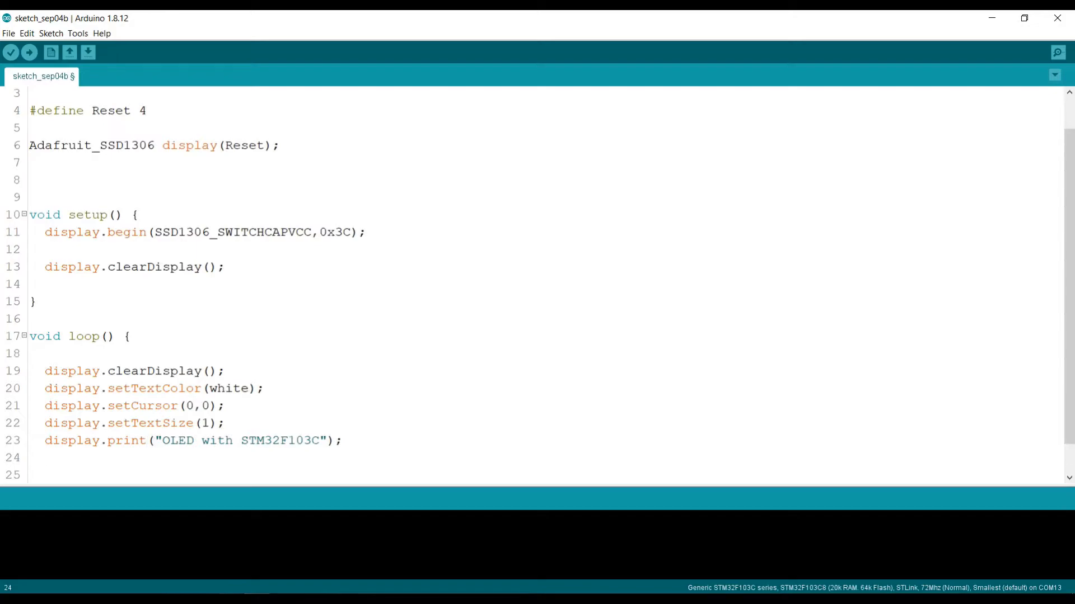
- Add display.setCursor(0,12); below the title print statement
text(di)
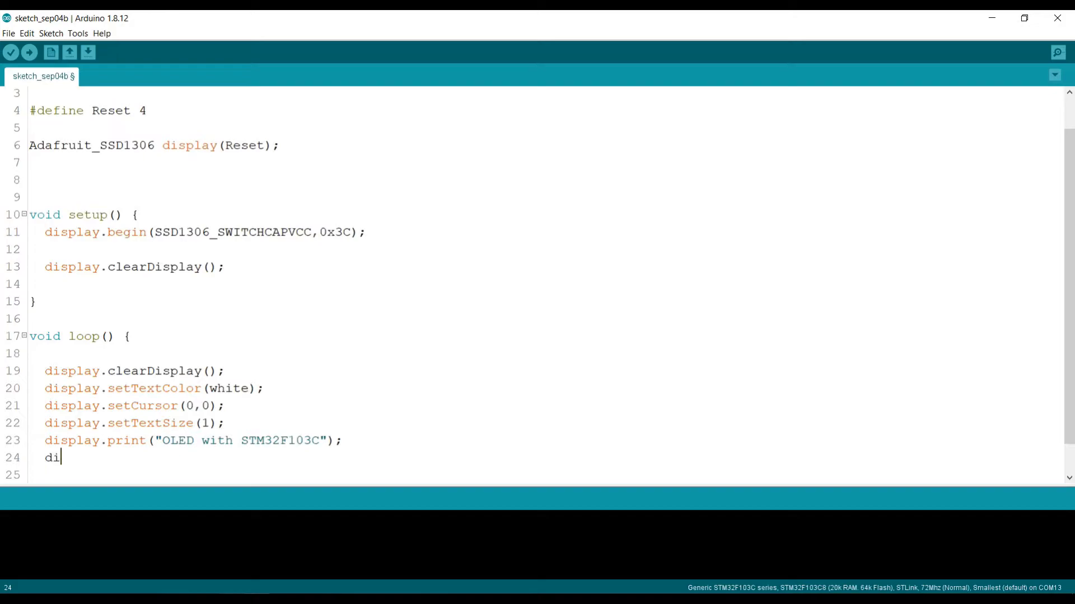
text(splay.)
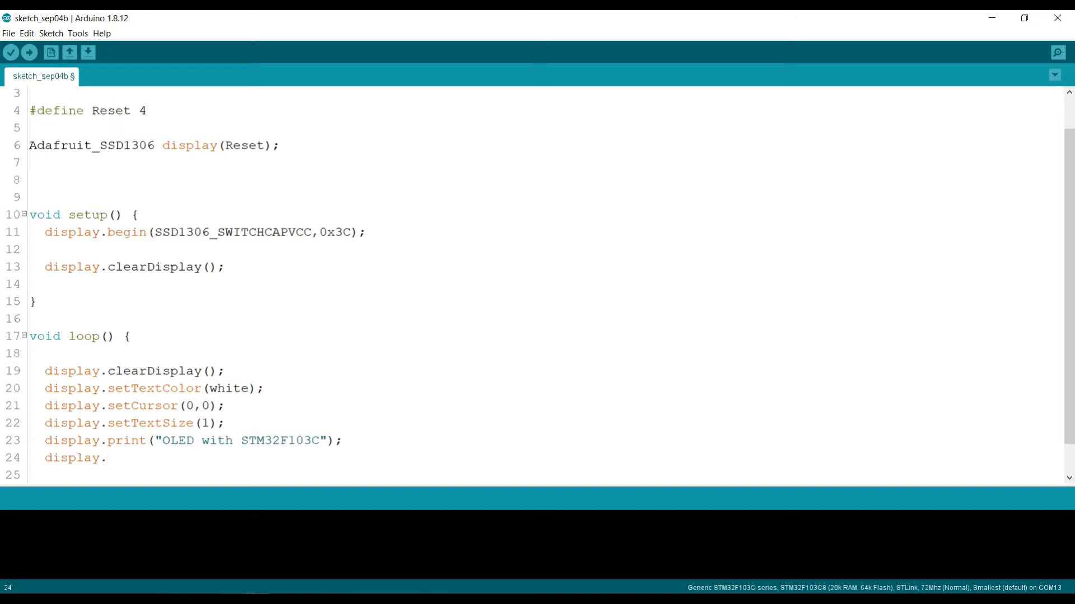
text(pr)
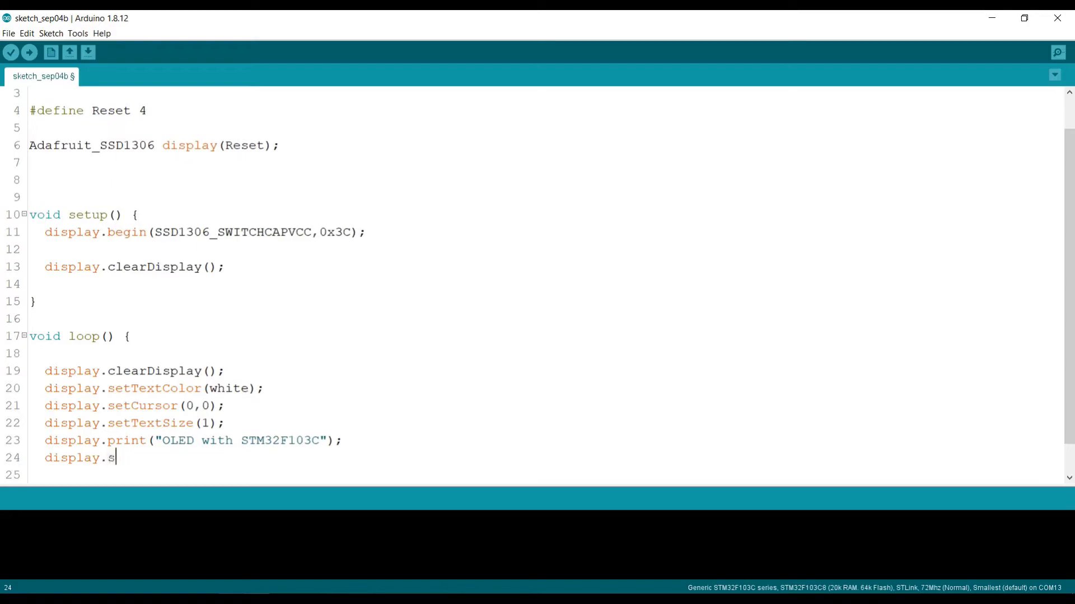
text(etCursor()
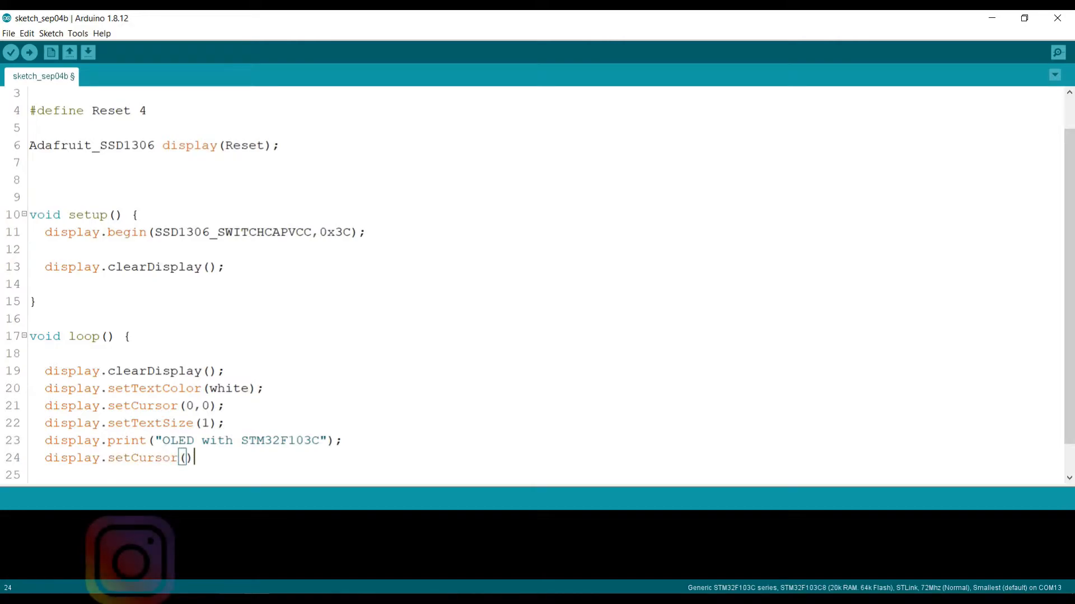
text(0)
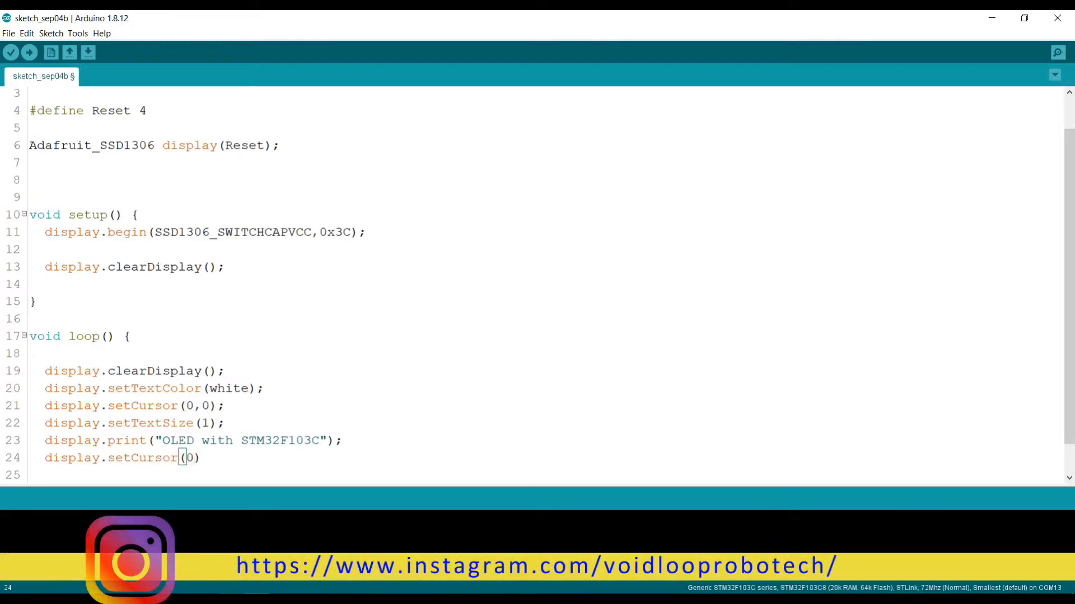
text(,12);)
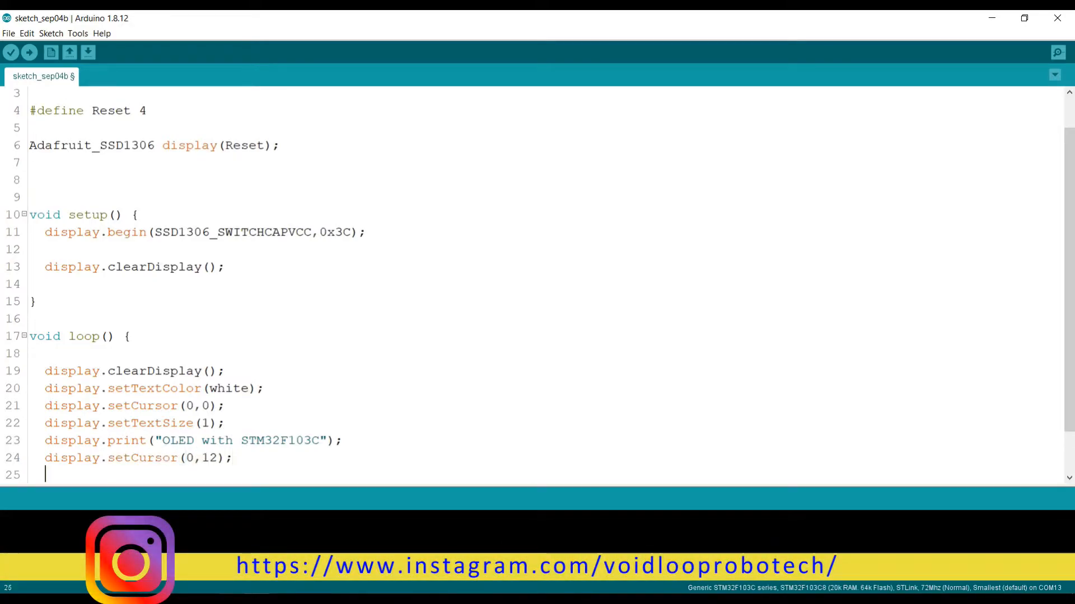
text(di)
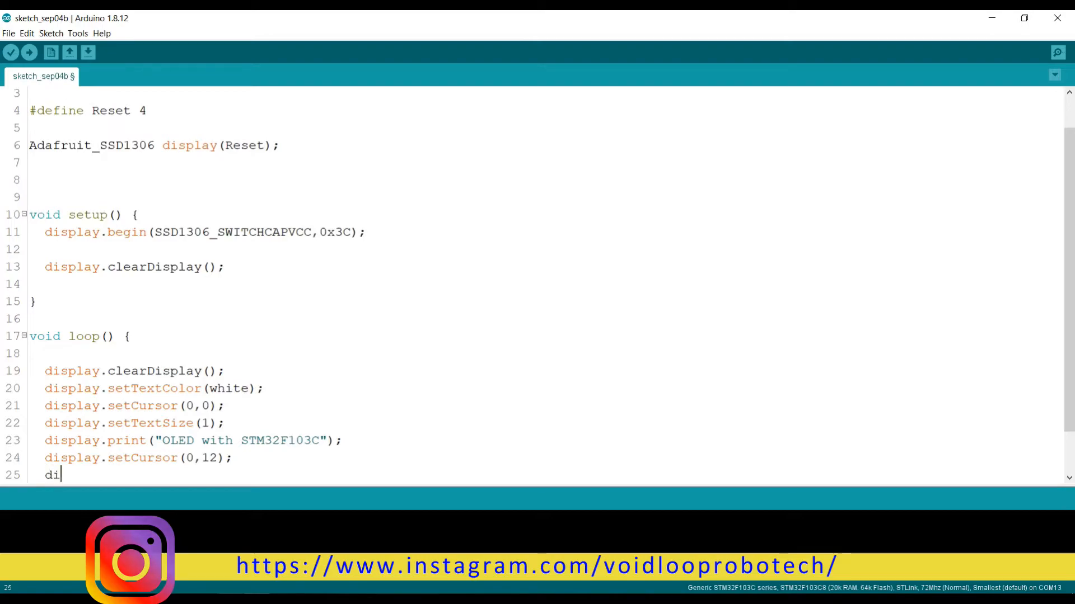
- Type display.println("-------Welcome-------"); on line 25 below the title's setCursor line
text(splay)
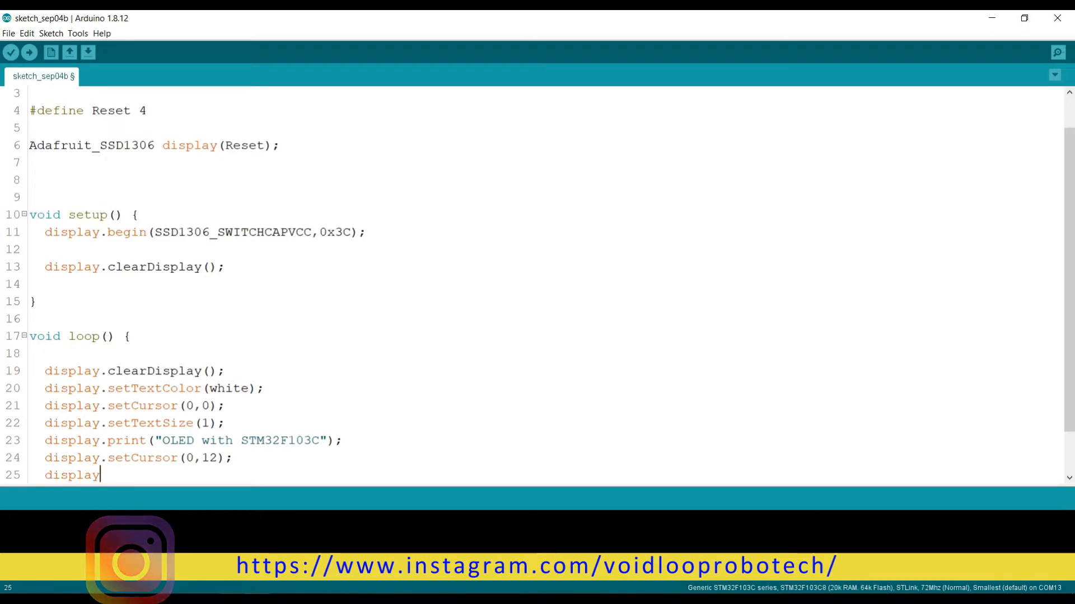
text(.prin)
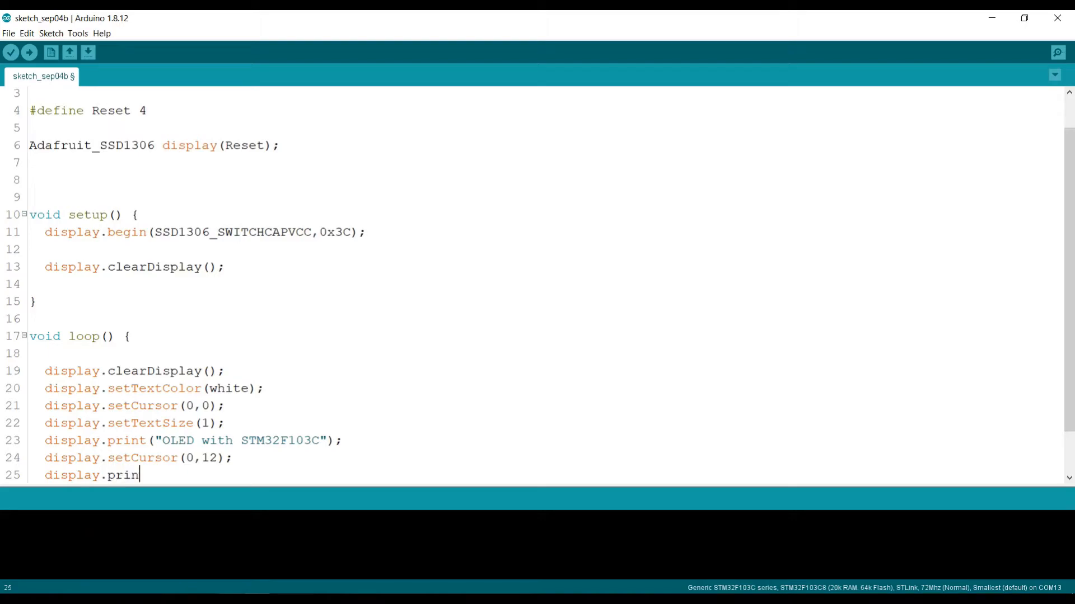
text(tln)
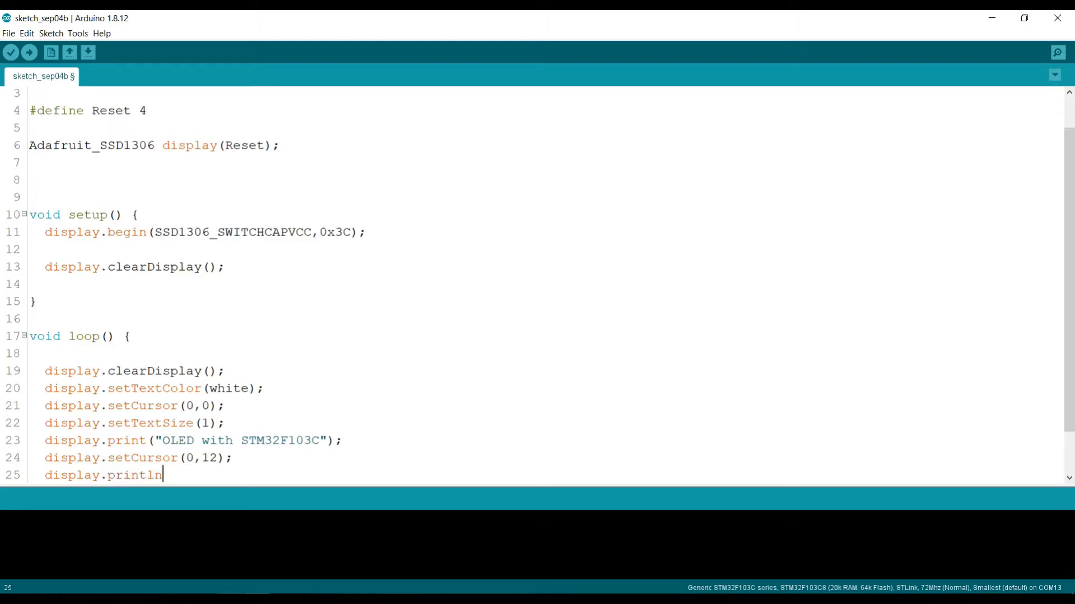
text(())
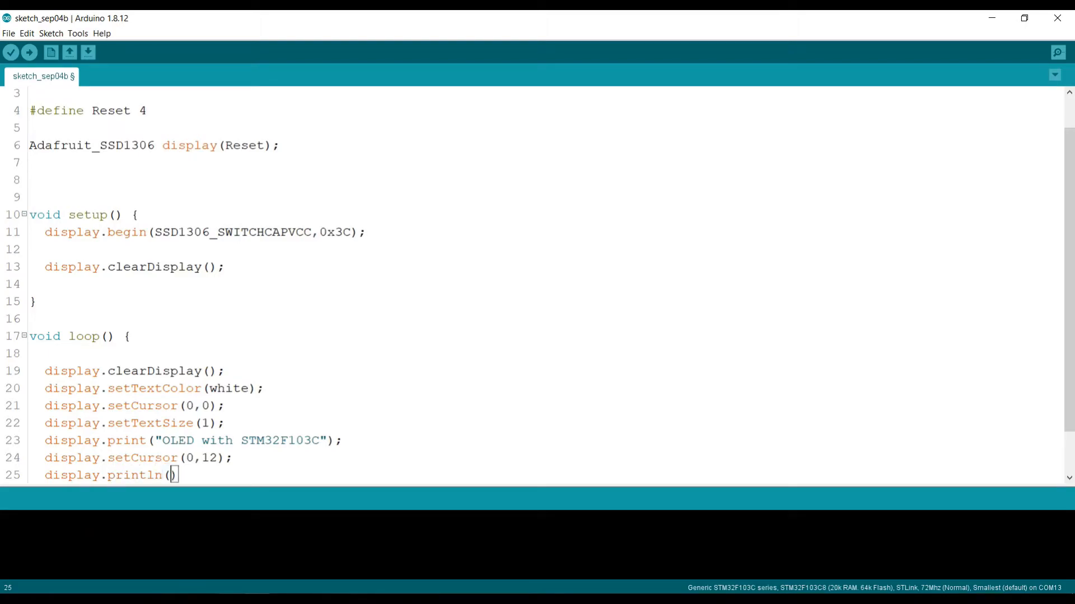
text("")
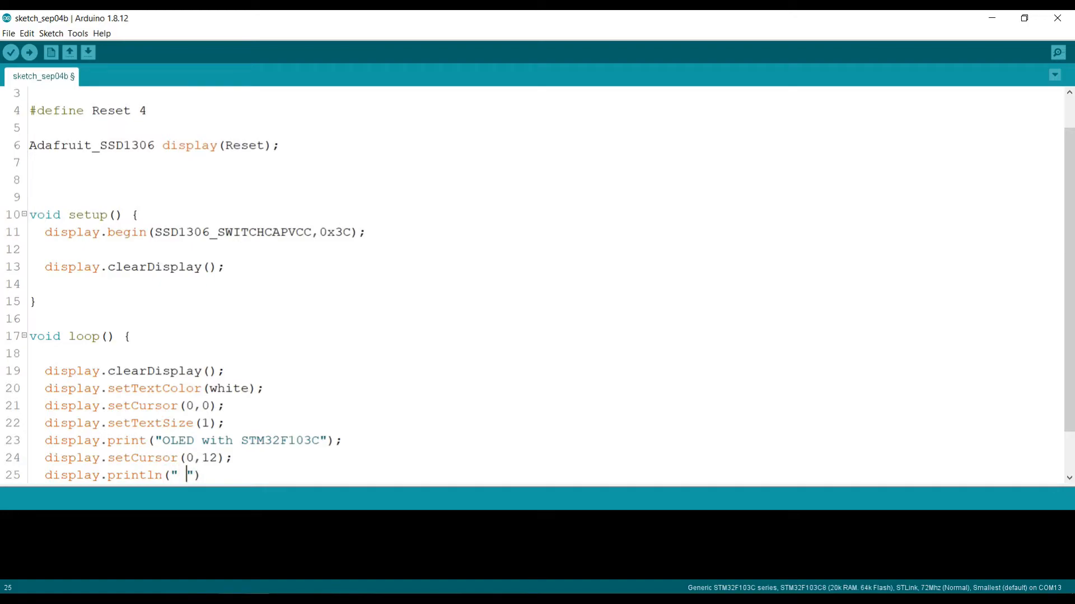
text(--)
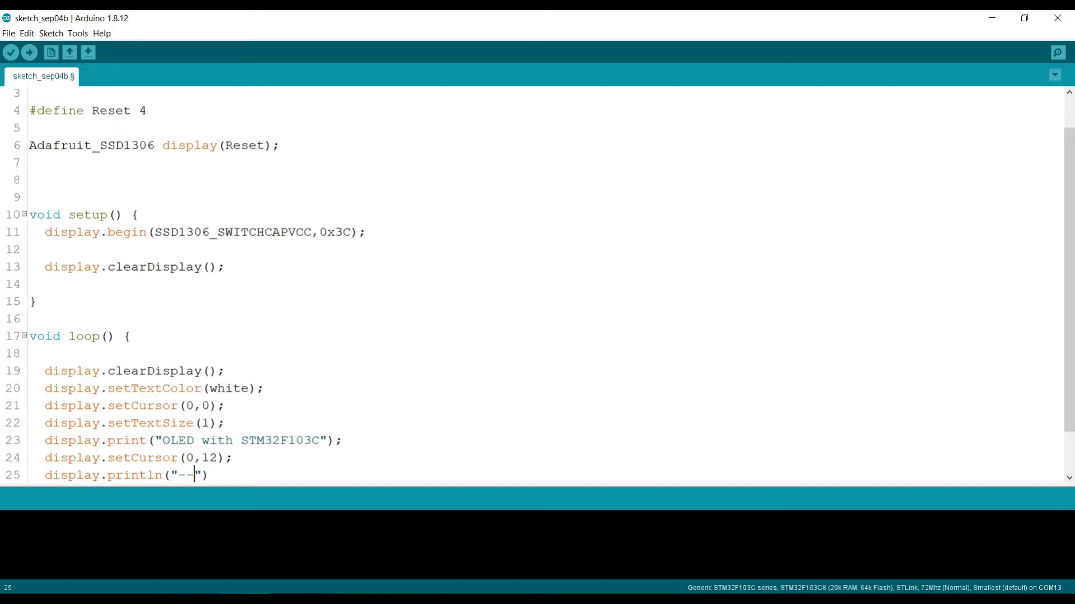
text(-----)
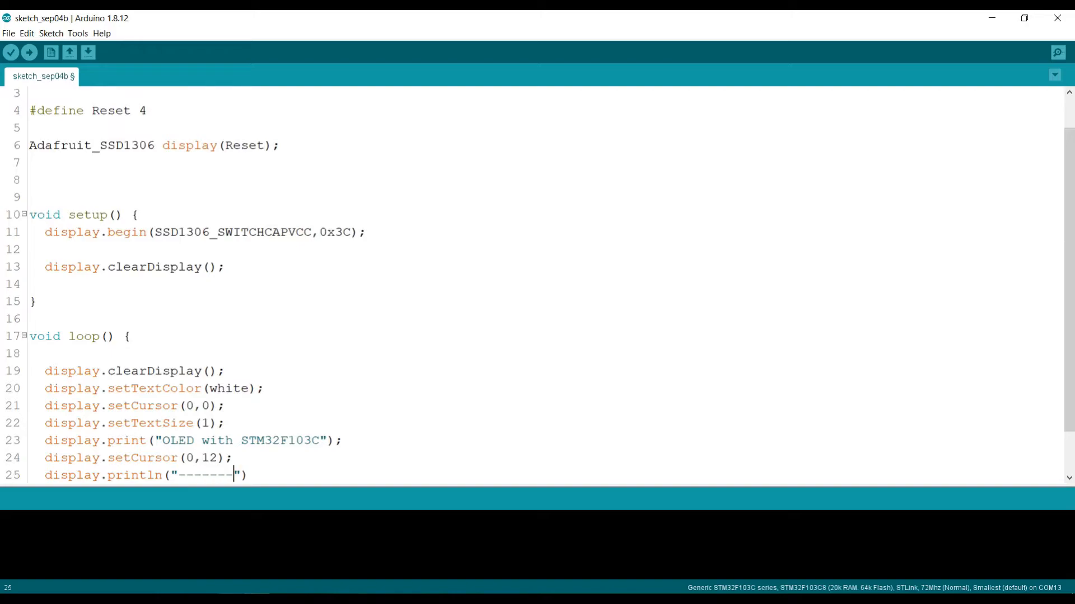
text(Welcome-------)
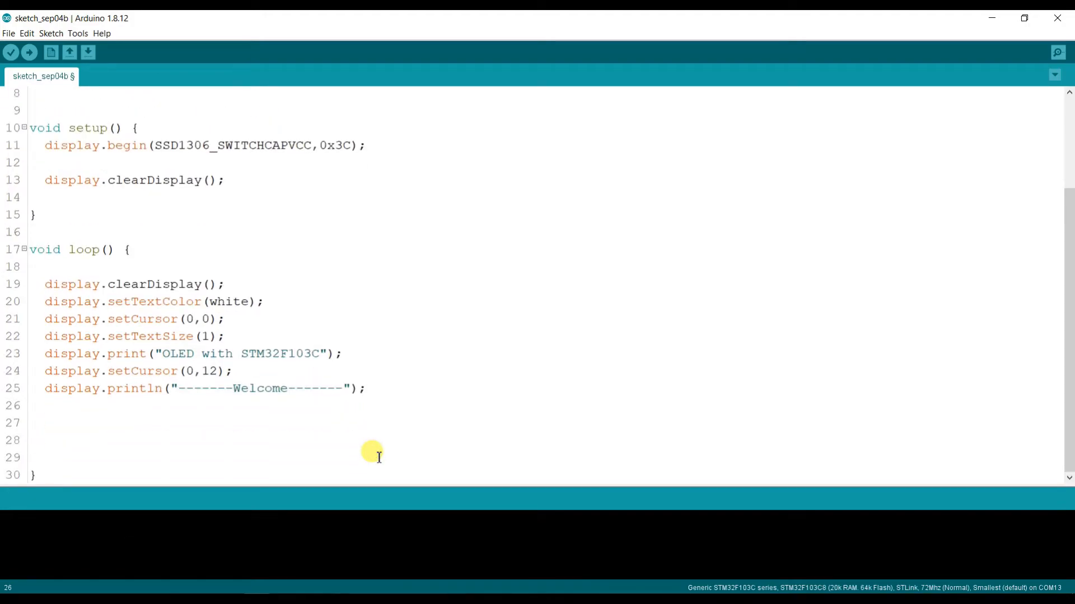
- Duplicate the Welcome println line and change the first copy's text to ' voidloop Robotech'
text(display.println("-------Welcome-------");)
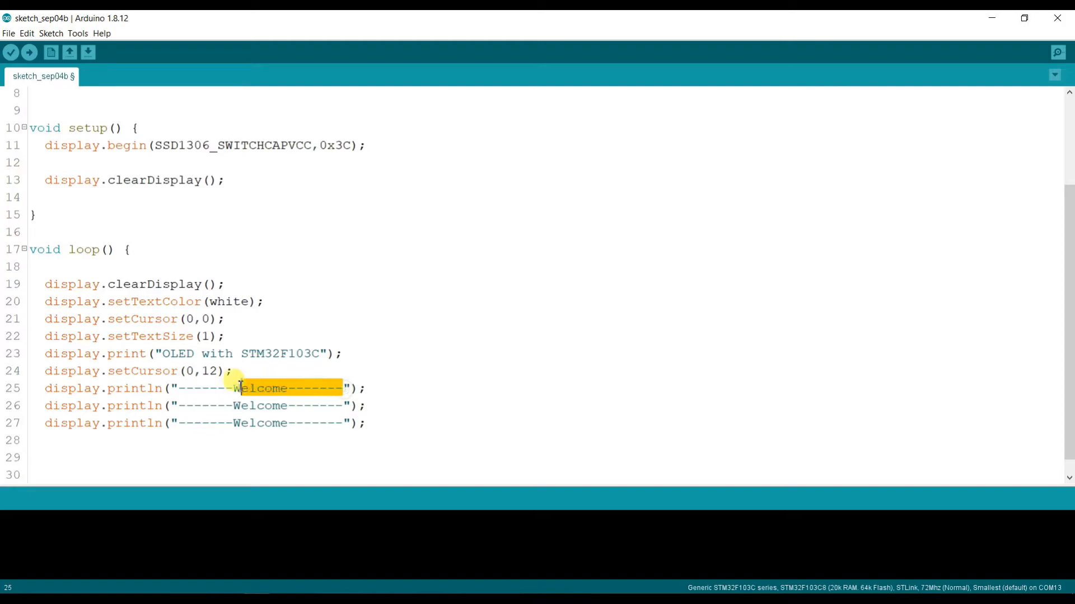
key(Delete)
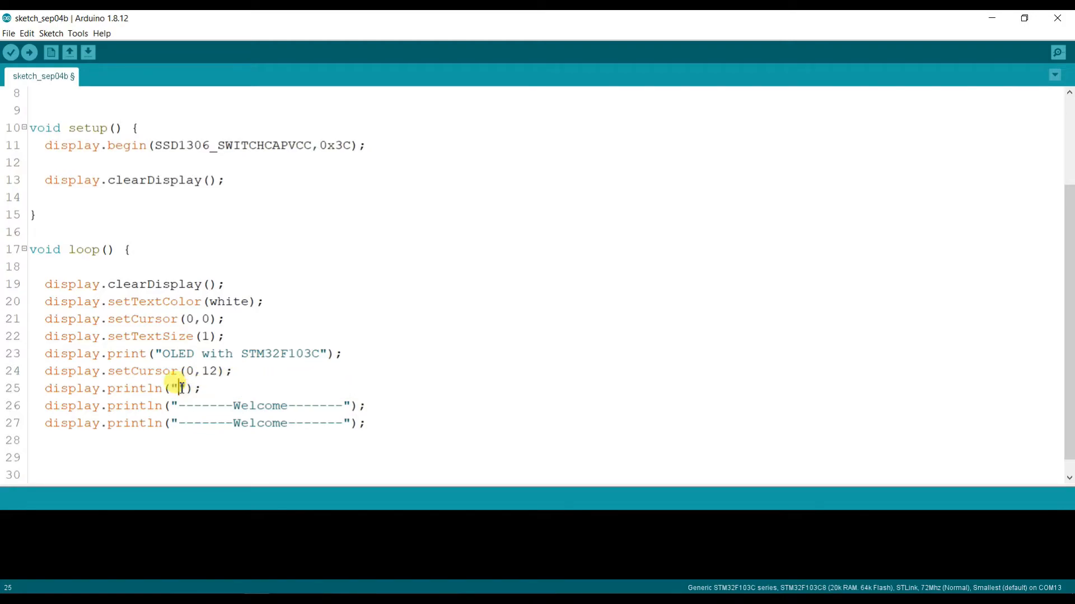
text(" ")
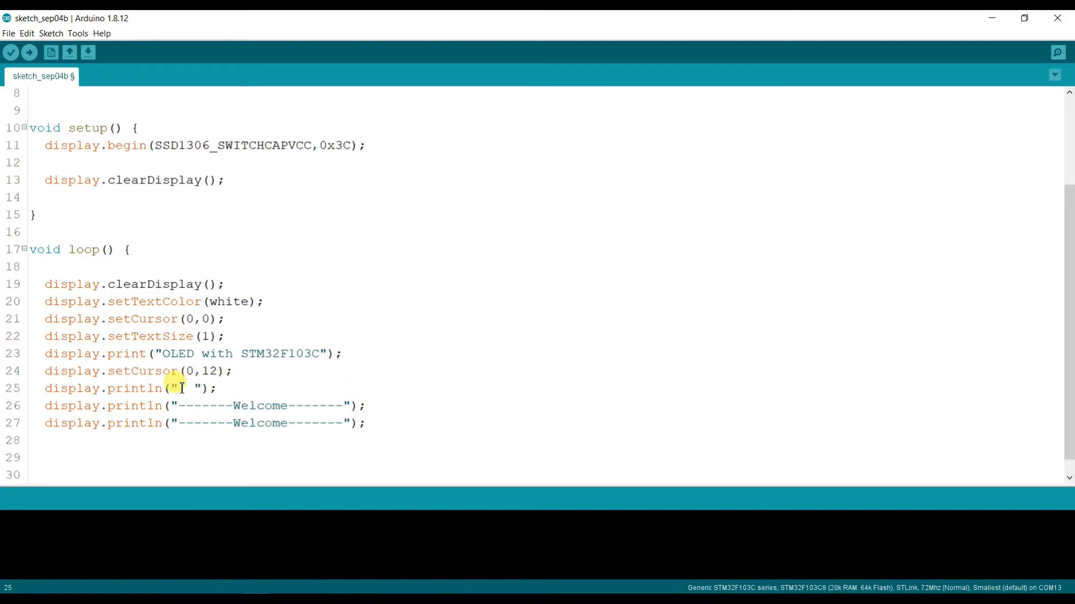
text(voidloop Robotech)
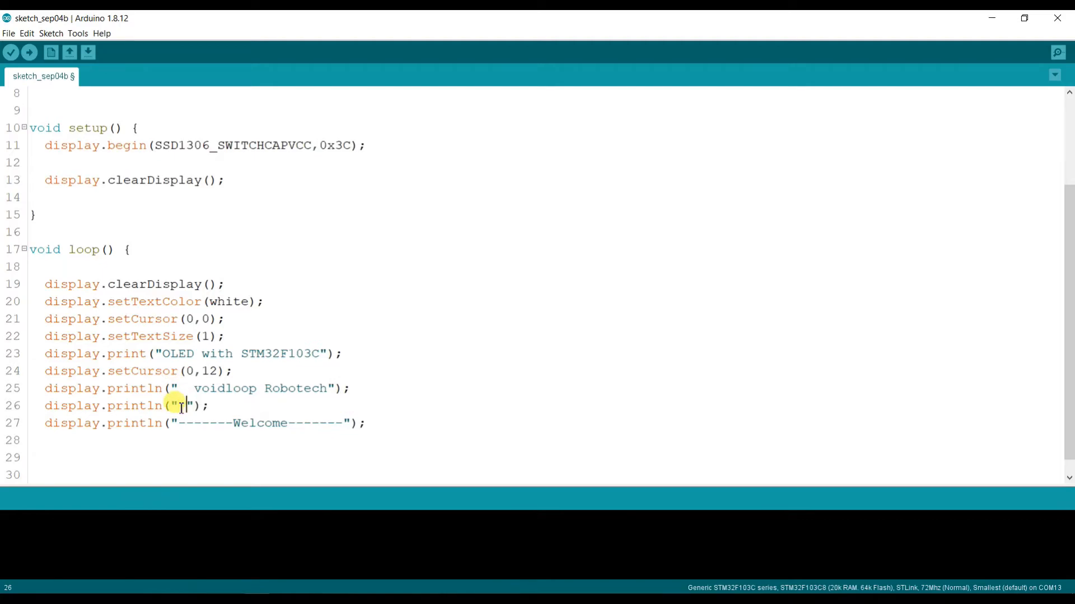
- Change the second copy's text to ' and Automation'
text(and)
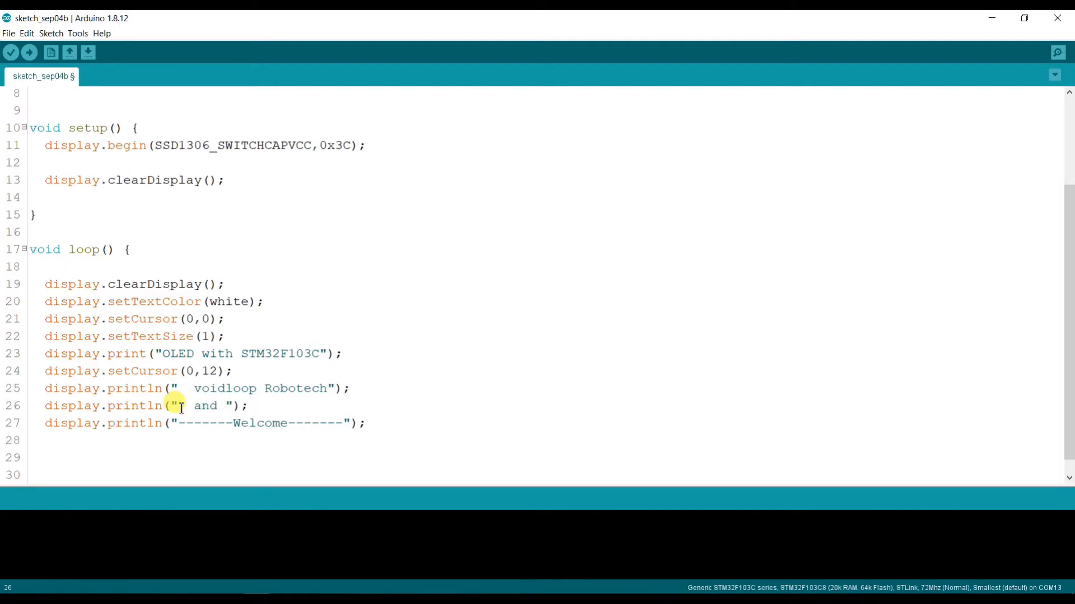
text(Automat)
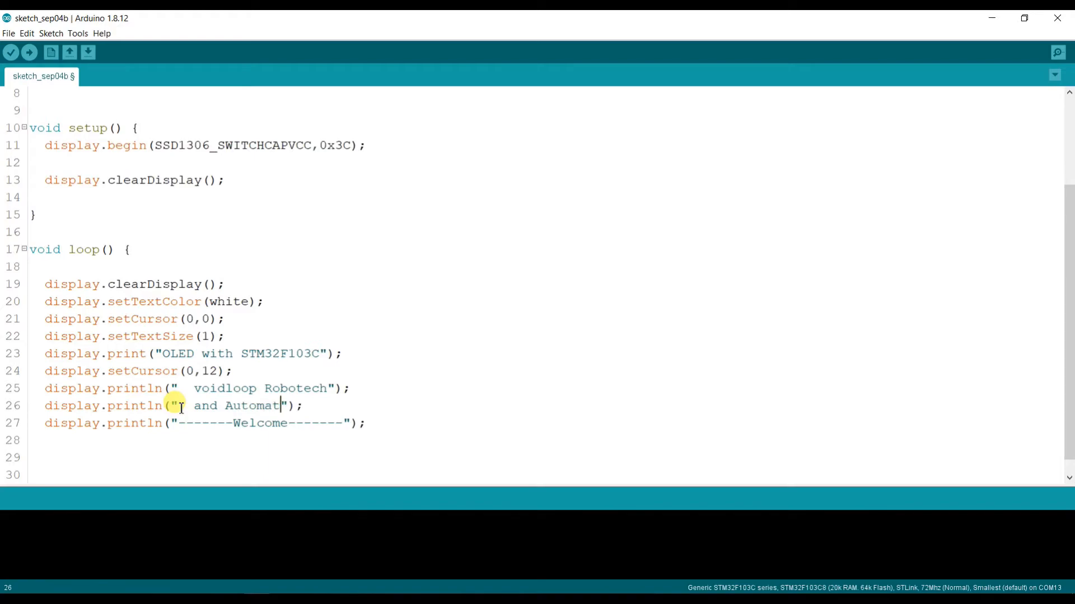
text(ion)
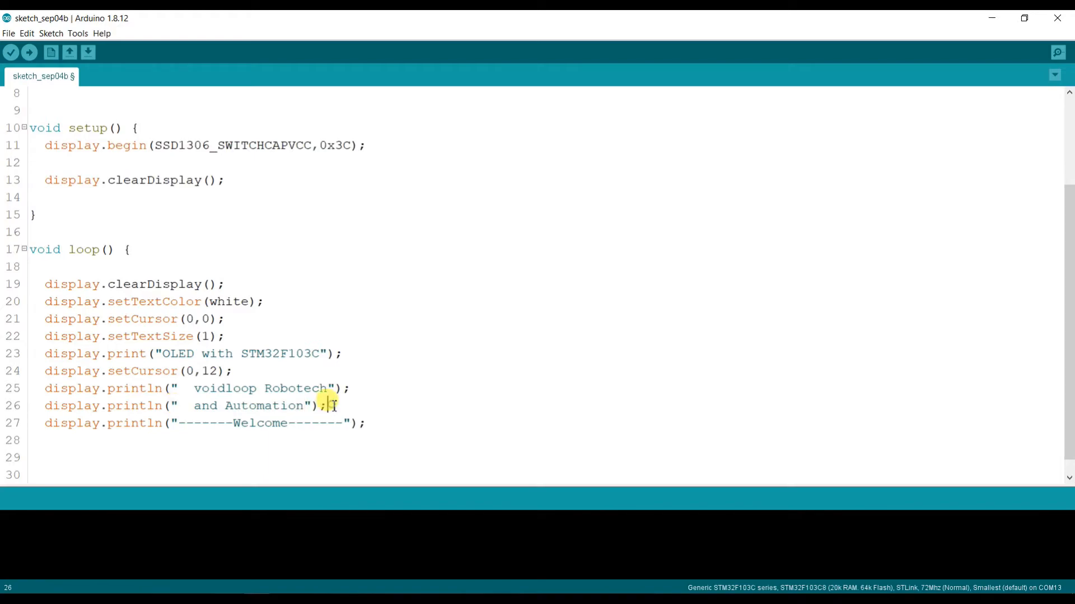
click(341, 423)
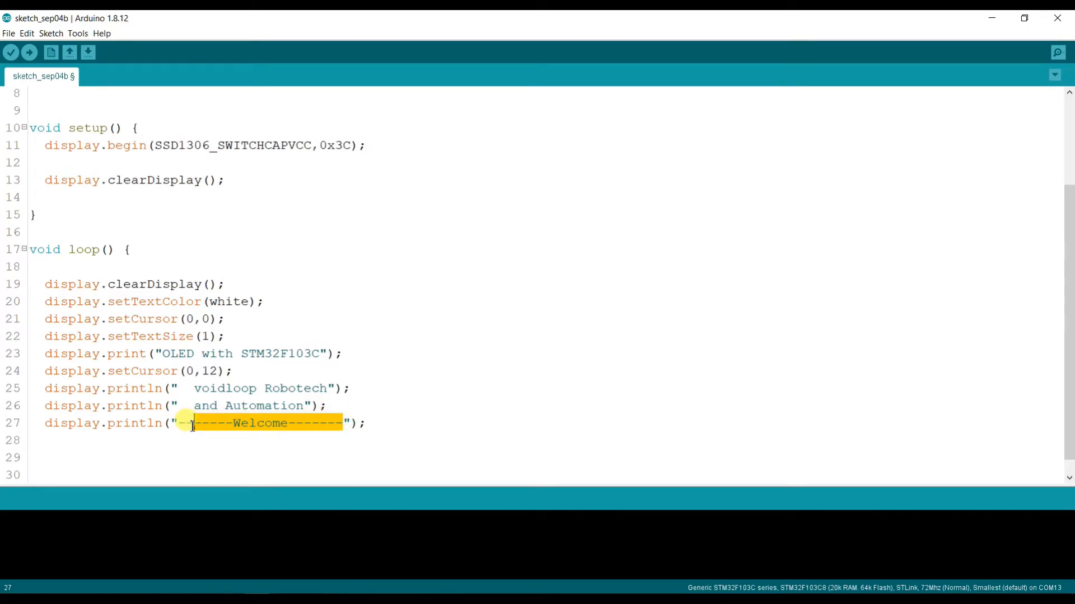
- Rewrite the third banner copy as 'Like Subscribe Share' and add display.setTextSize(1); below it
text(Like)
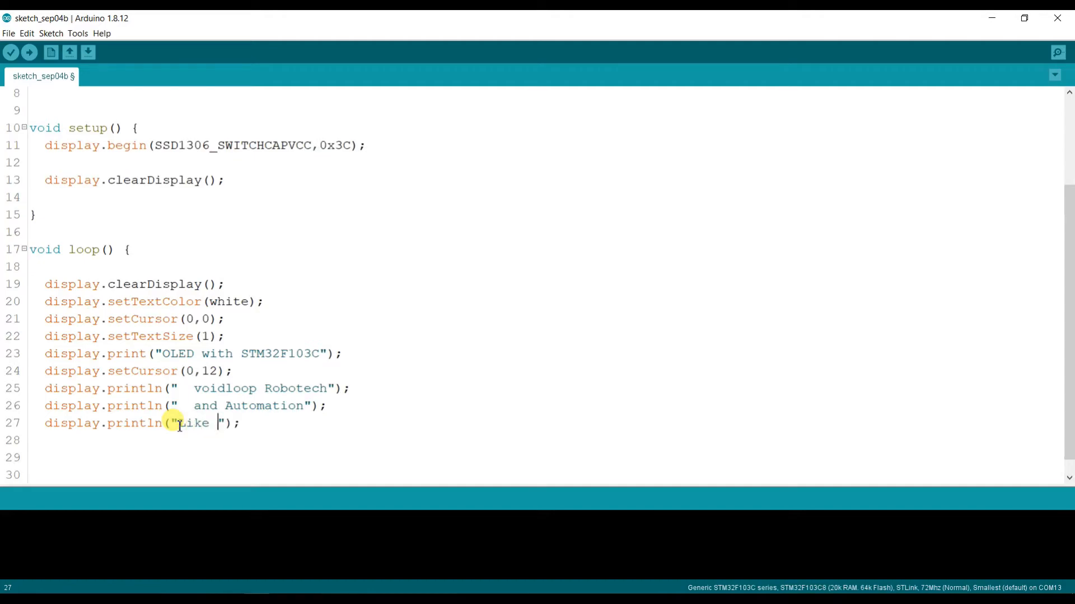
text(Subscri)
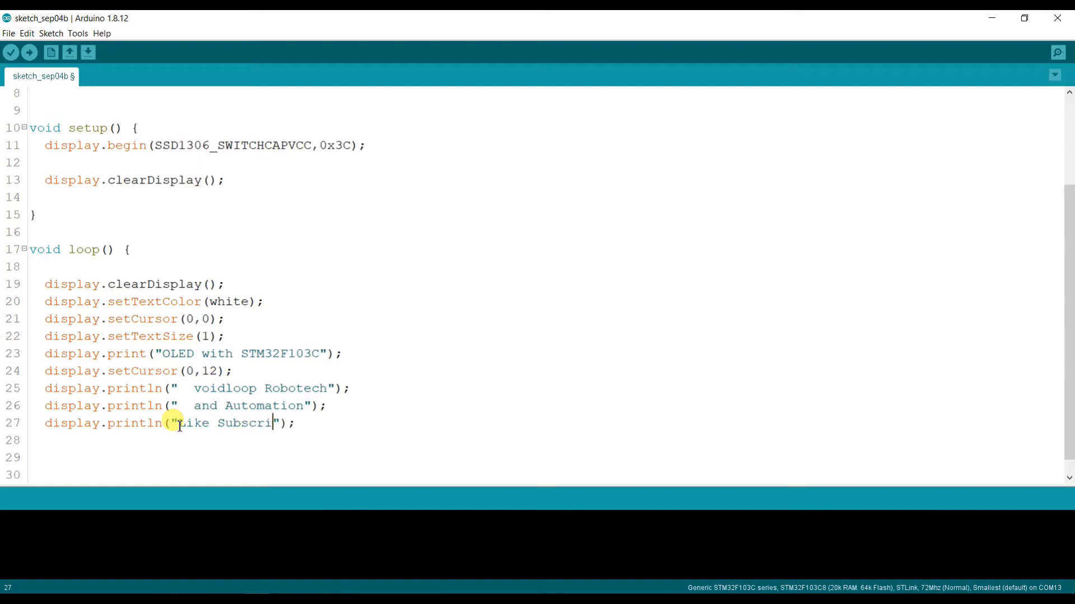
text(be)
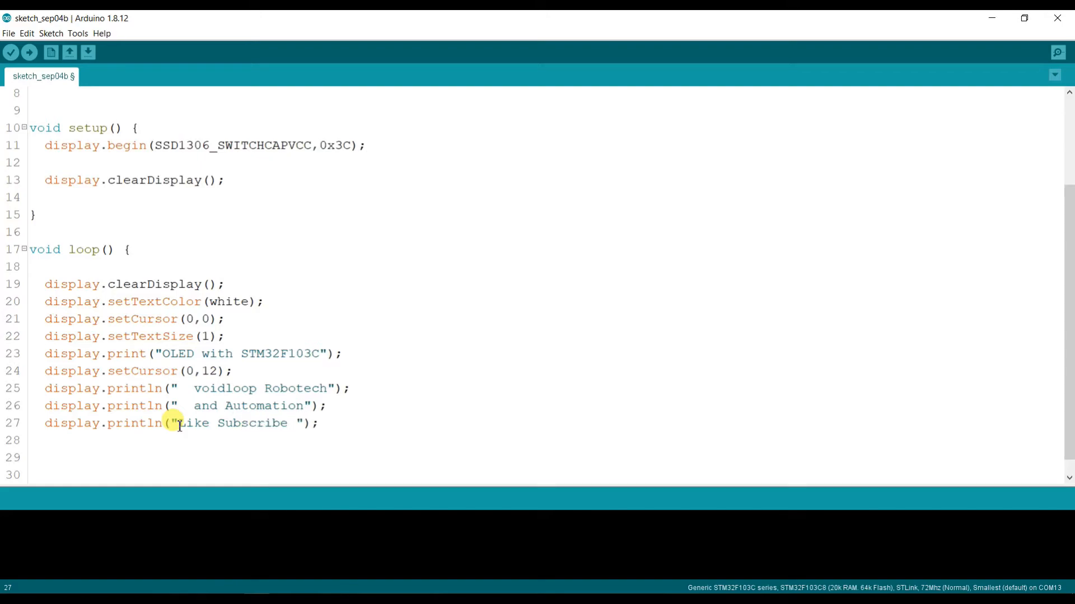
text(Sharw)
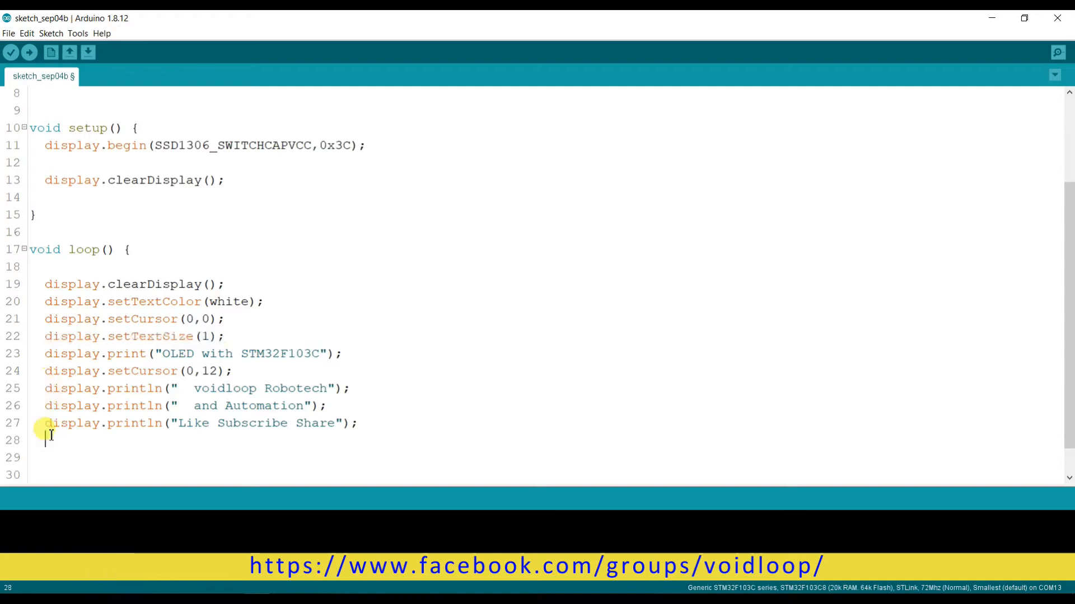
text(display.setTextSize(1);)
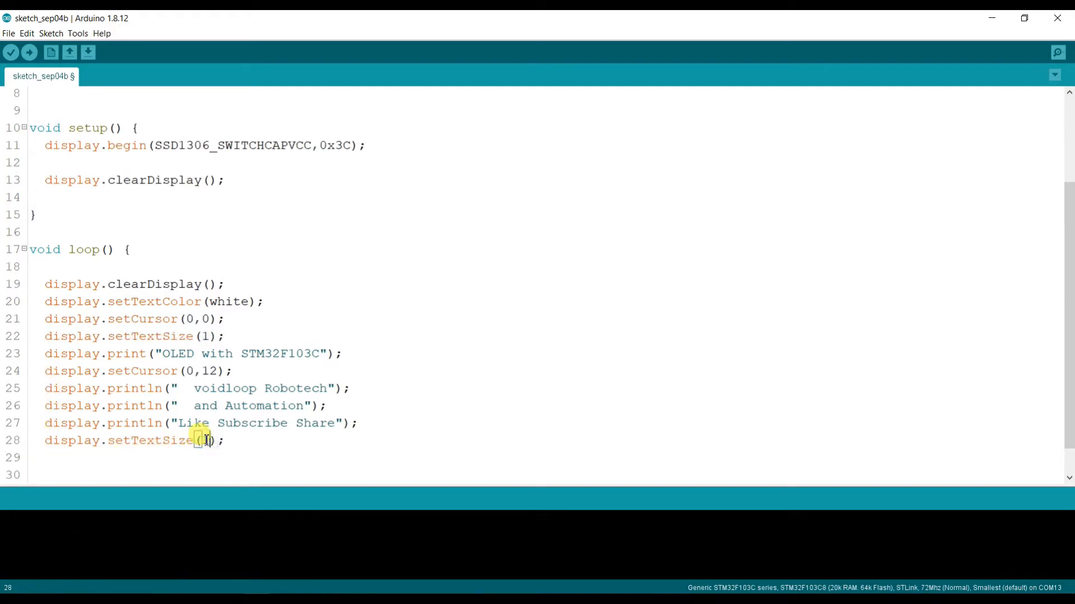
- Set the new text size to 2 and add a copied setCursor line changed to (4,50)
text(2)
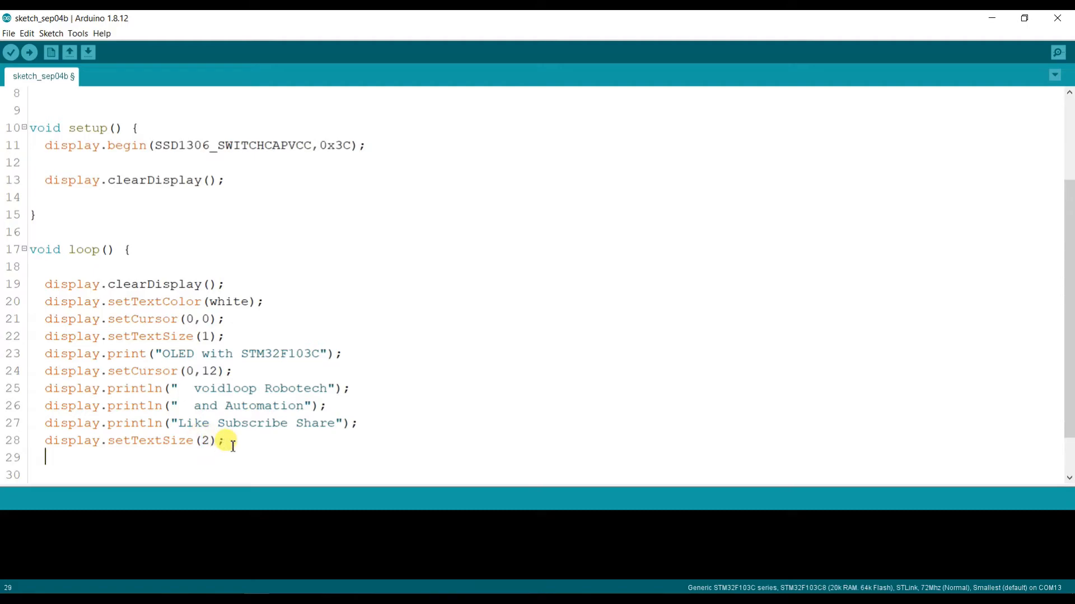
click(225, 318)
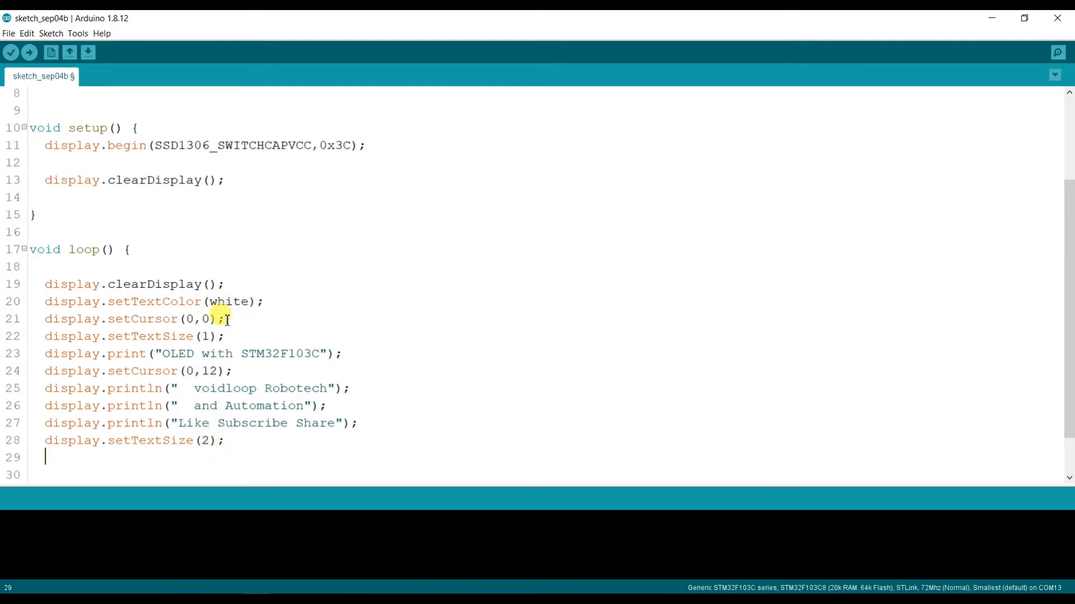
triple_click(134, 318)
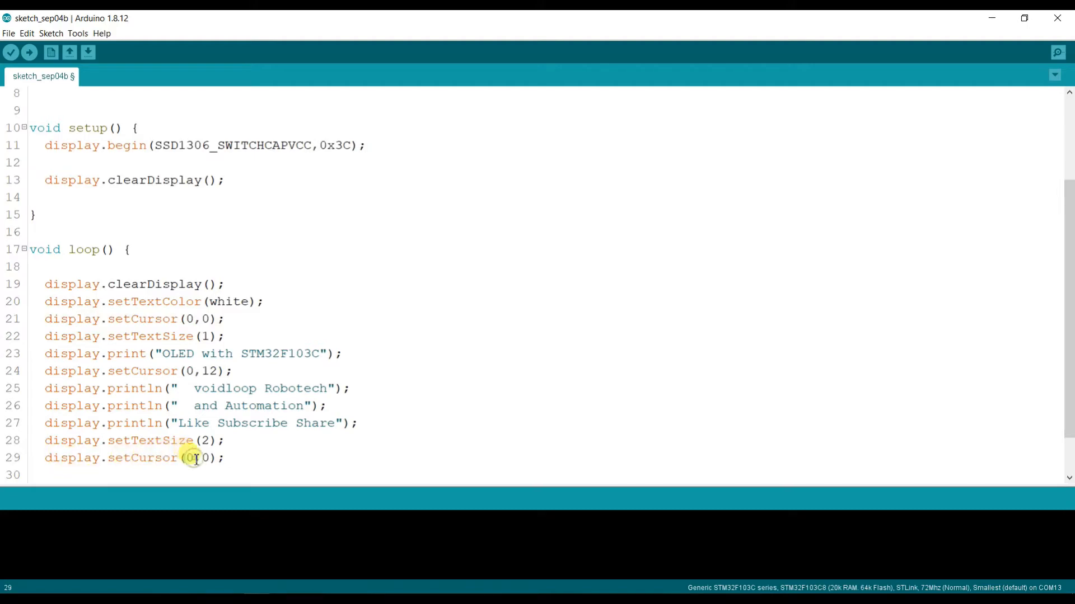
text(4)
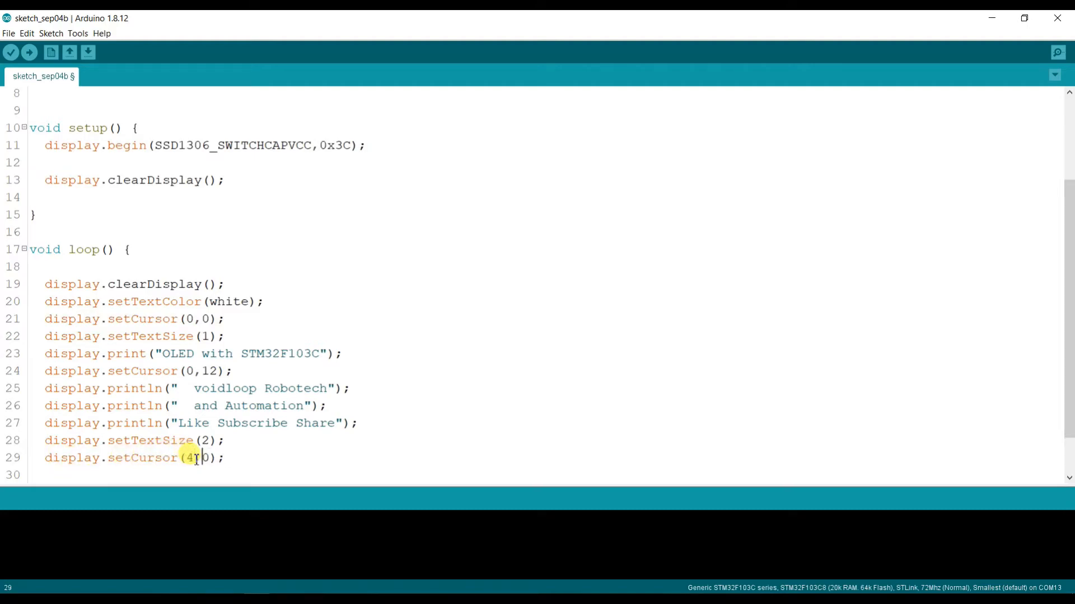
text(5)
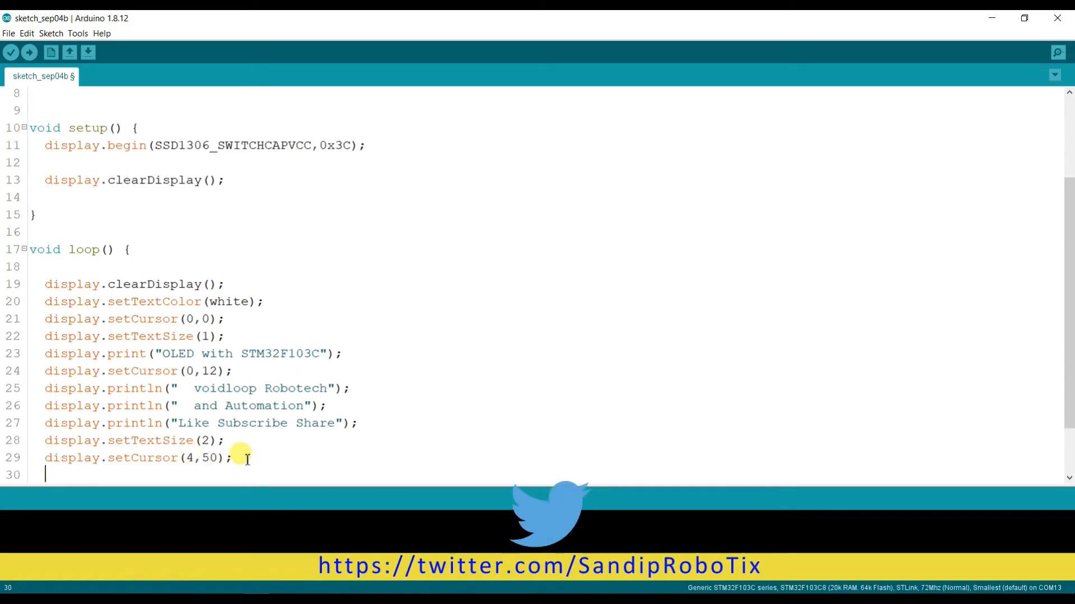
scroll(down, 3)
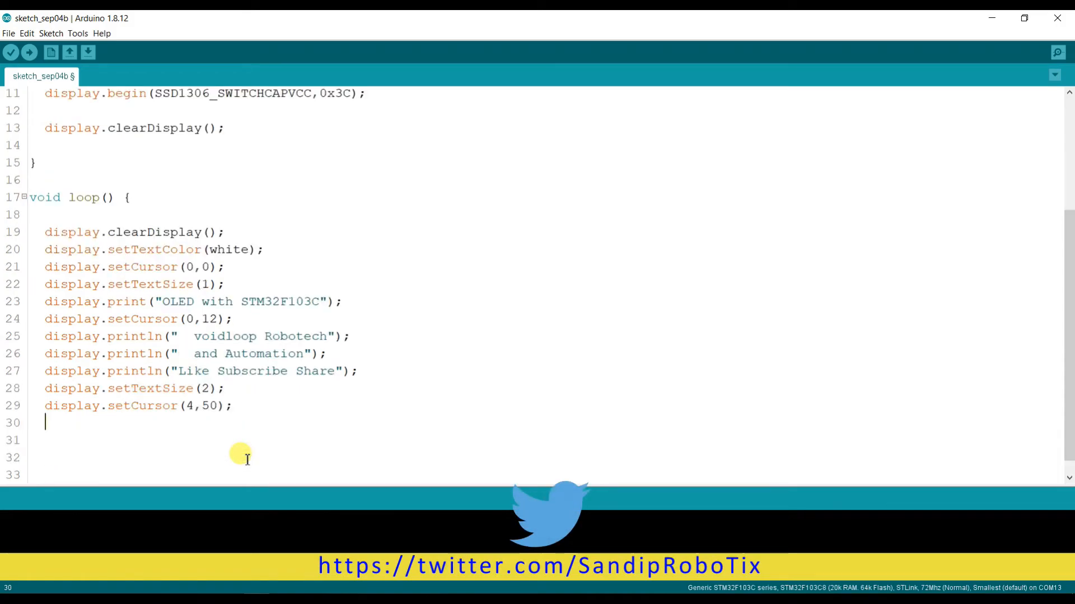
- Add display.print(millis()/1000); to print the elapsed seconds
text(display.)
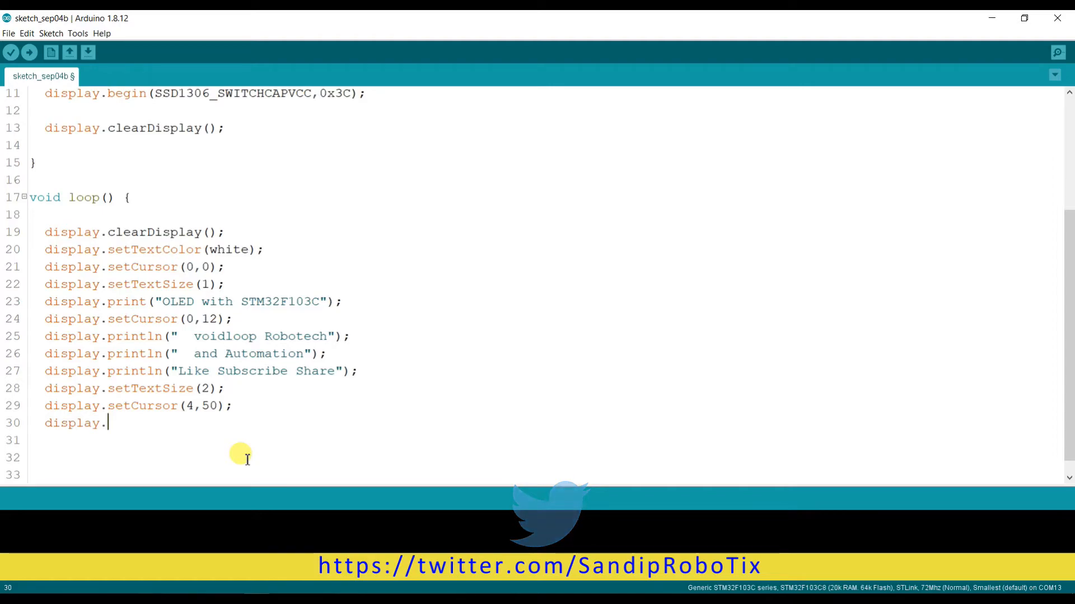
text(print)
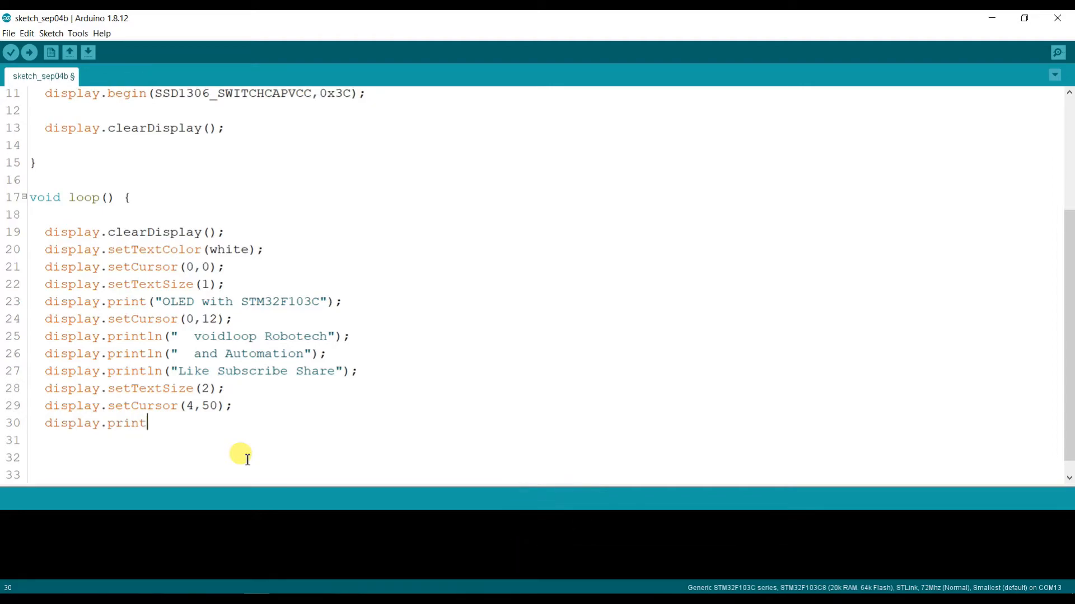
text(())
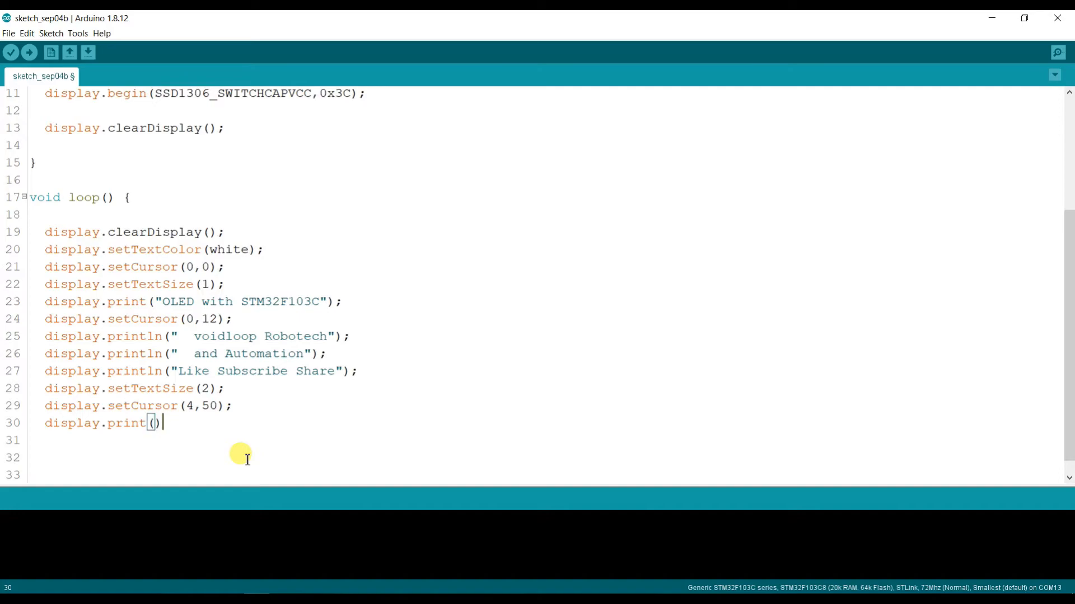
text(m)
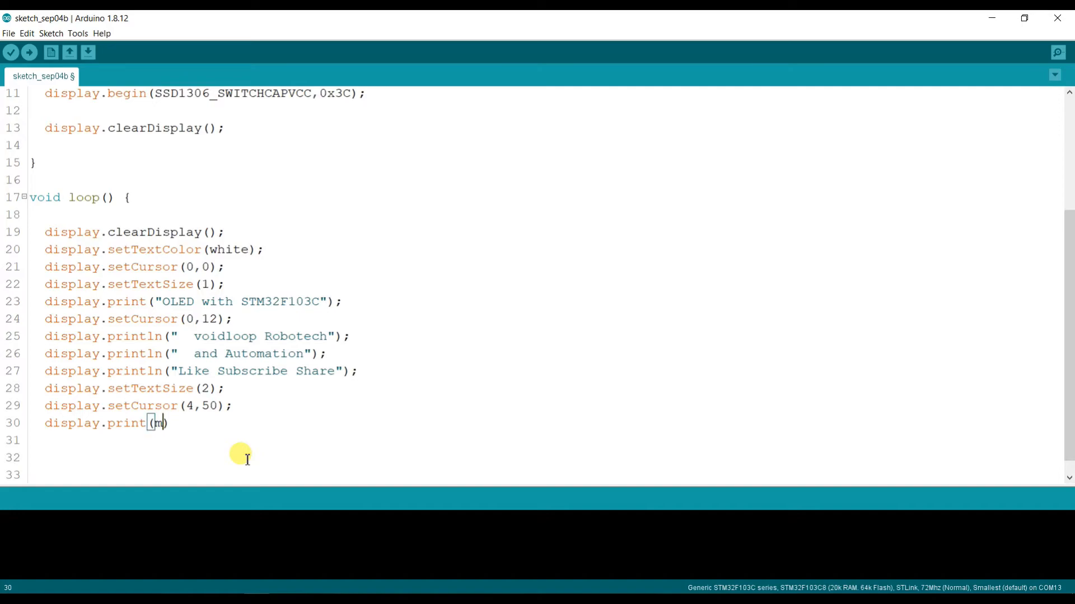
text(il)
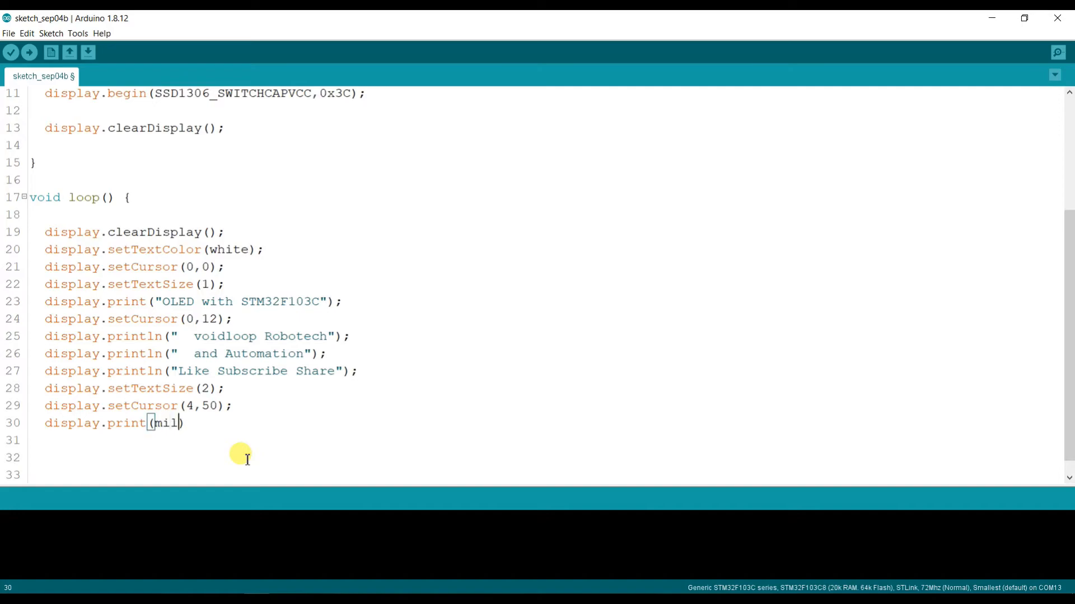
text(lis())
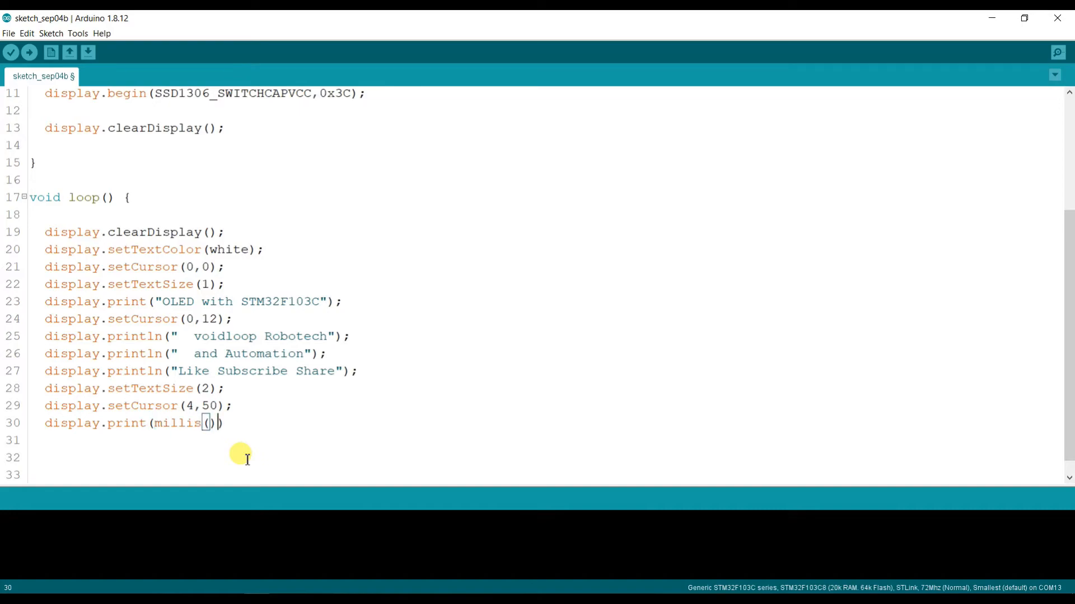
text(/)
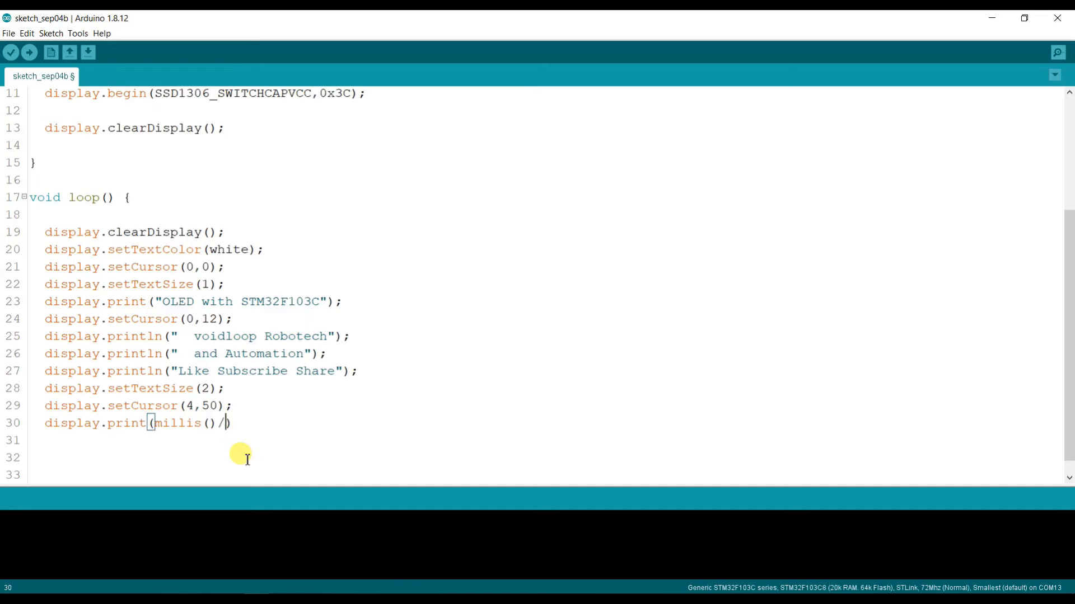
text(1000)
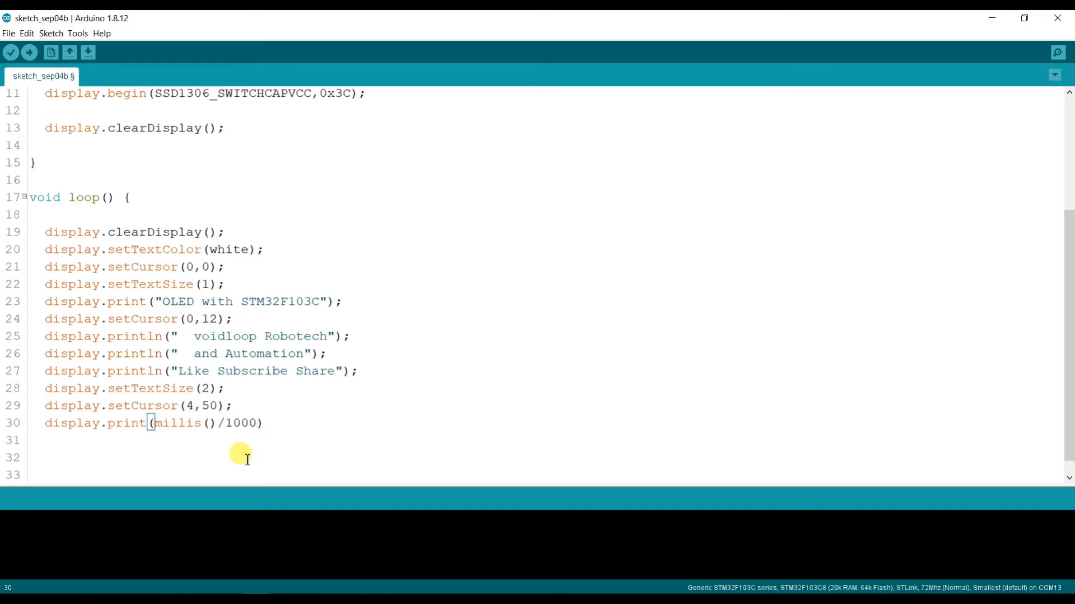
text(;)
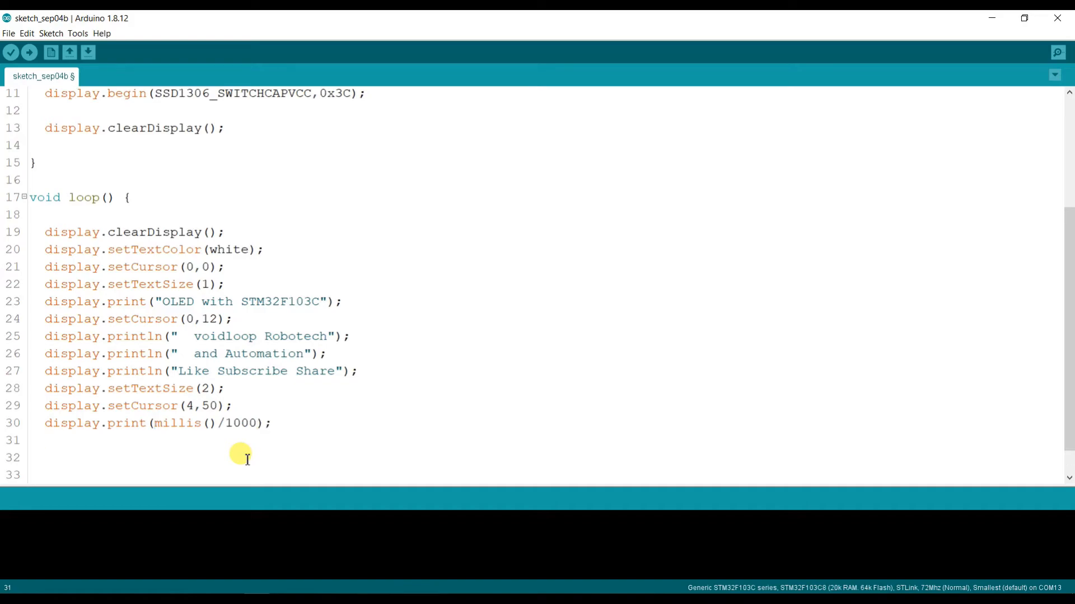
- Add display.display(); and delay(1000); to refresh the OLED once per second
text(displa)
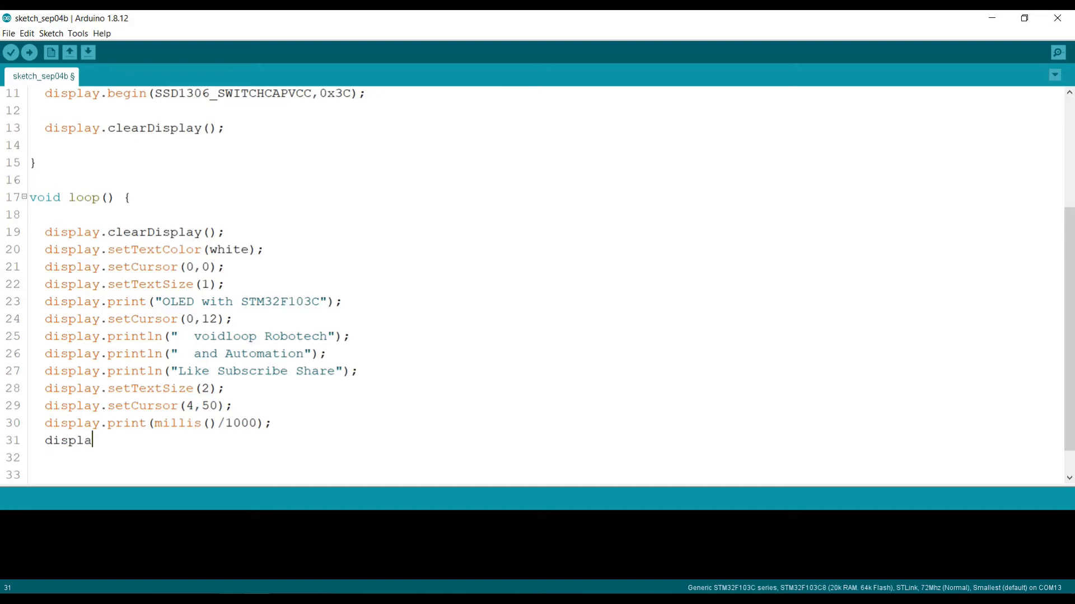
text(y,)
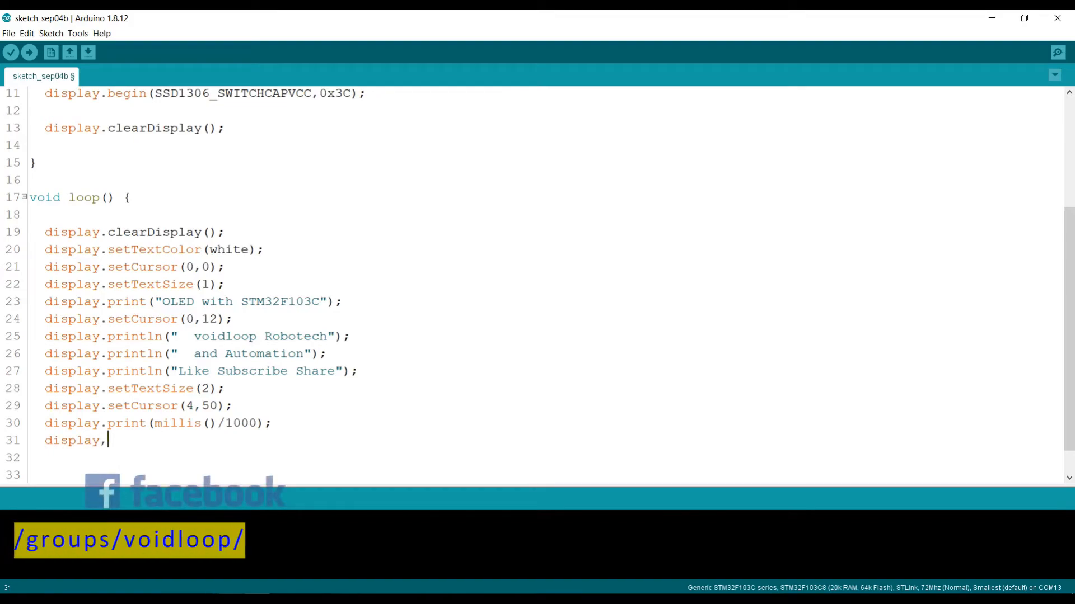
text(displa)
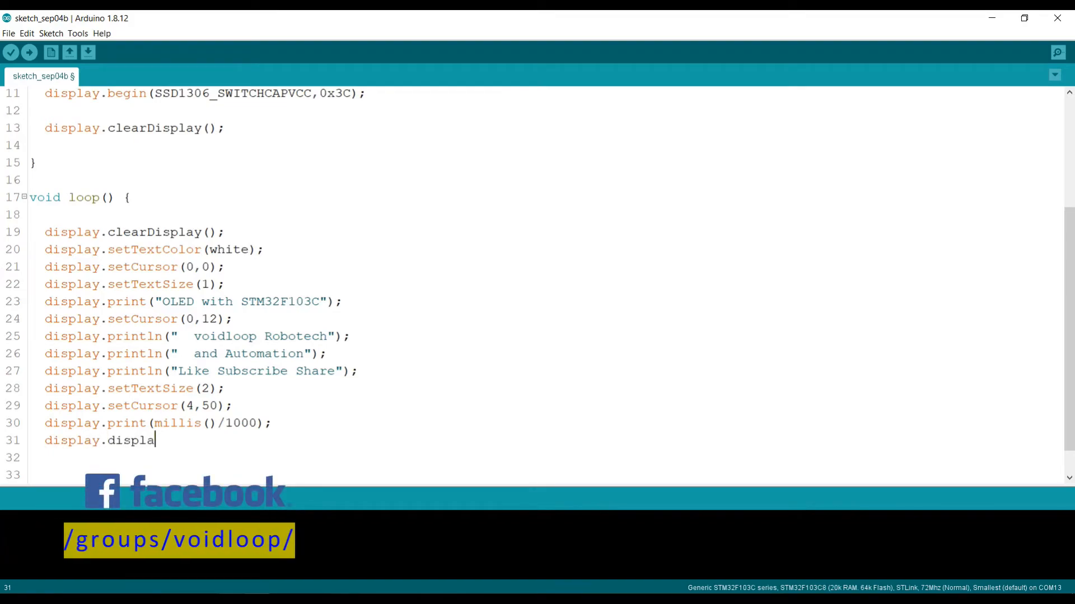
text(y()
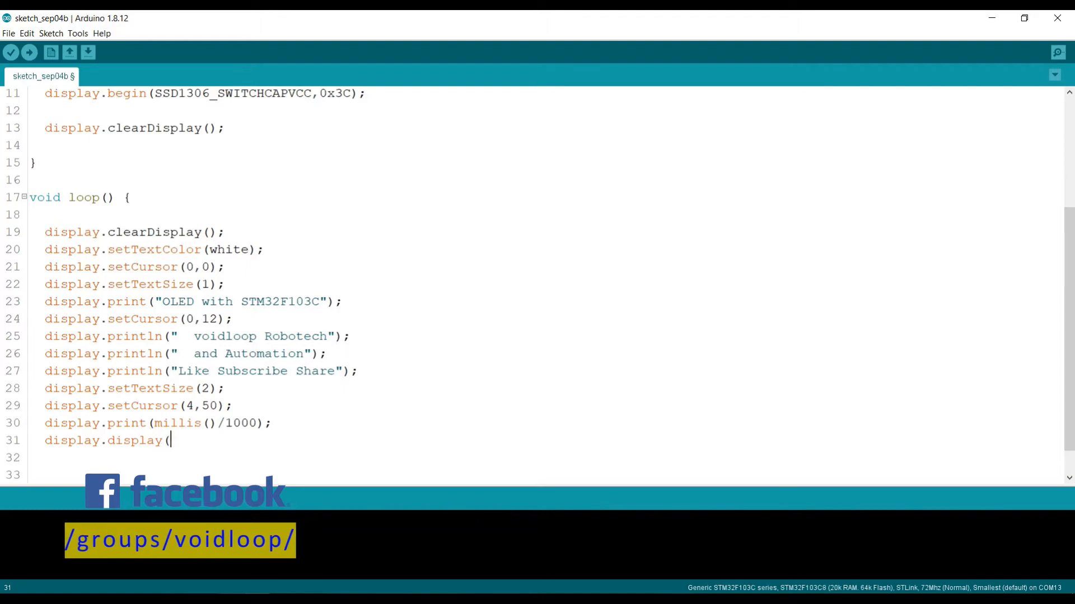
text();)
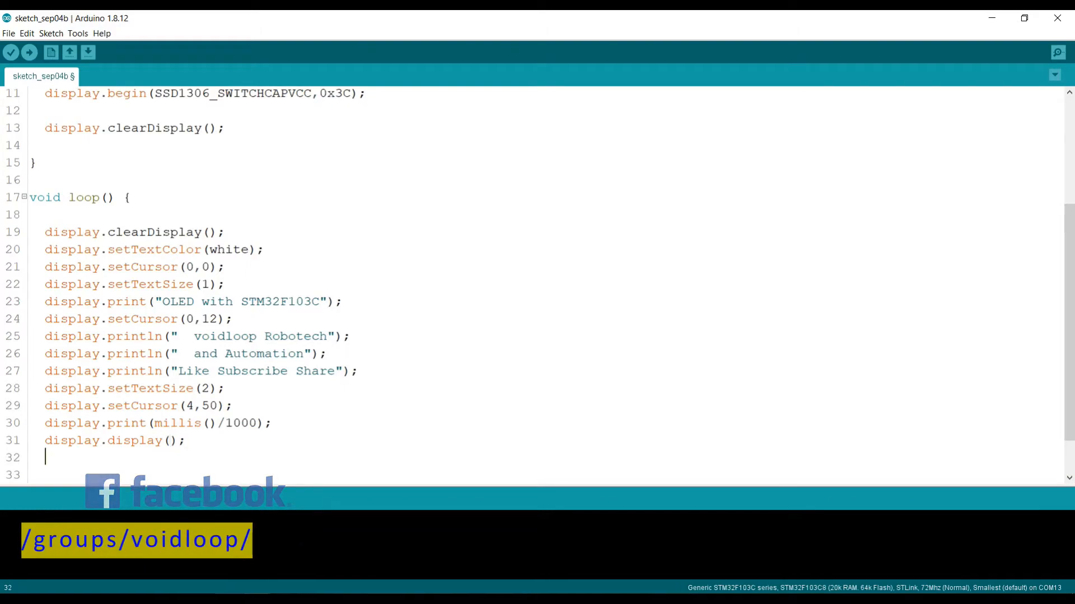
text(delay)
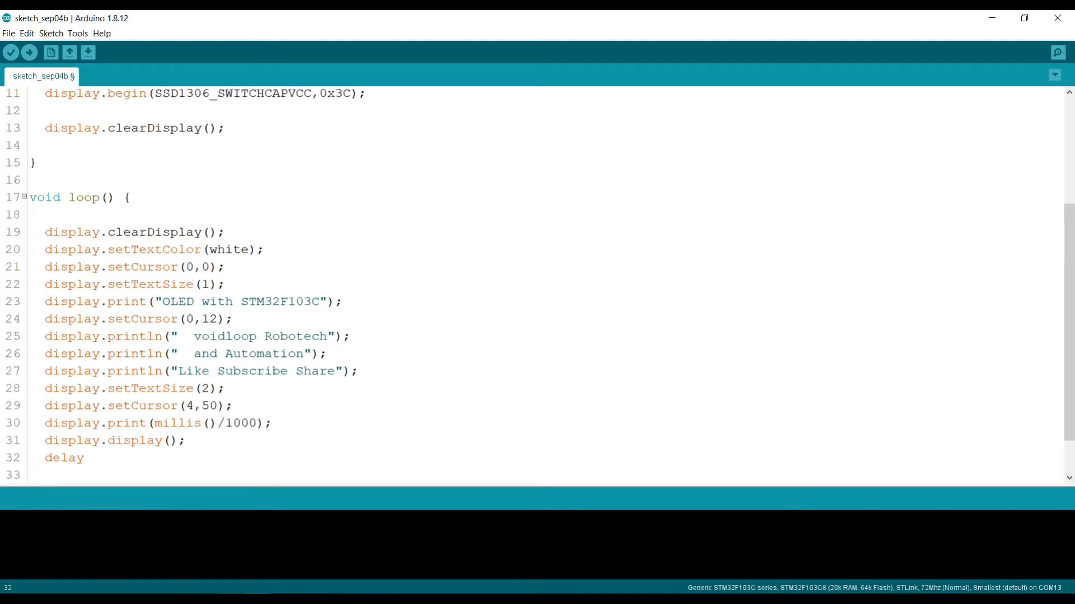
text(())
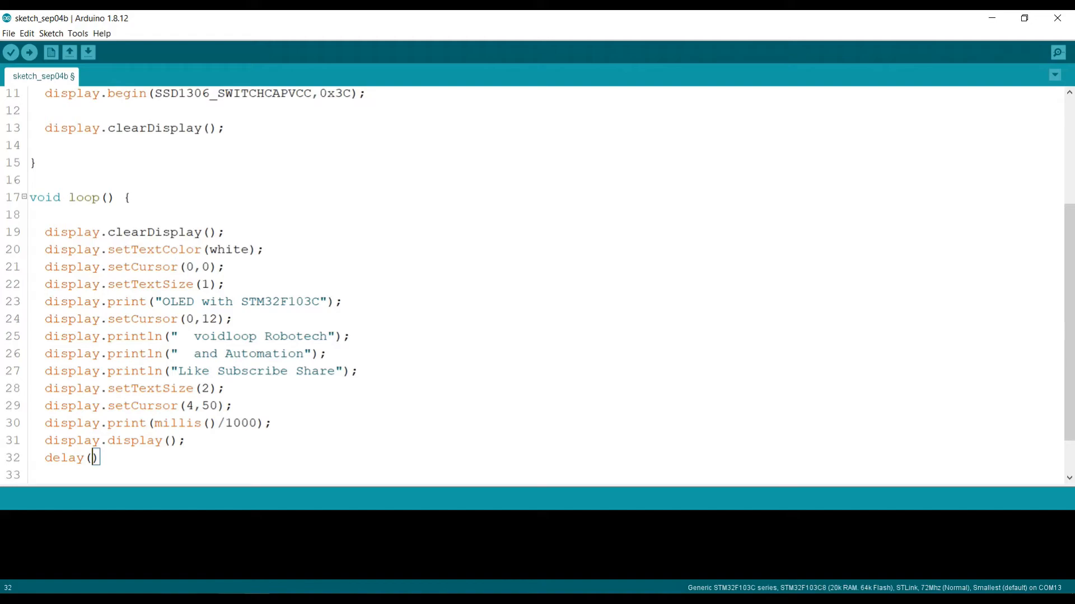
text(1000)
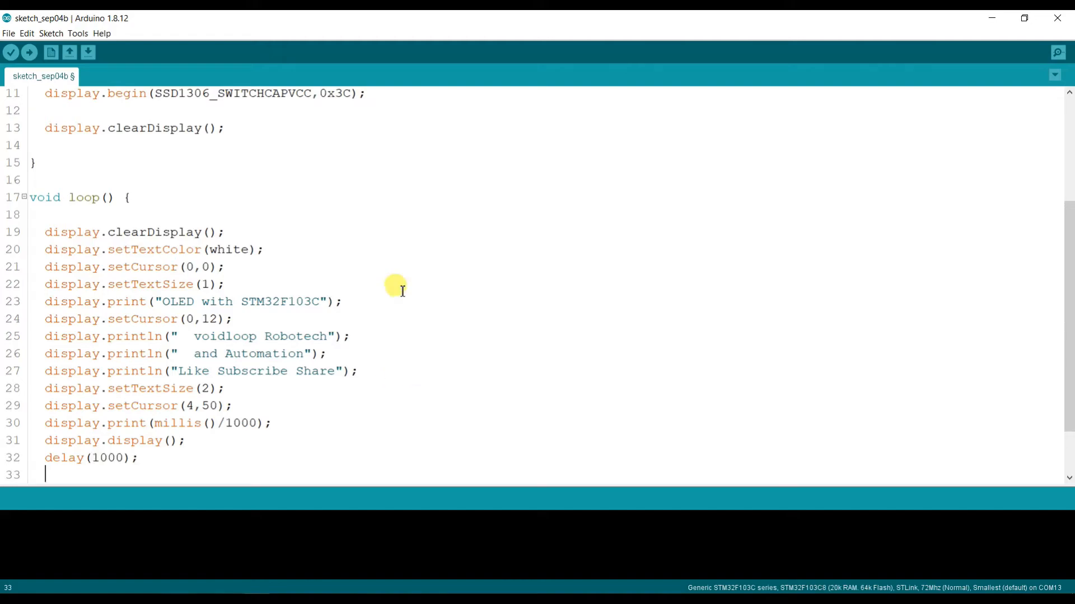
mouse_move(226, 232)
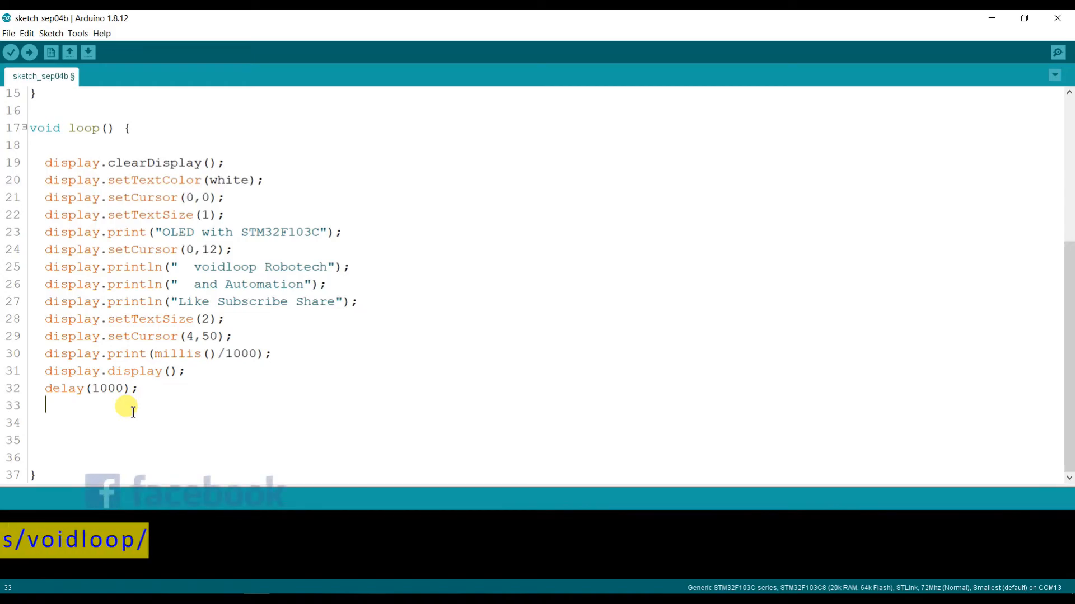
- Scroll the sketch and select lowercase 'white' in setTextColor to replace it with WHITE
scroll(up, 3)
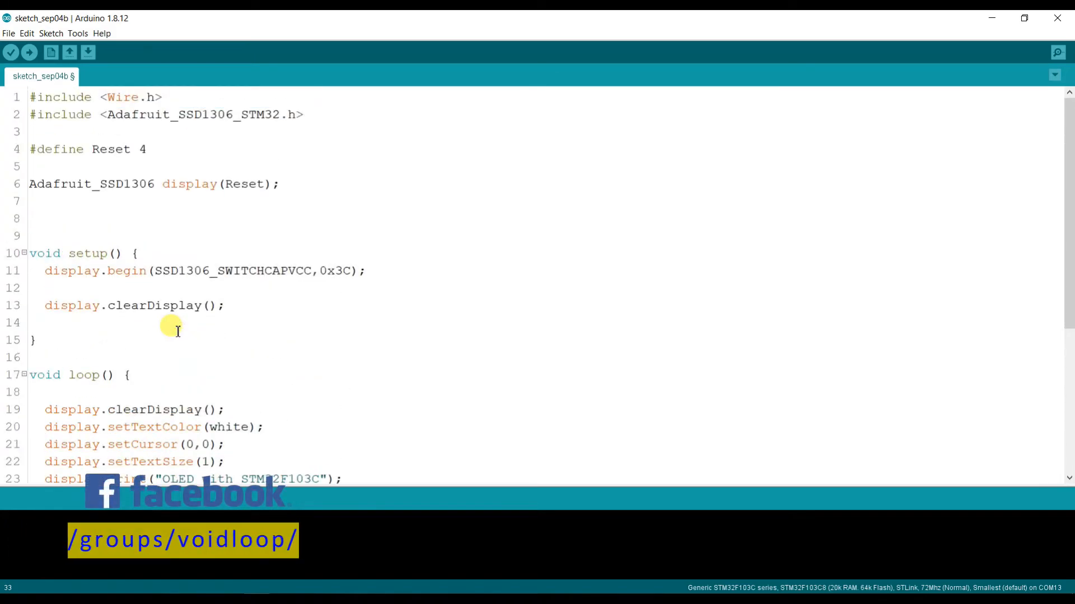
scroll(down, 3)
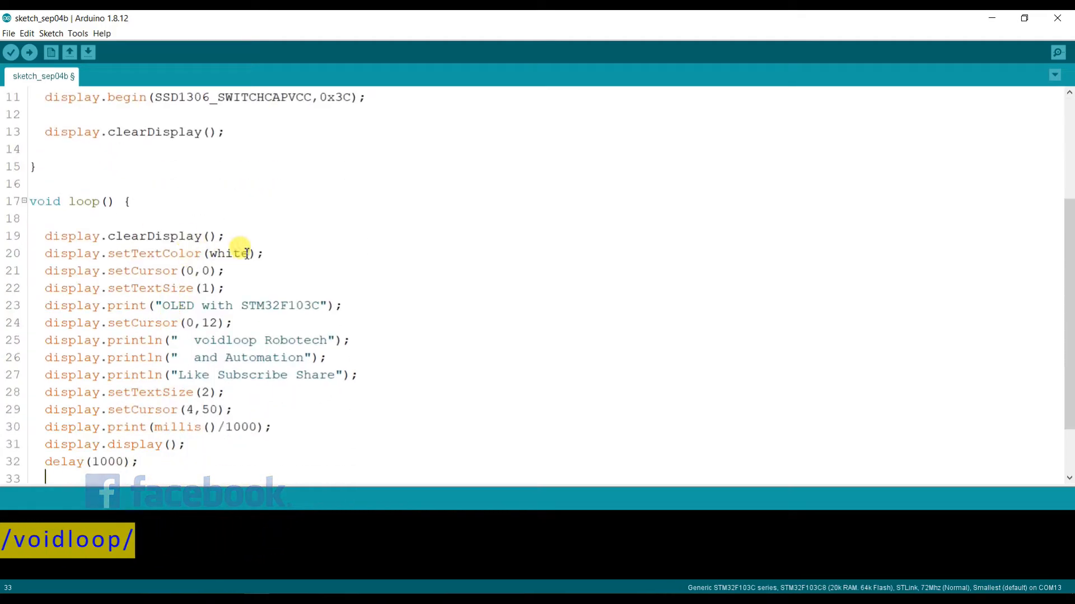
double_click(231, 253)
text(WHITE)
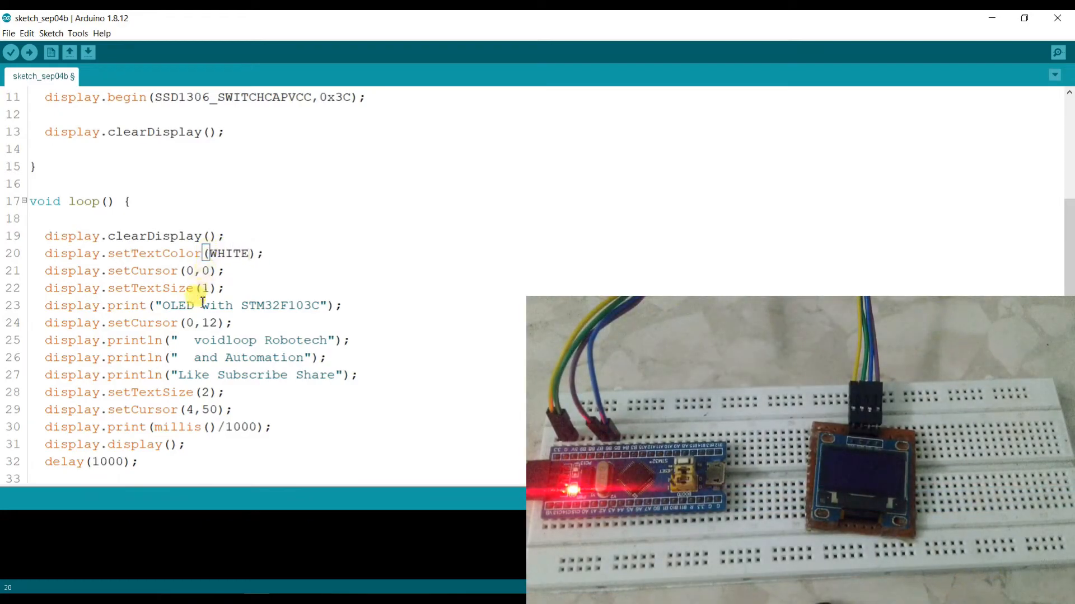
- Check Tools for the Generic STM32F103C board with STLink upload method
scroll(down, 3)
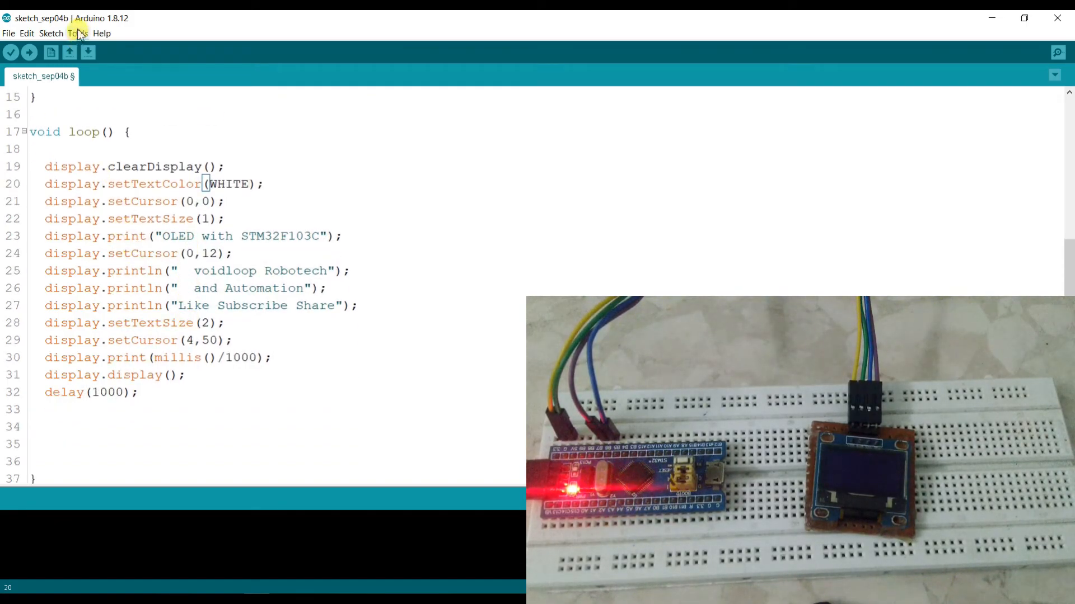
click(78, 33)
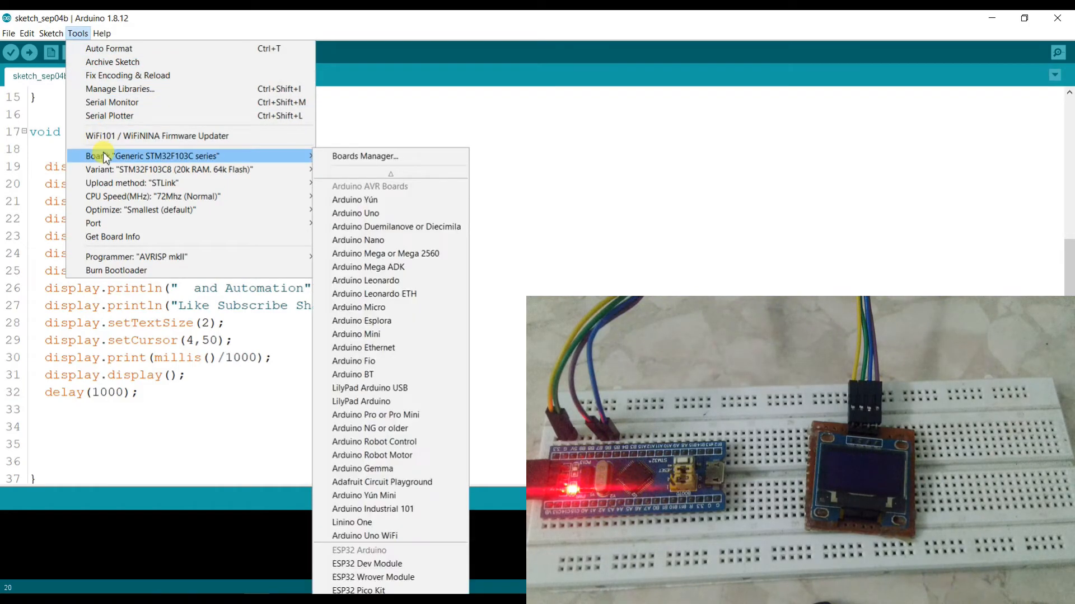
mouse_move(154, 165)
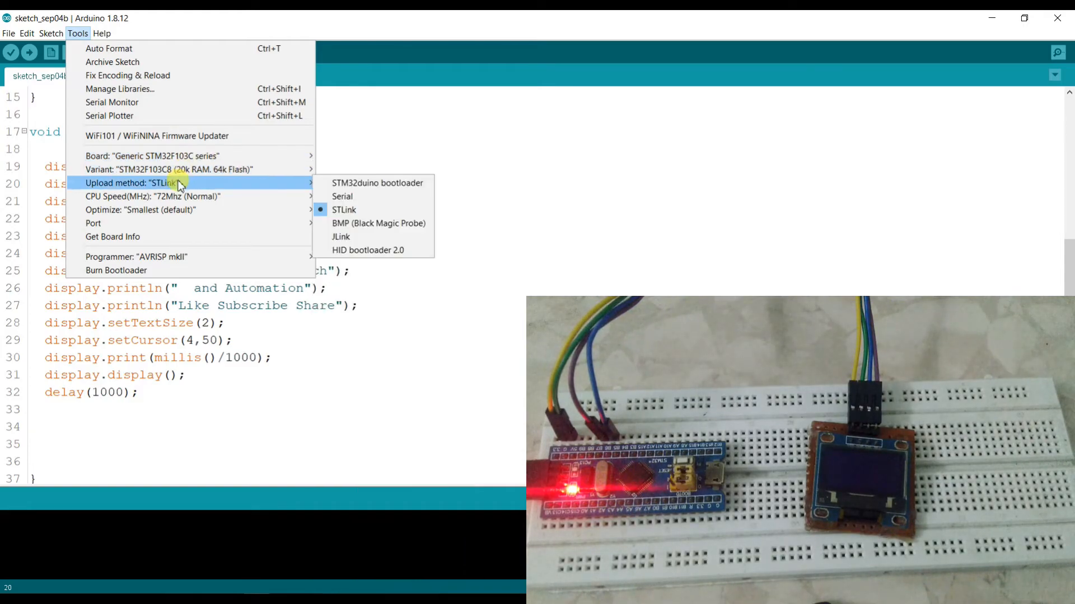
mouse_move(216, 198)
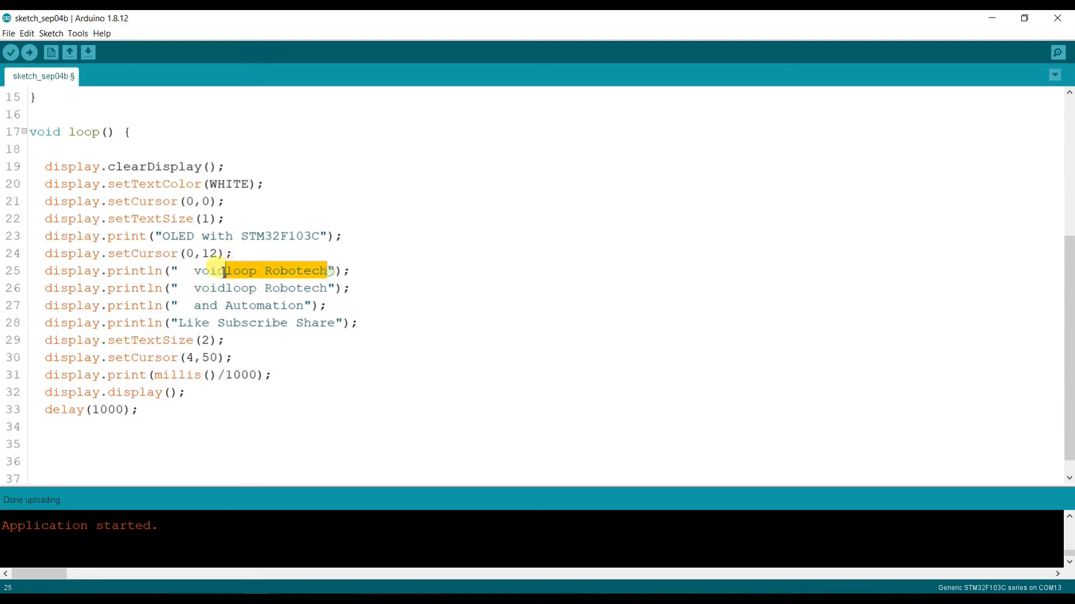
- Retype line 25's text as '-------Welcome-------' and upload the revised sketch
text(-----)
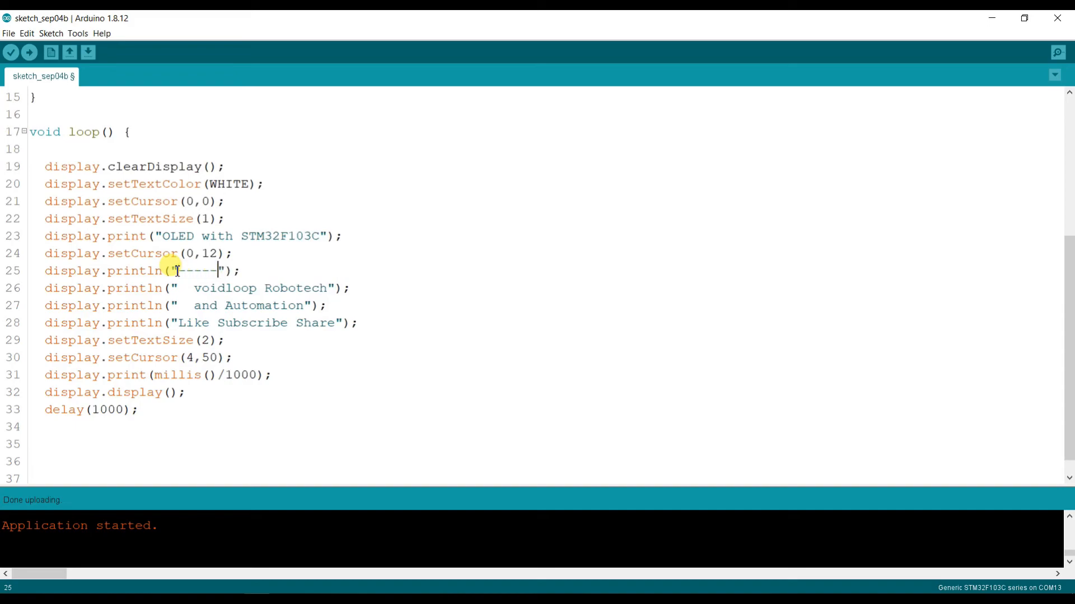
text(Wel)
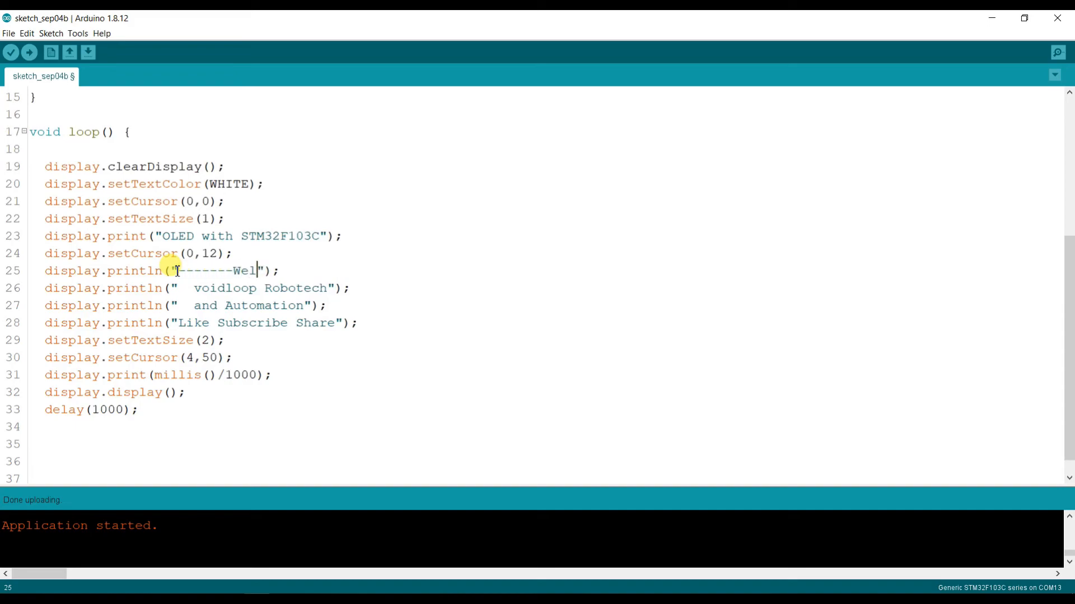
text(come-------)
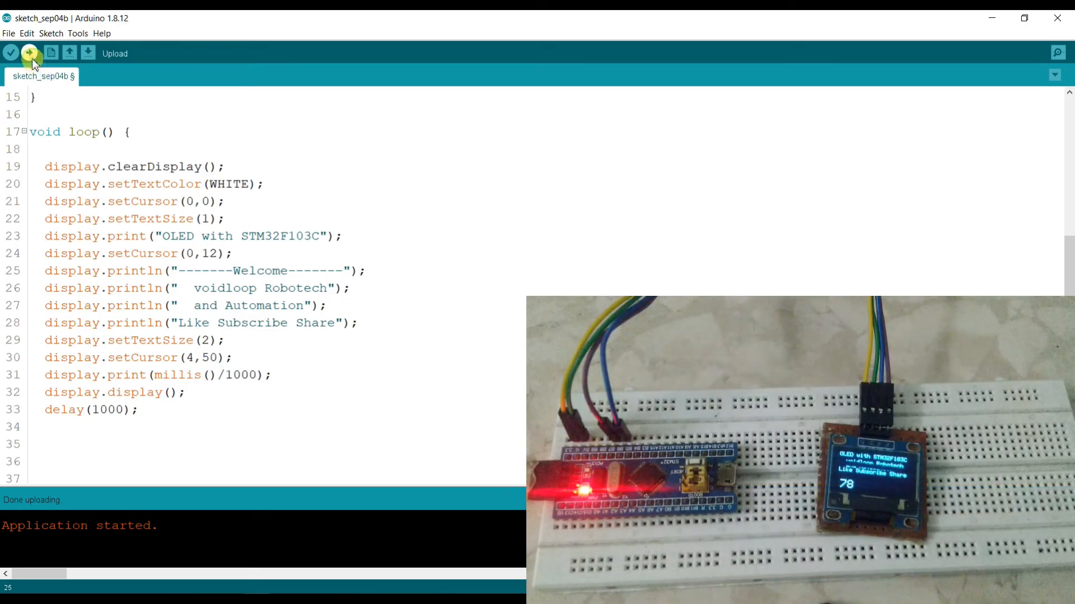
click(30, 53)
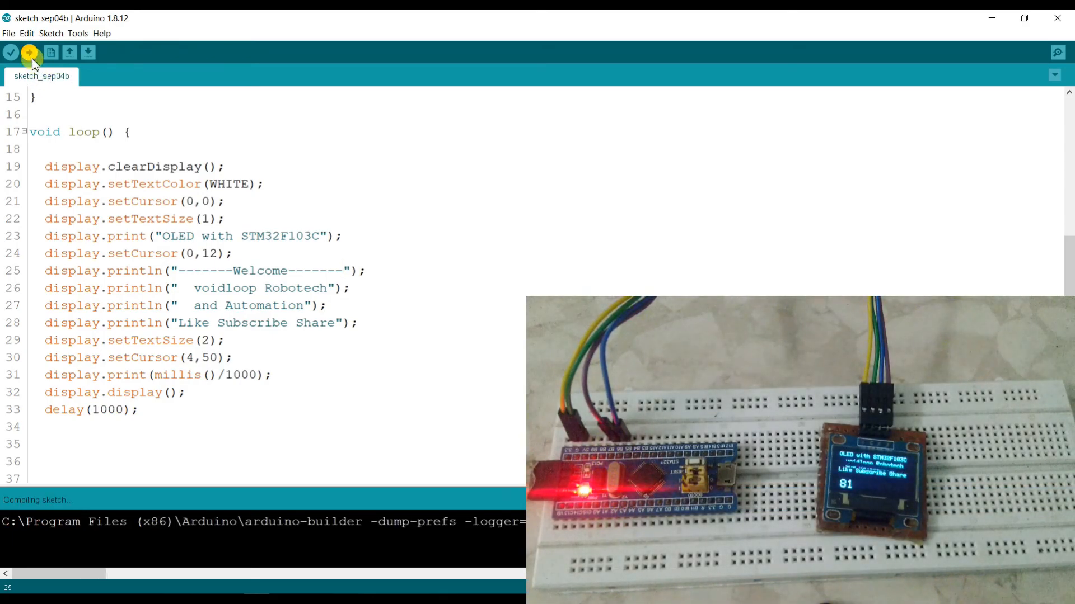